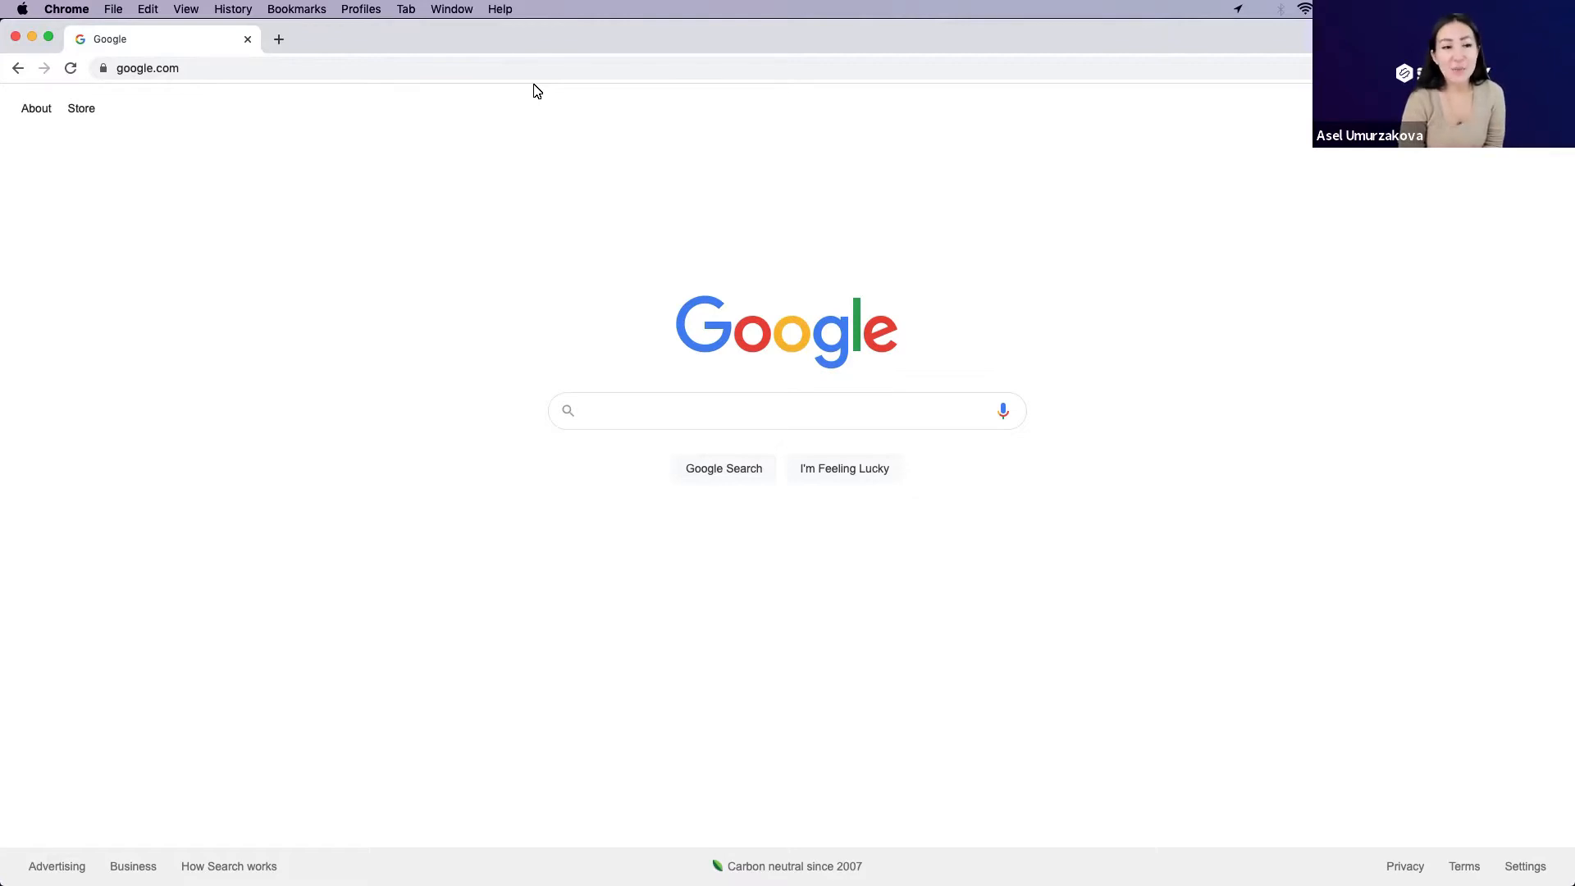
{"action": "mouse_move", "coordinate": [593, 410]}
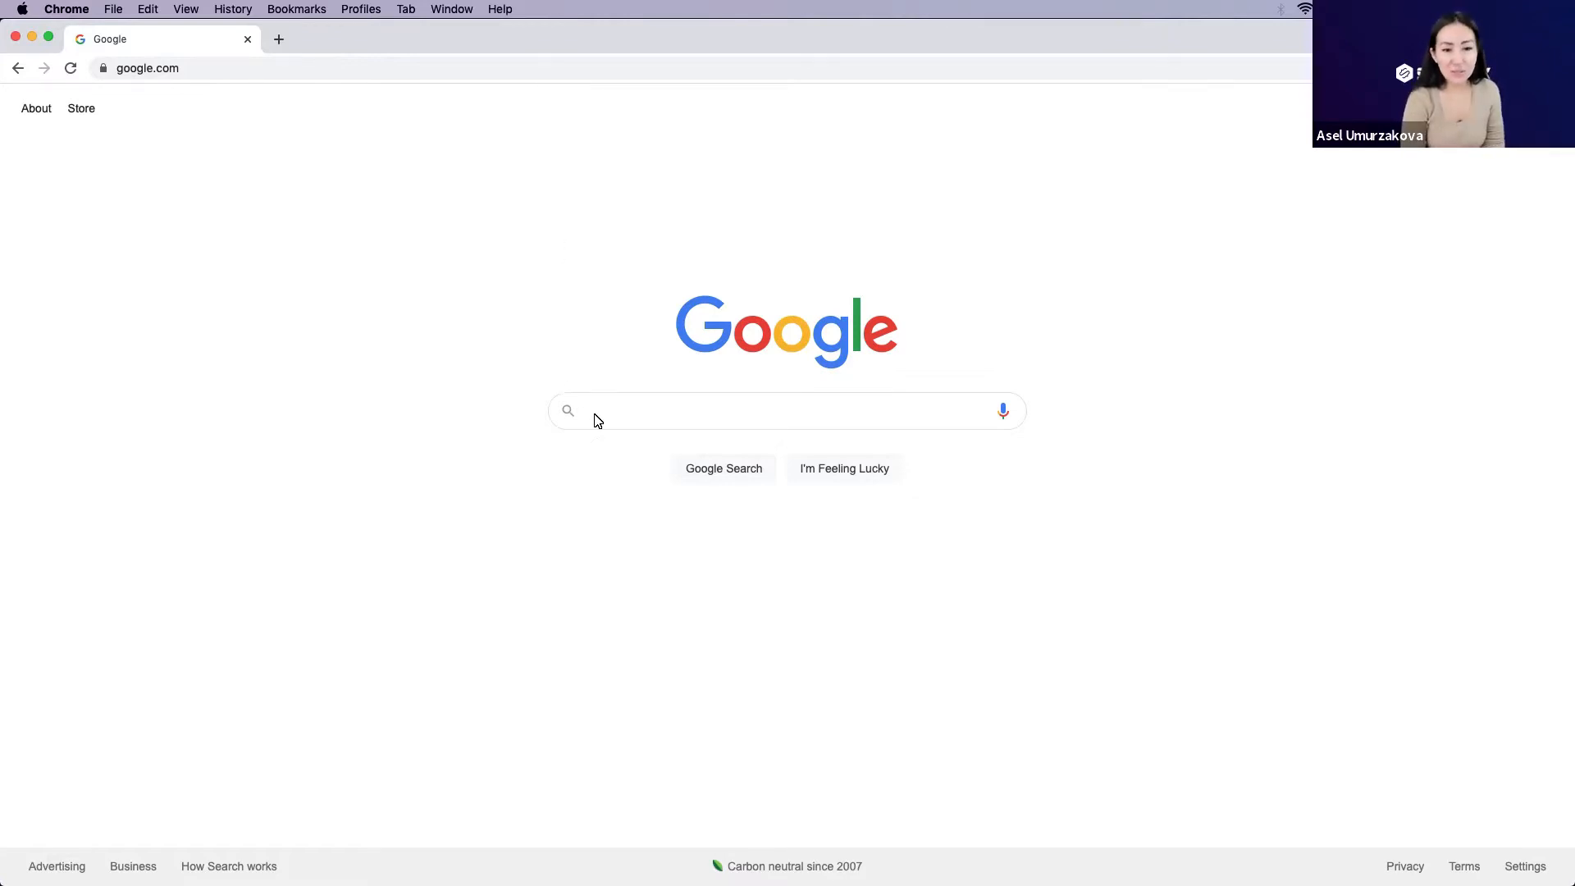
Step: Search Google for 'download intellij idea' via the typed 'download intelli' suggestion
{"action": "type", "text": "dow"}
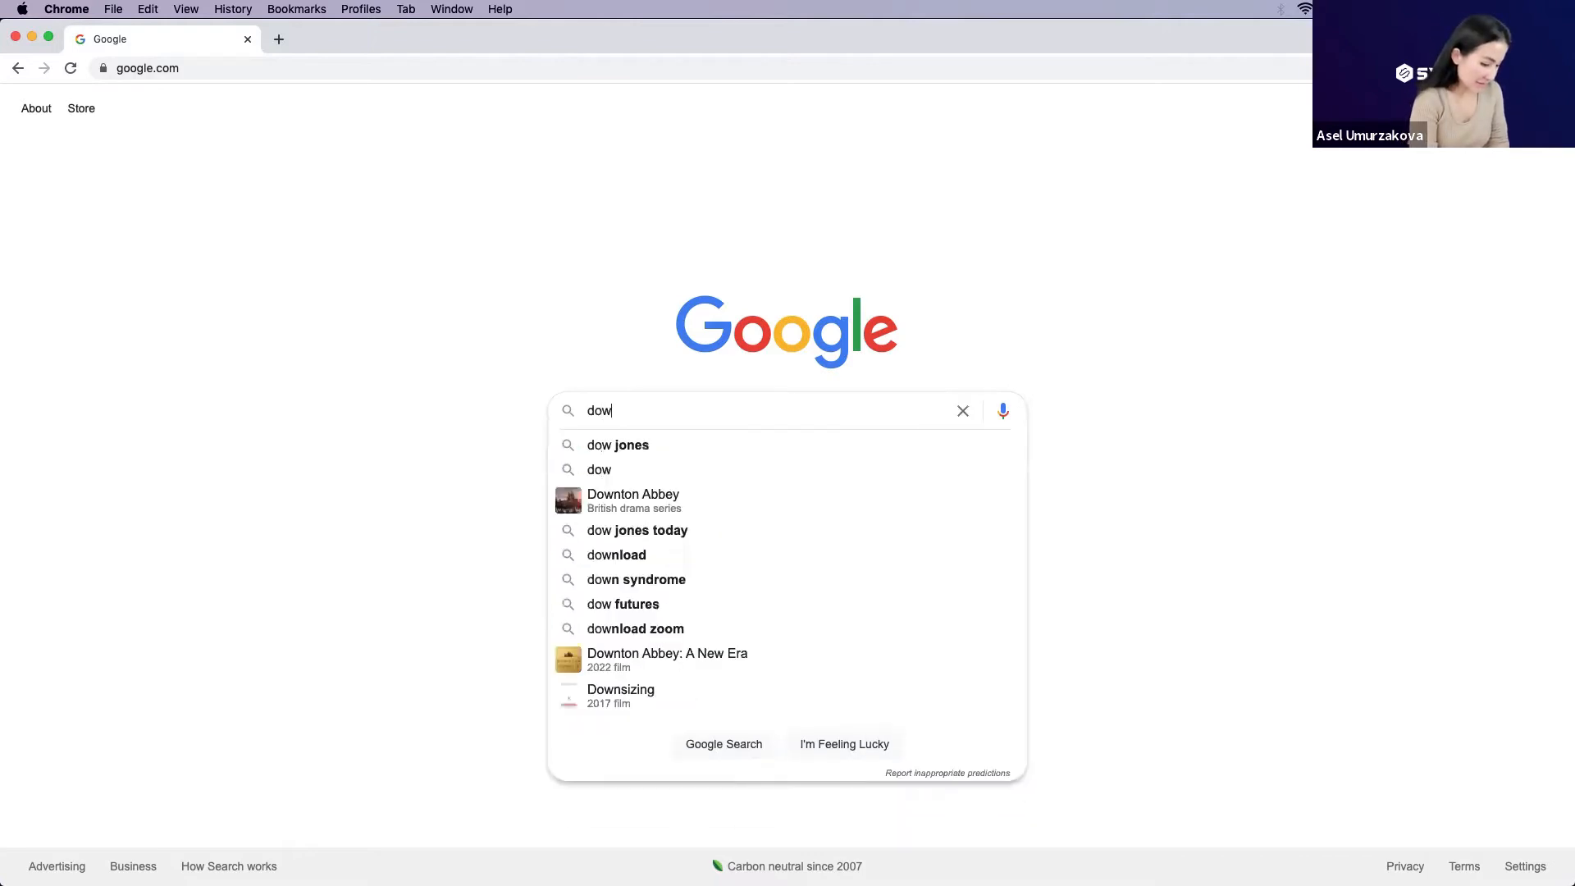
{"action": "type", "text": "nload i"}
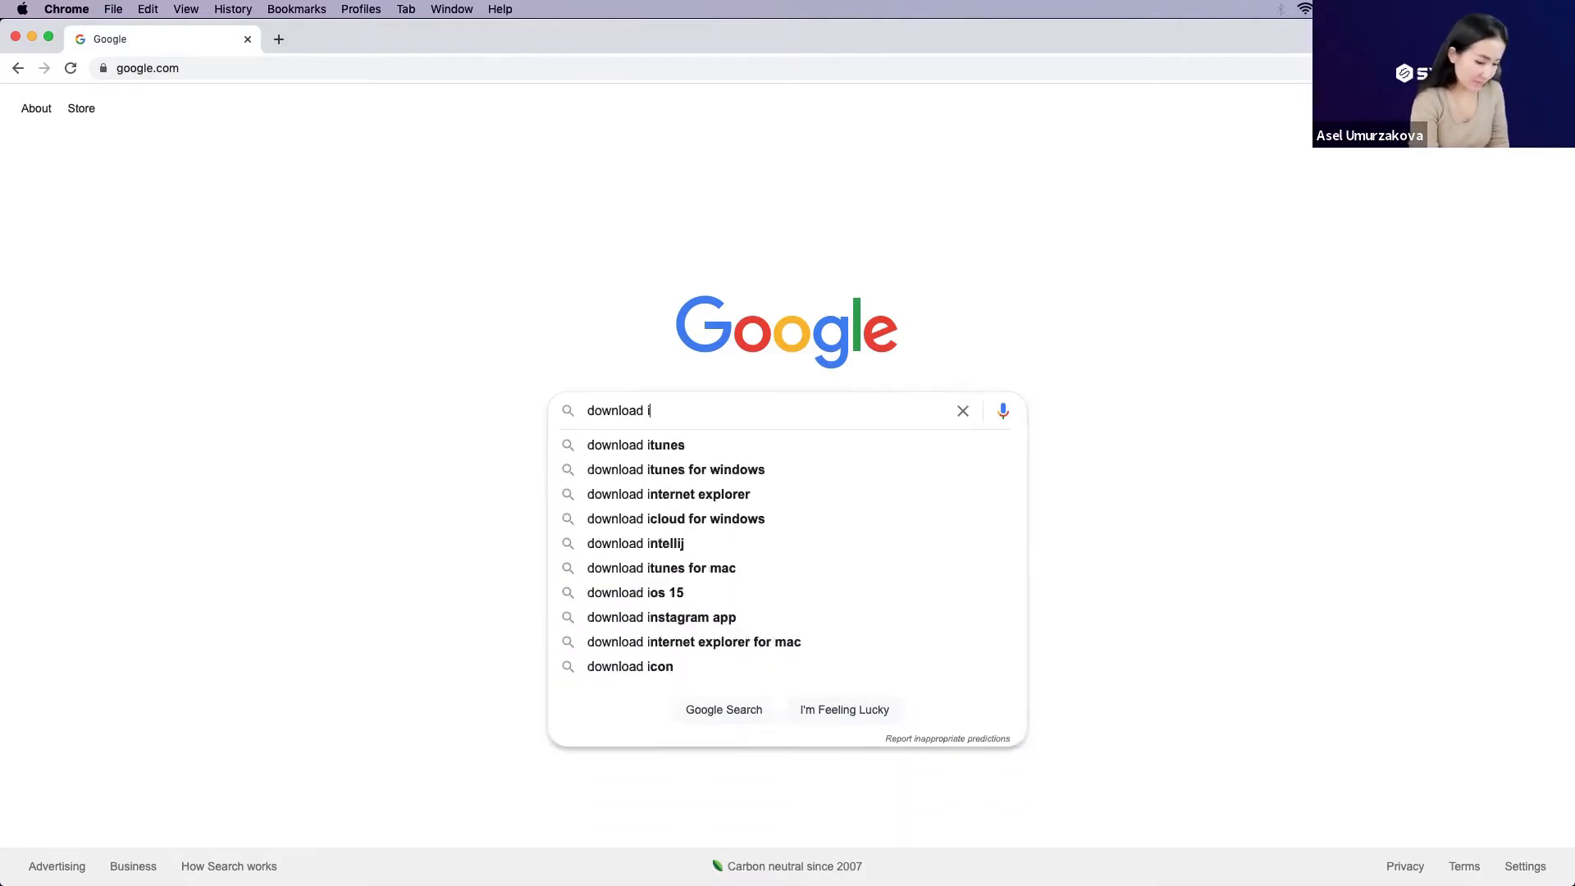
{"action": "type", "text": "ntelli"}
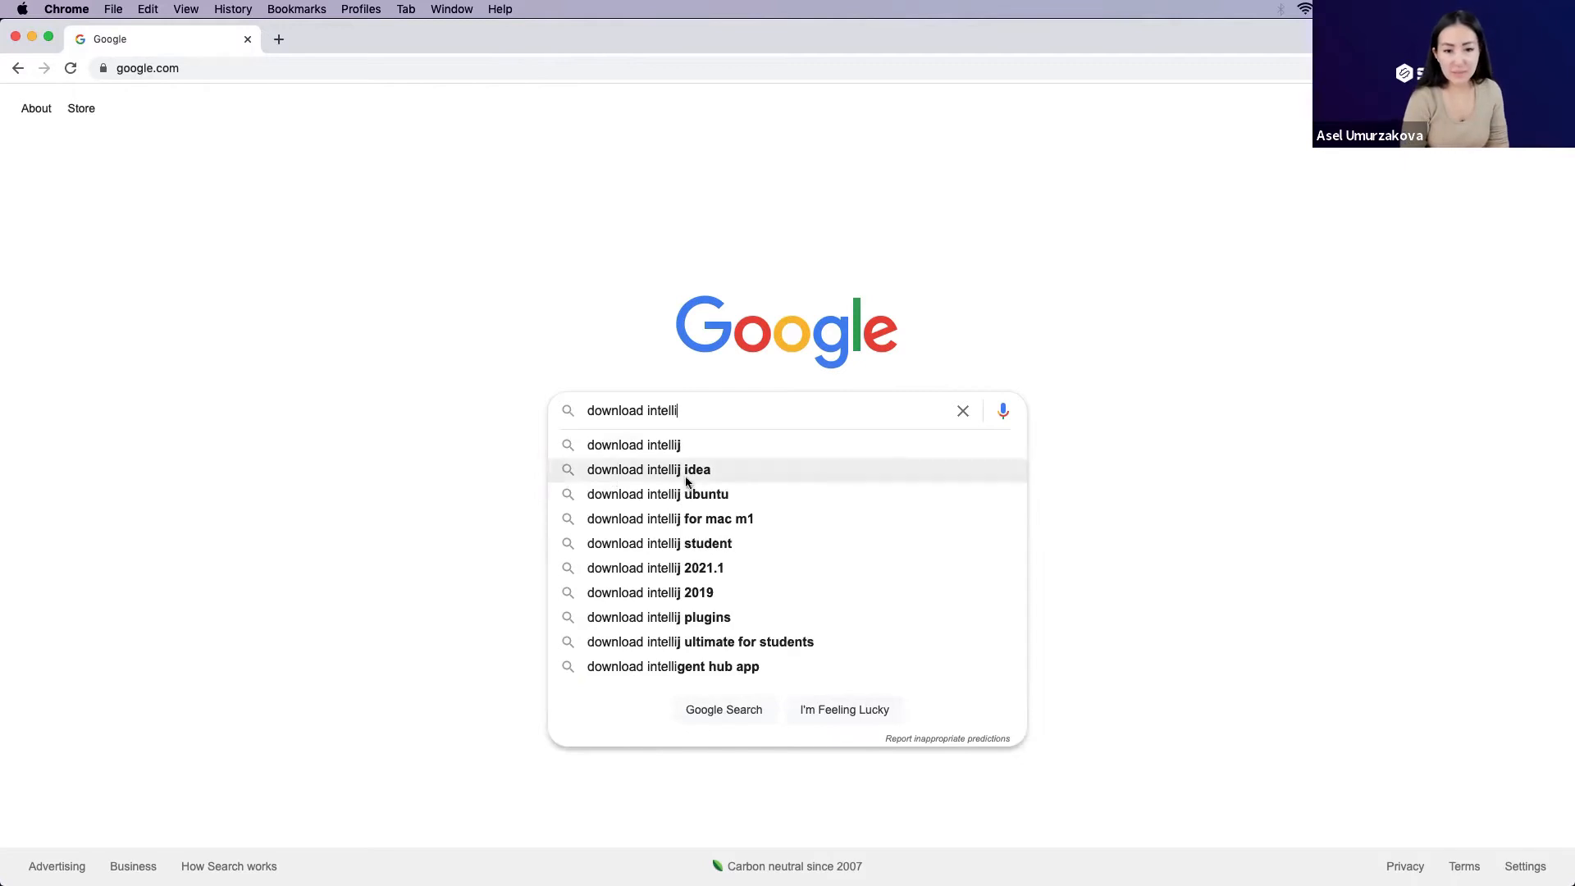
{"action": "left_click", "coordinate": [650, 469]}
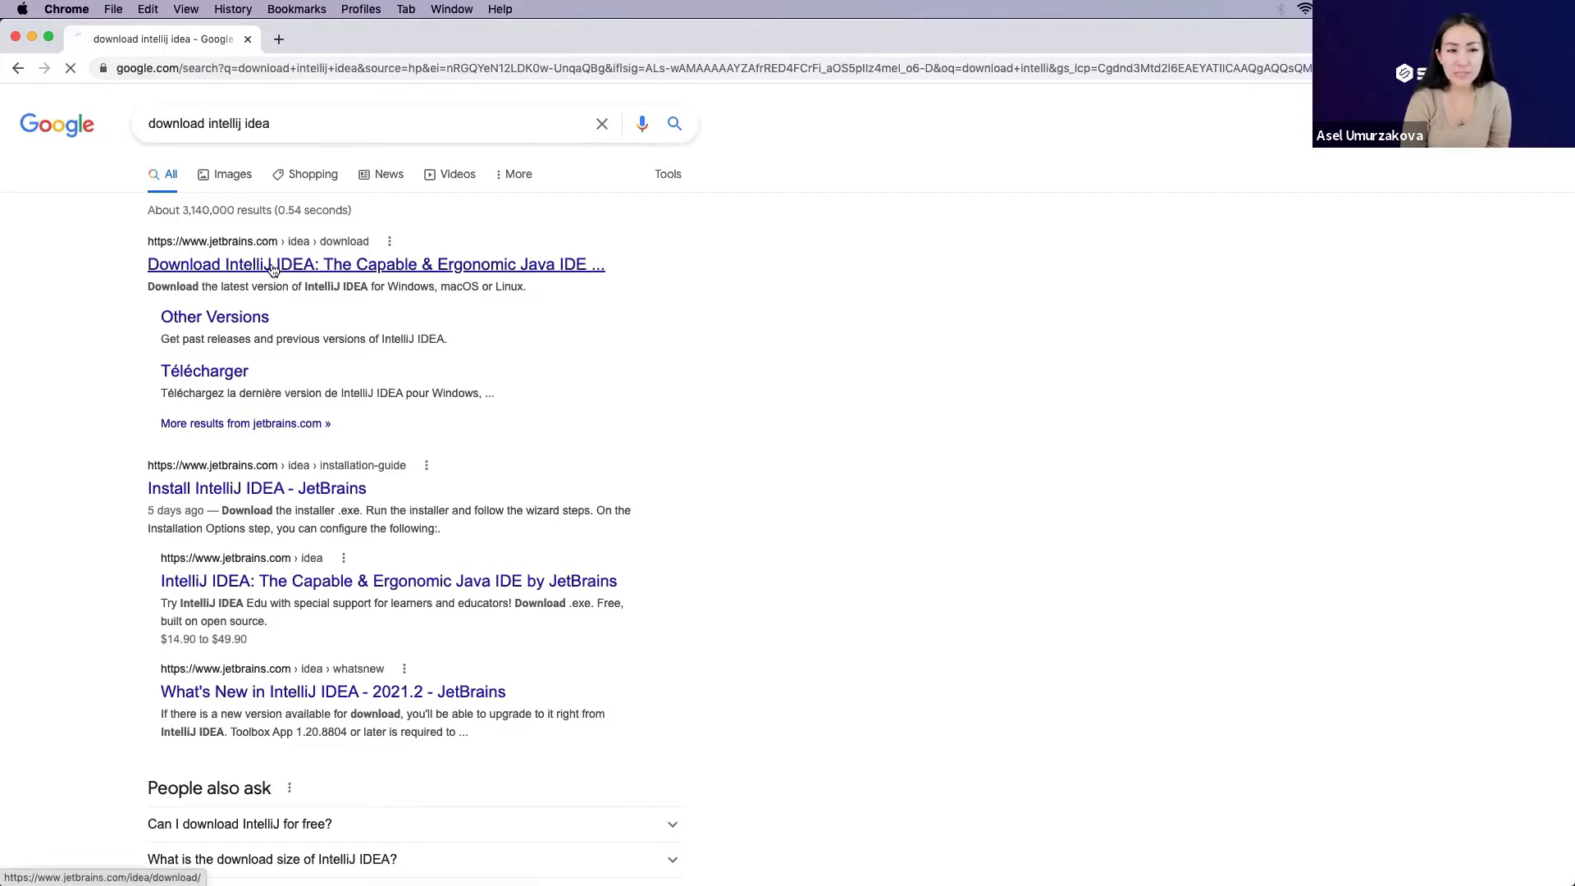
Step: Reach the JetBrains IntelliJ IDEA download page with the macOS editions shown
{"action": "left_click", "coordinate": [375, 264]}
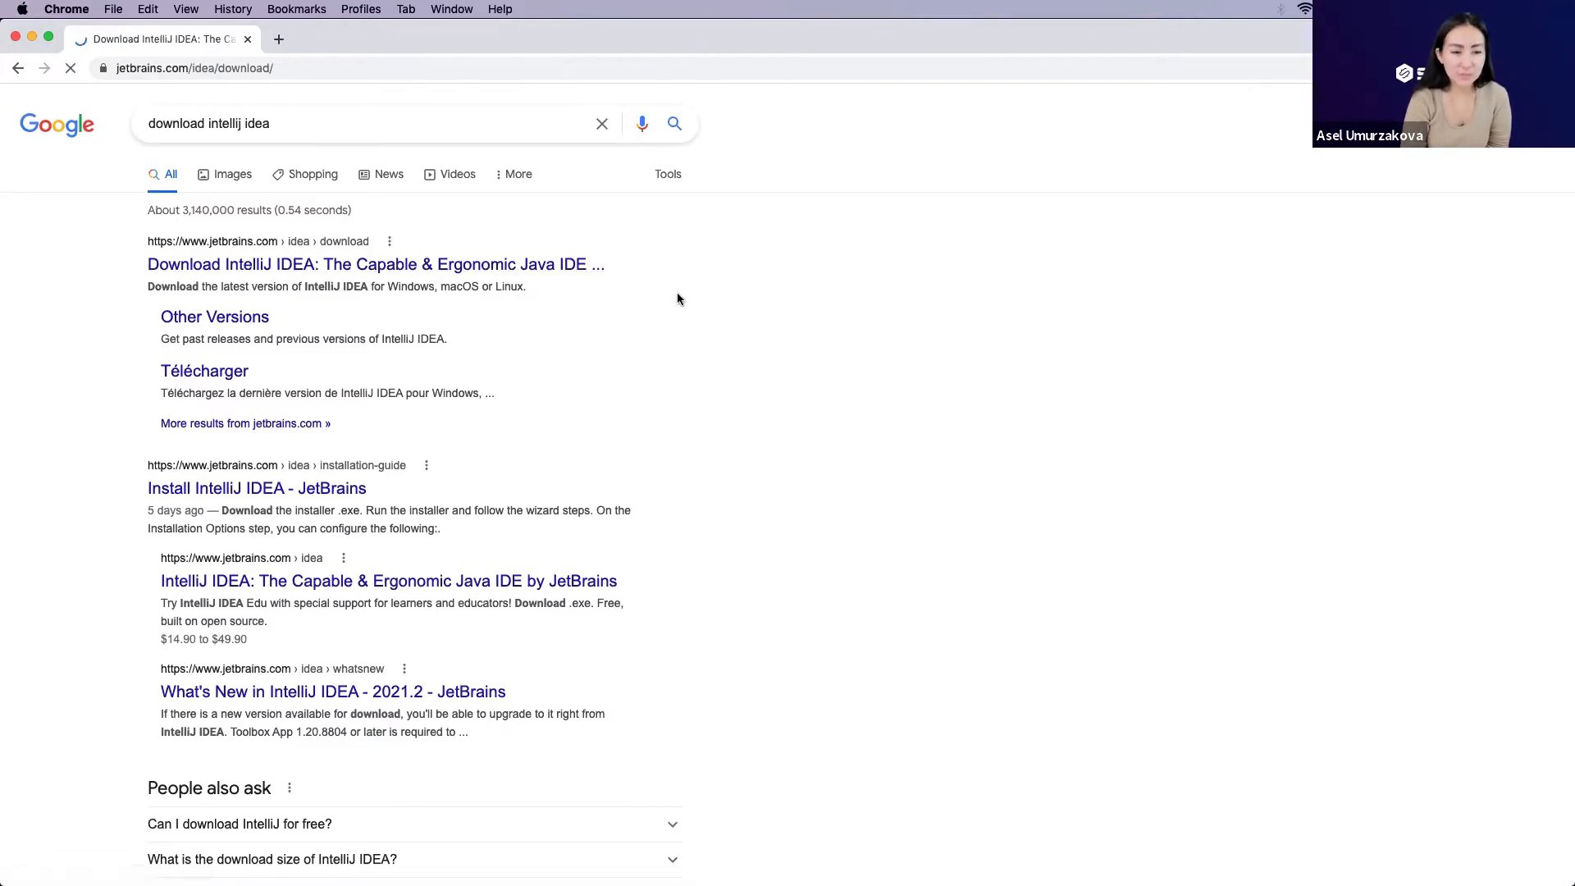
{"action": "left_click", "coordinate": [375, 264]}
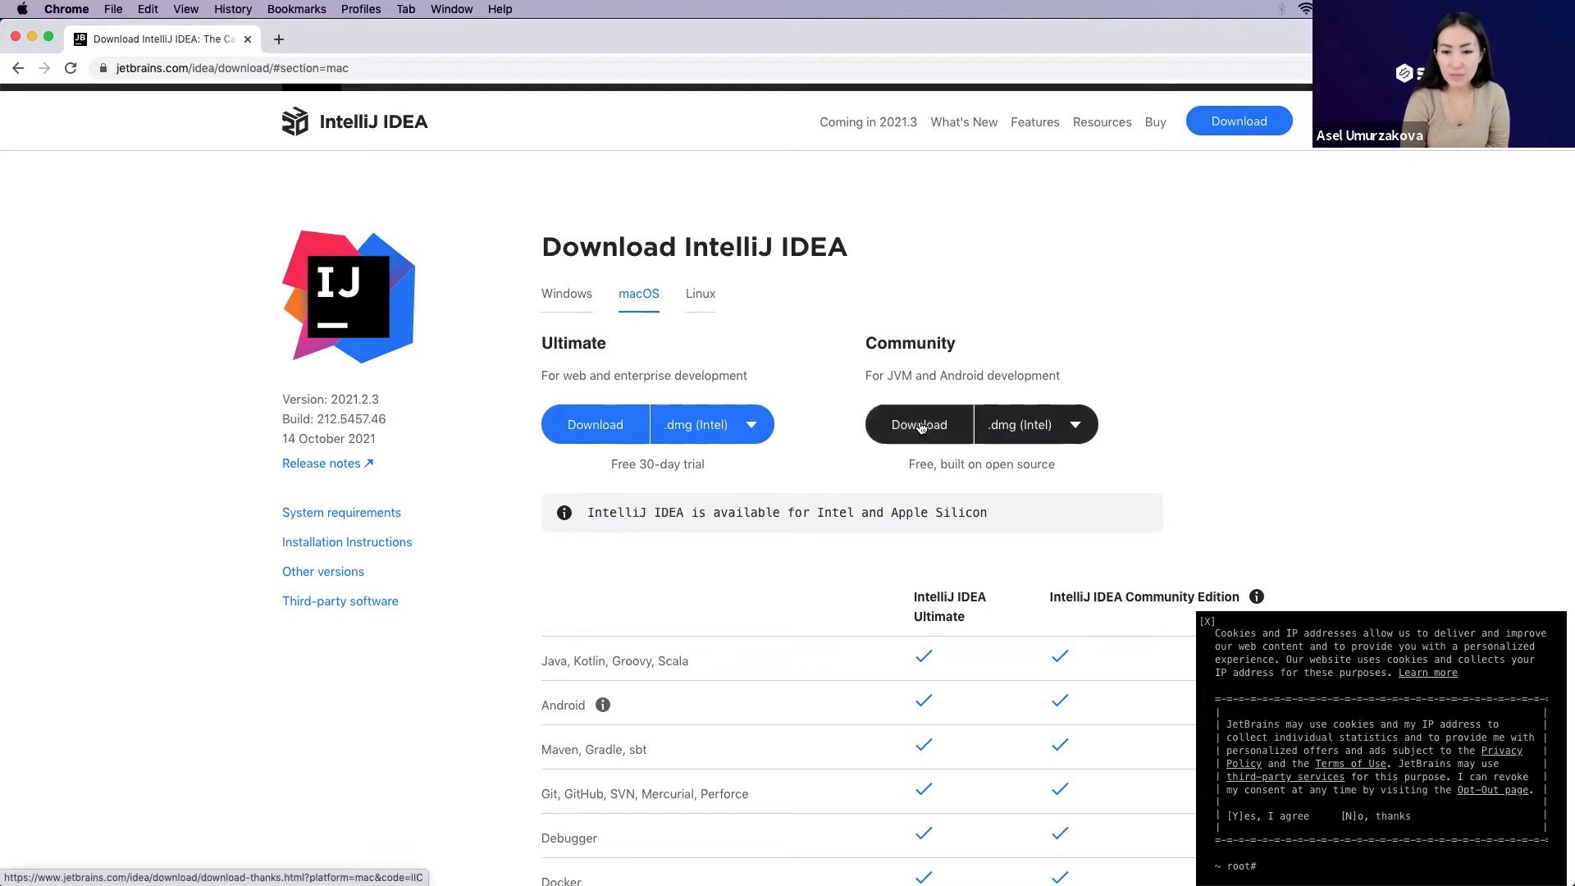
Step: Download the Community edition ideaIC-2021.2.3.dmg for macOS and open it
{"action": "left_click", "coordinate": [915, 423]}
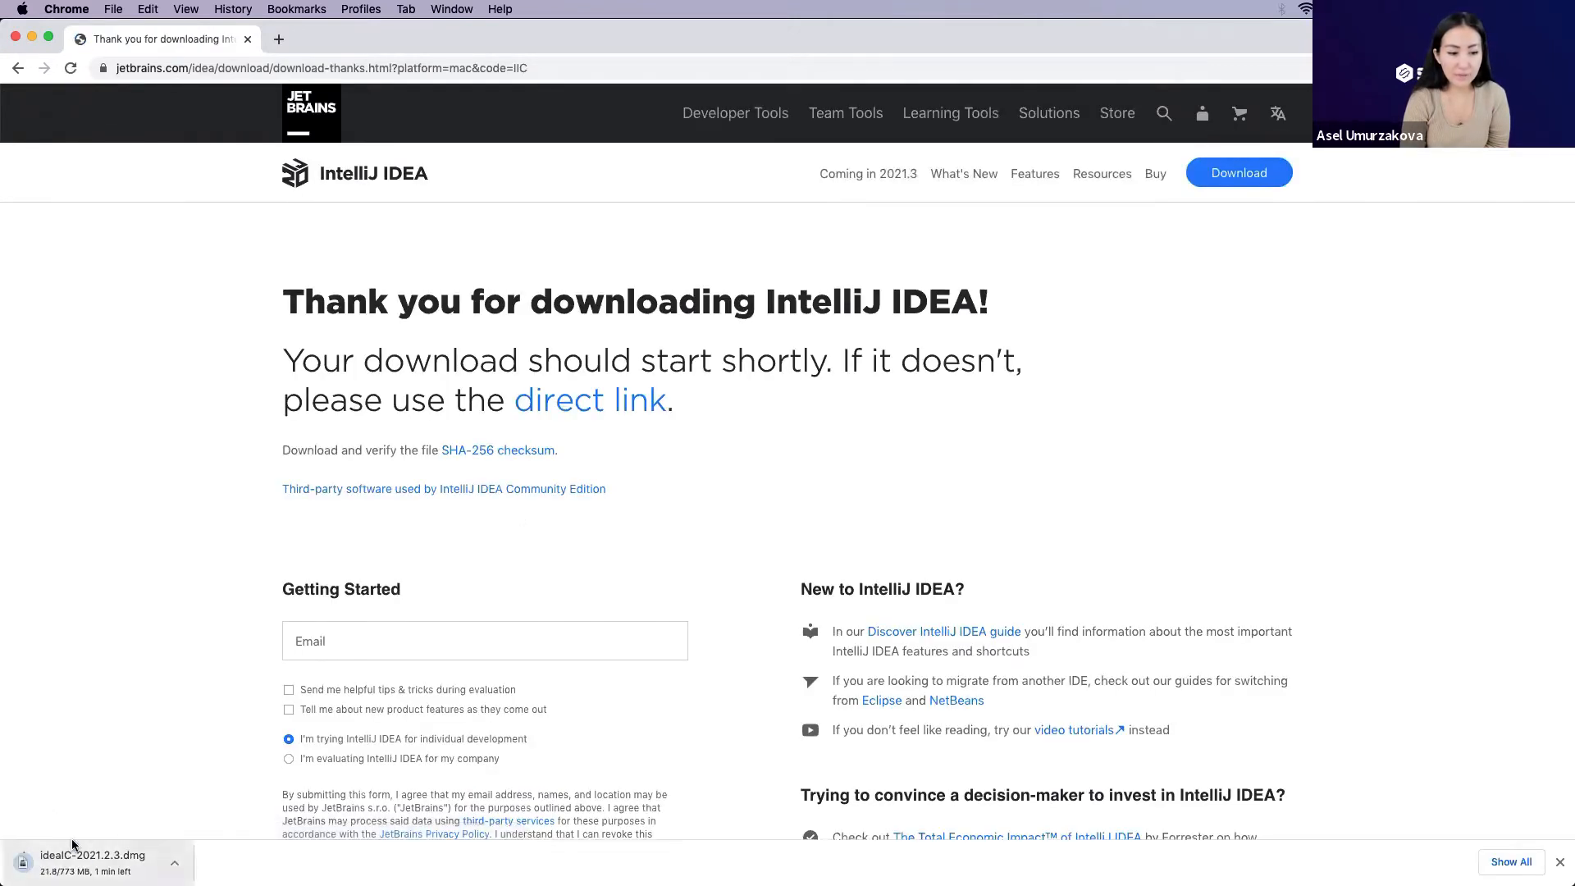
{"action": "mouse_move", "coordinate": [227, 718]}
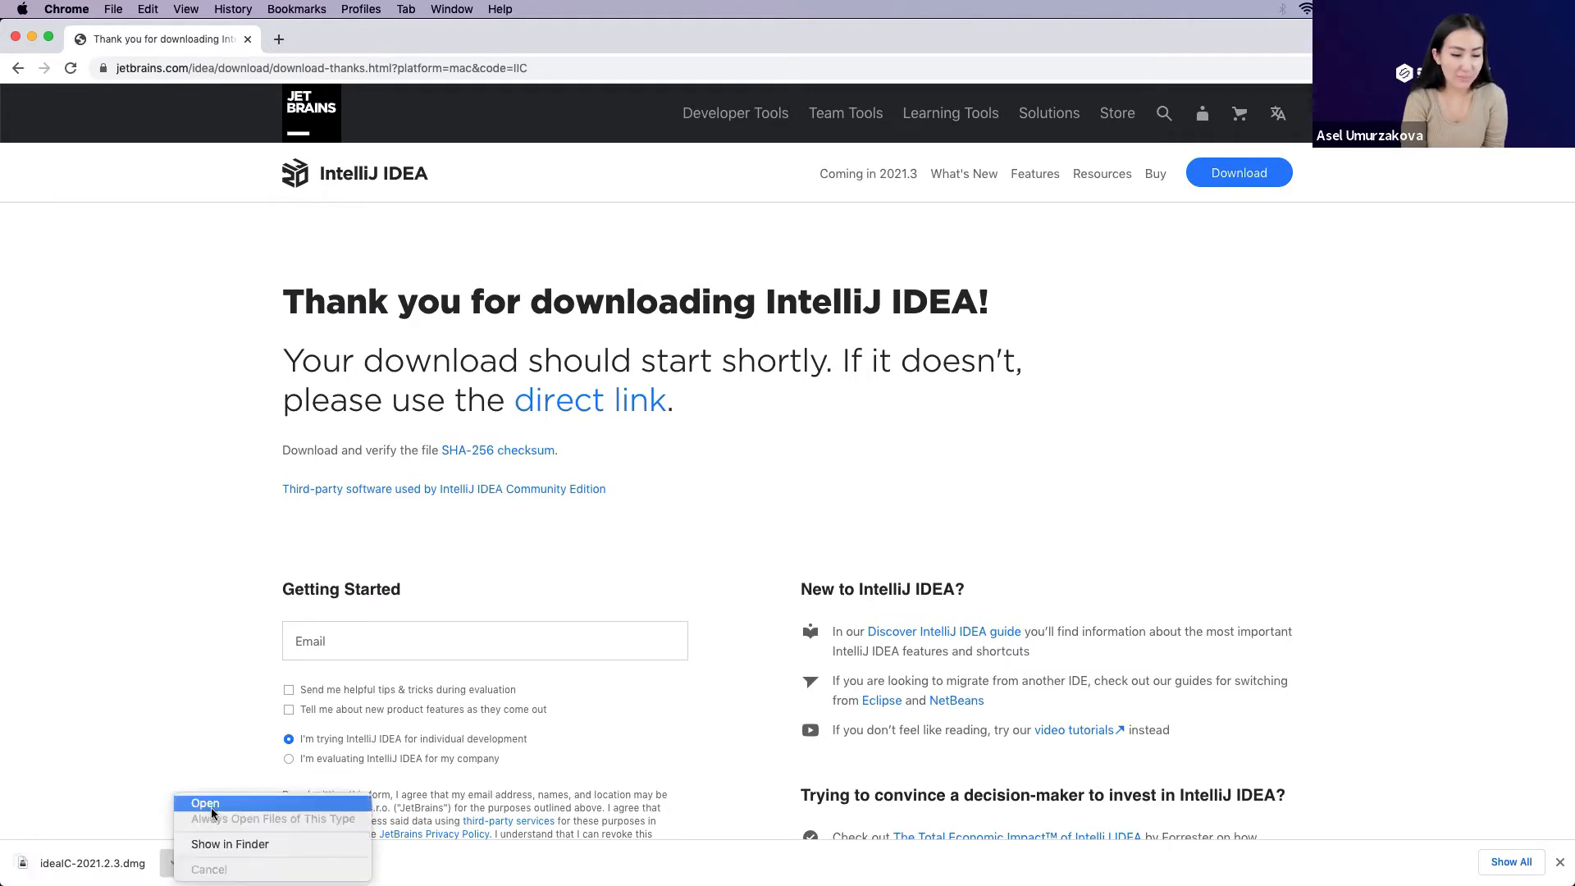
{"action": "left_click", "coordinate": [205, 802]}
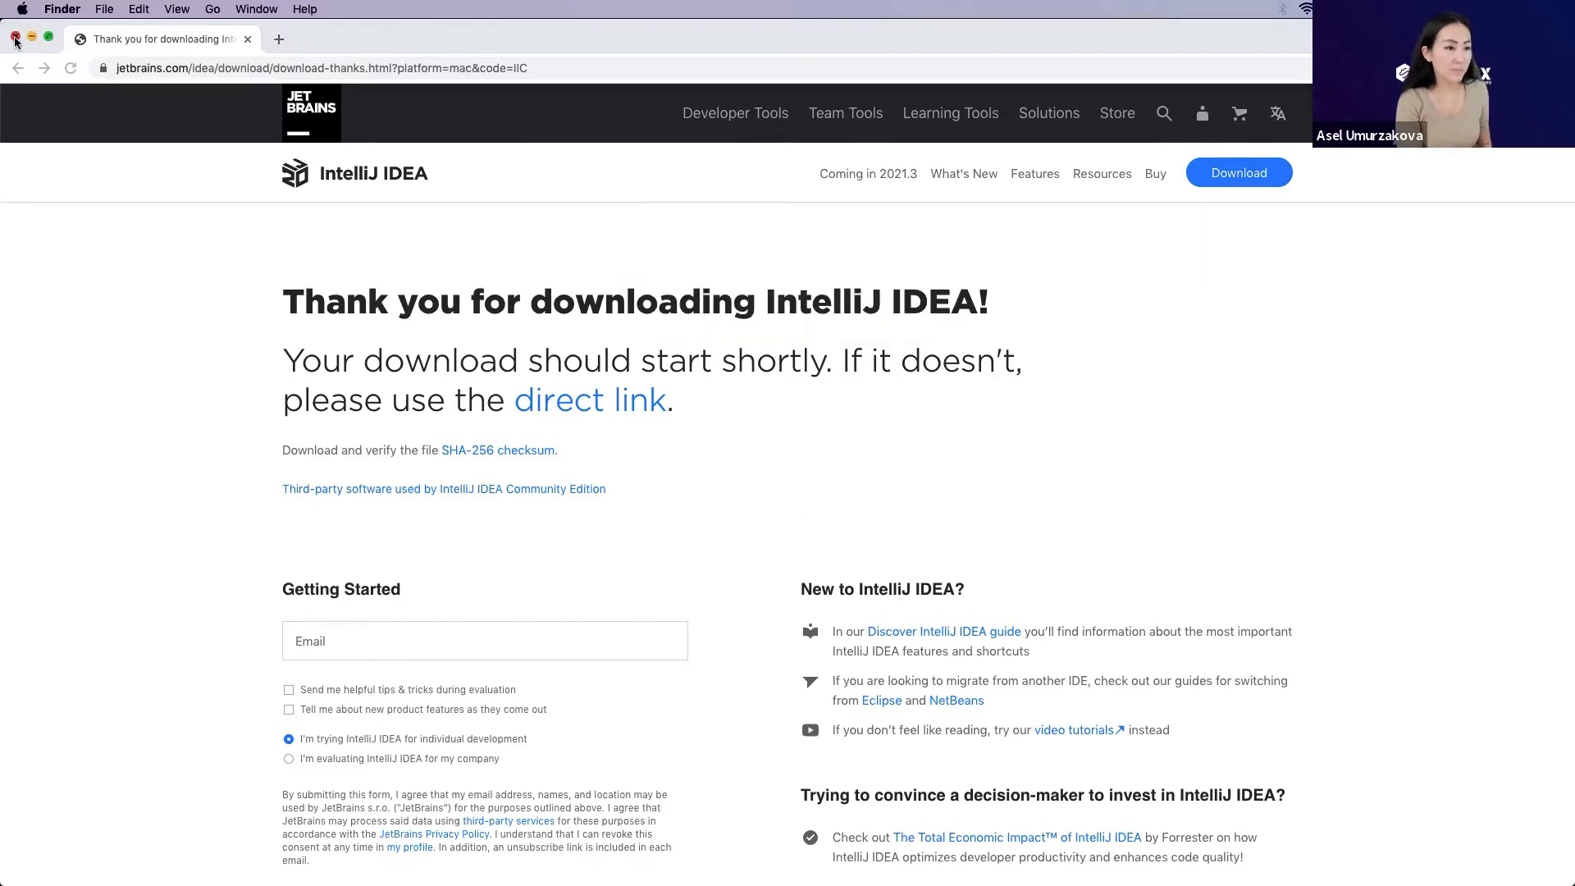
Step: Close the Chrome window and the mounted IntelliJ IDEA CE disk image window
{"action": "left_click", "coordinate": [14, 38]}
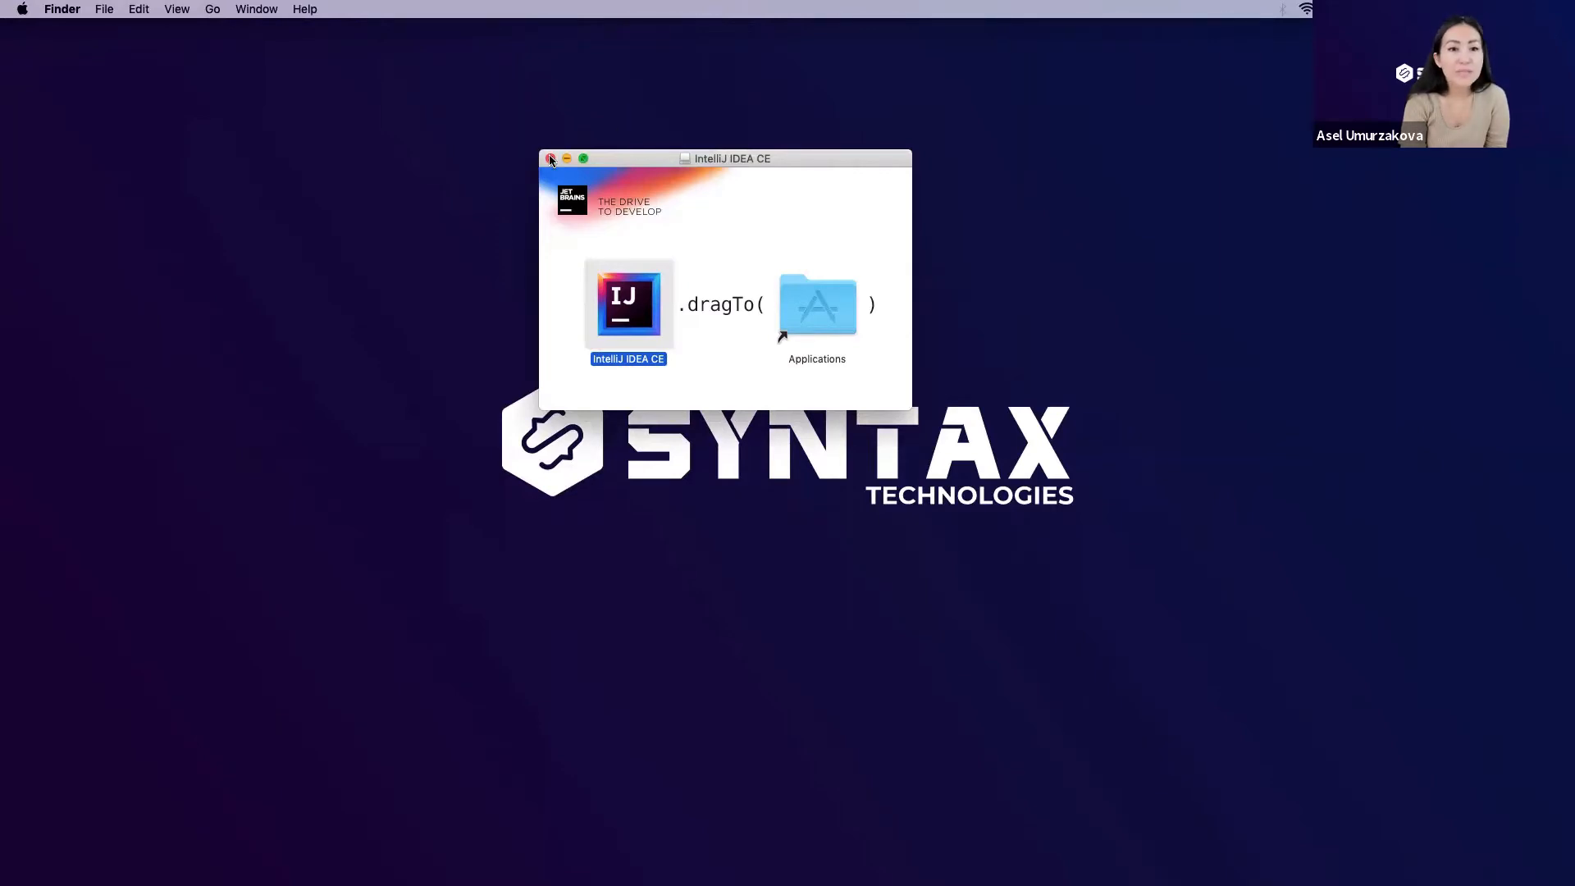
{"action": "left_click", "coordinate": [549, 159]}
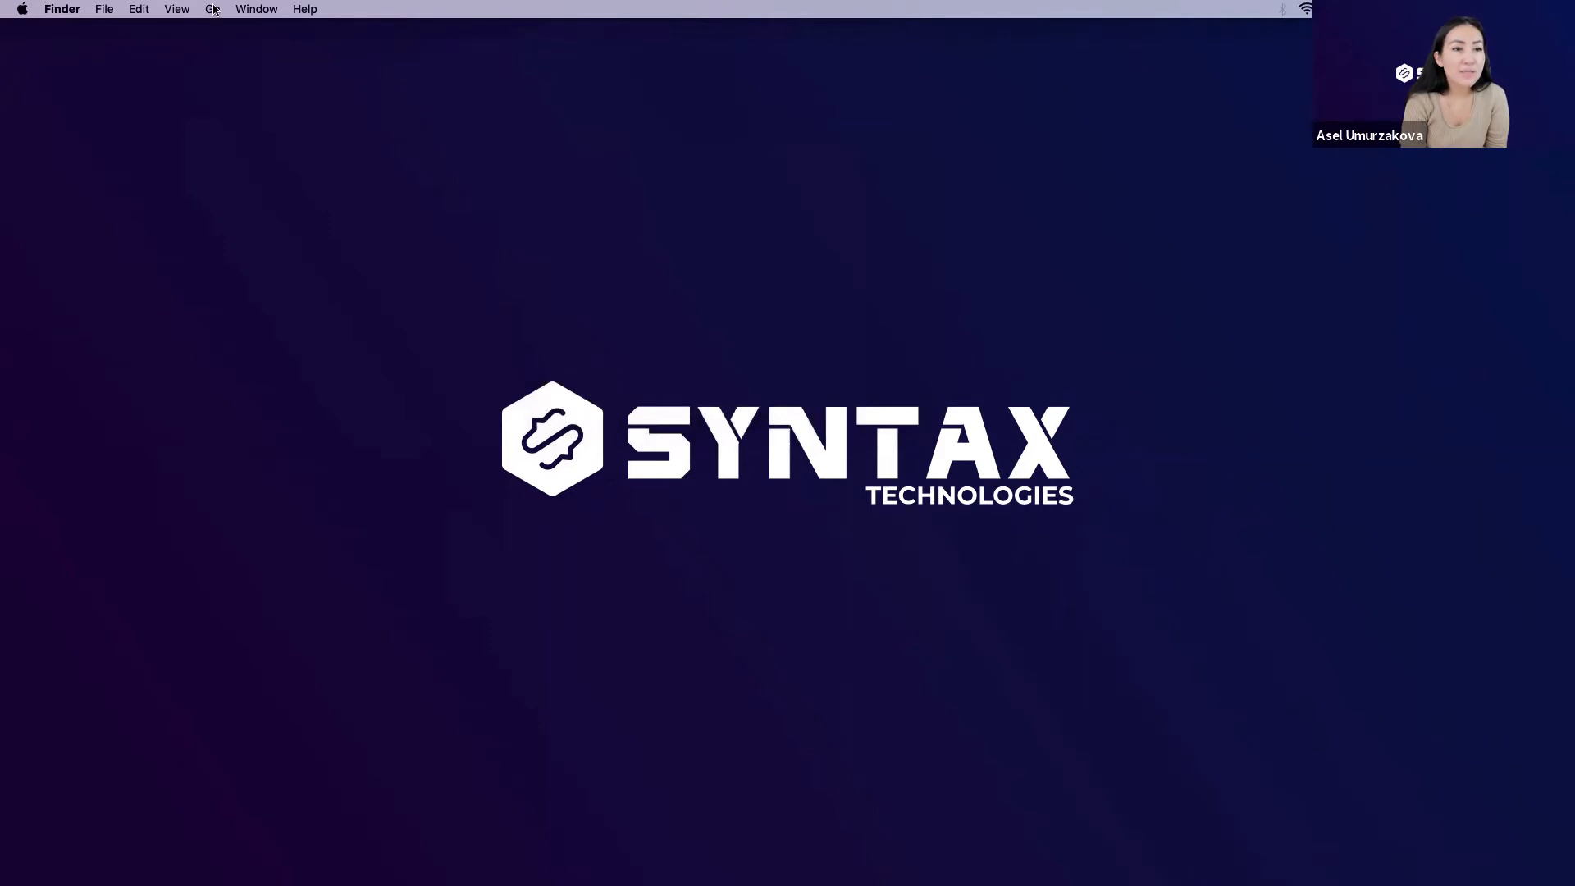
Step: Launch IntelliJ IDEA CE from Finder's Applications folder, reaching its user agreement
{"action": "left_click", "coordinate": [211, 10]}
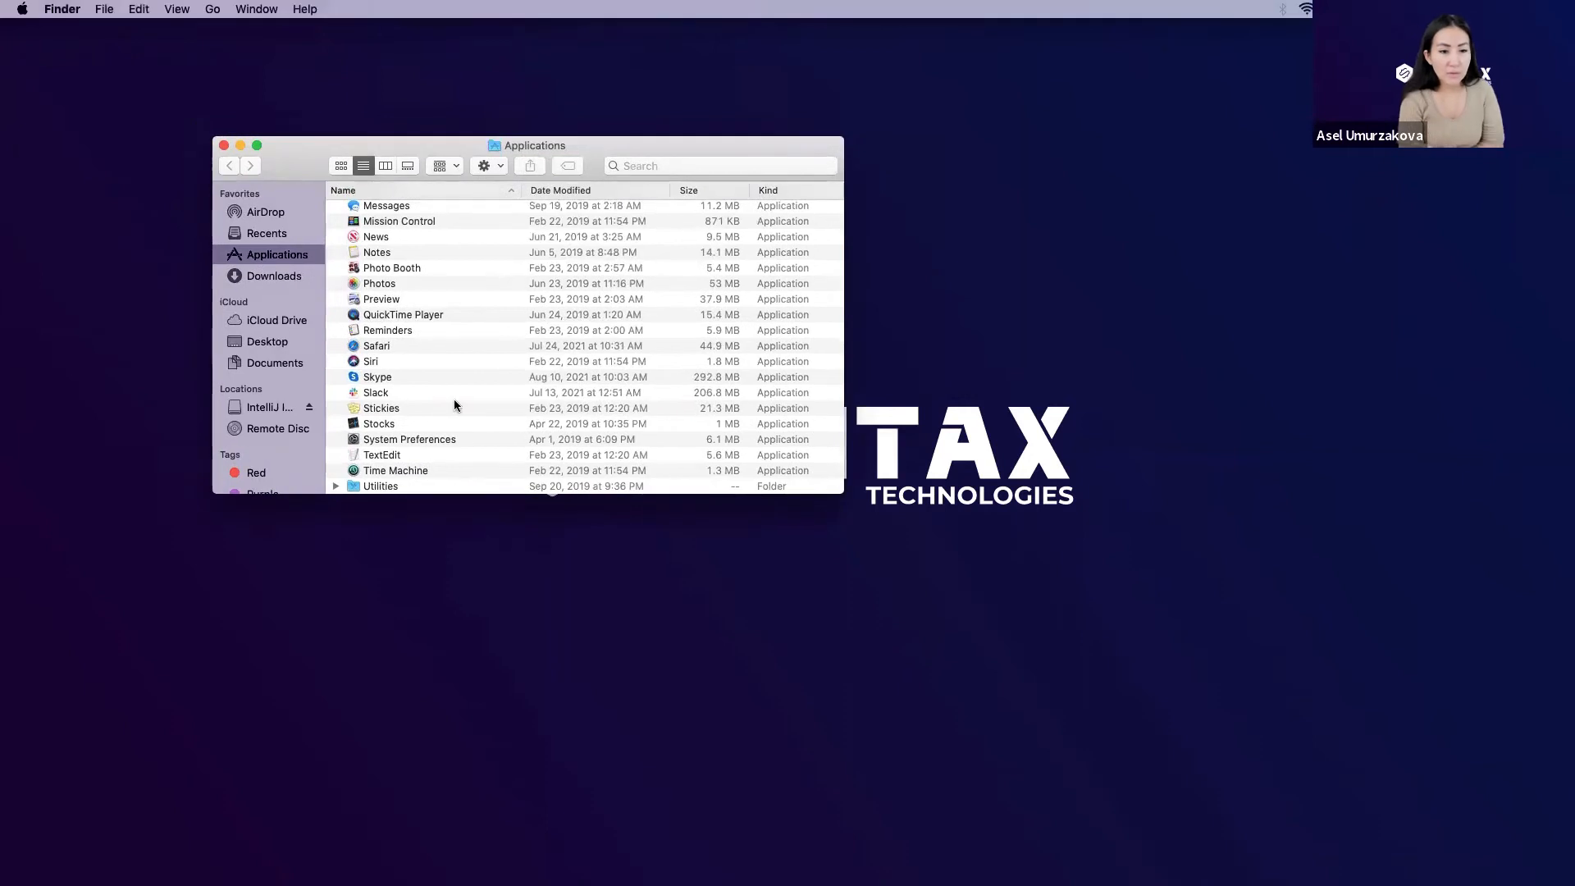
{"action": "scroll", "scroll_direction": "up", "scroll_amount": 3}
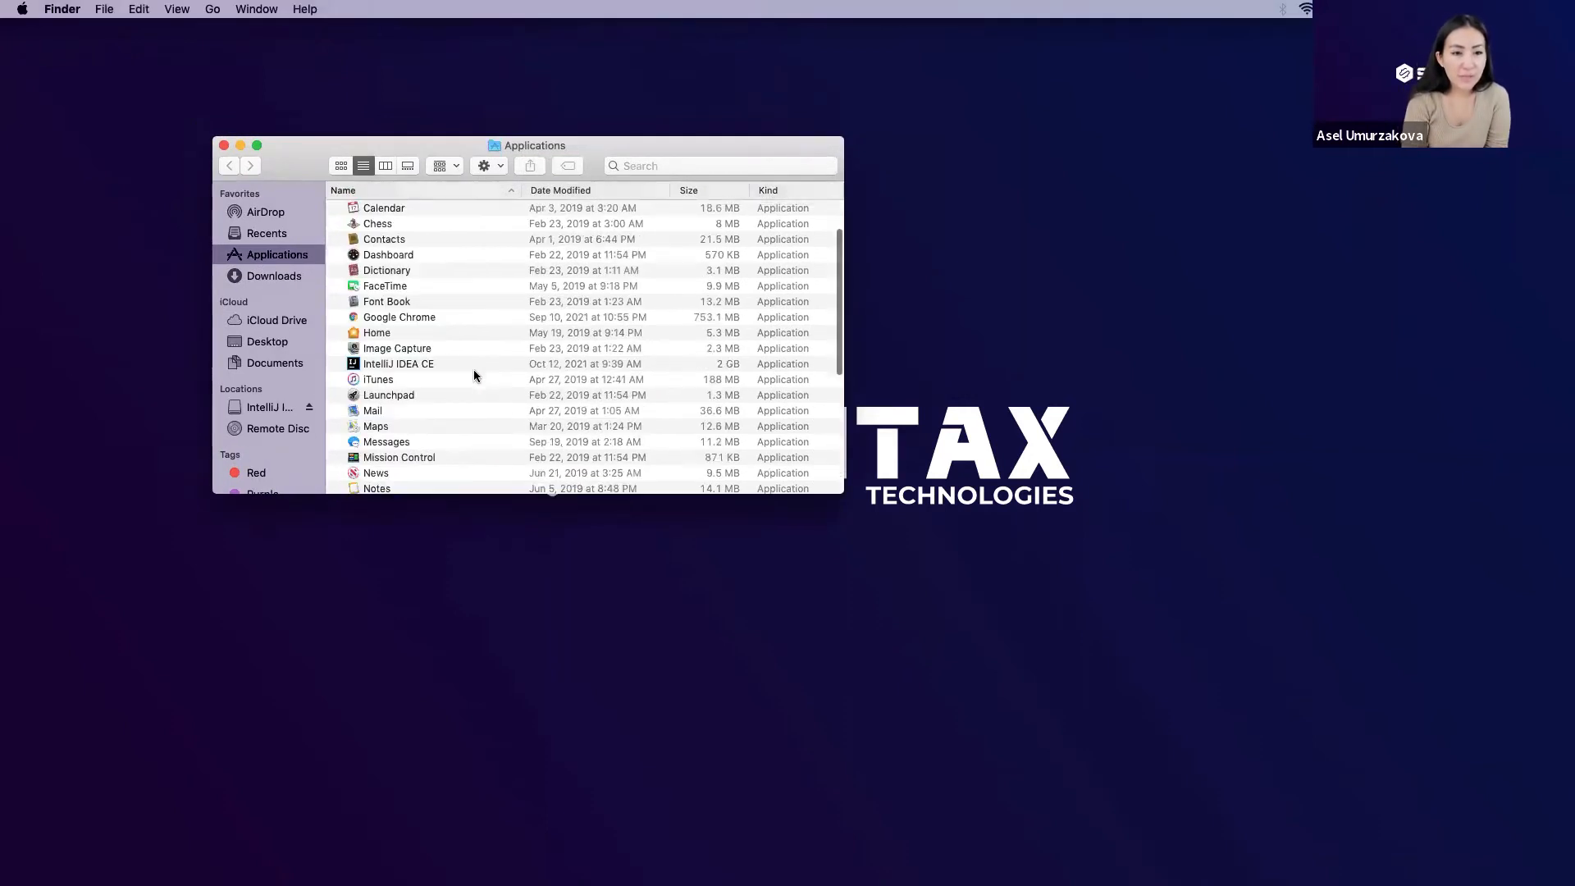
{"action": "scroll", "scroll_direction": "up", "scroll_amount": 3}
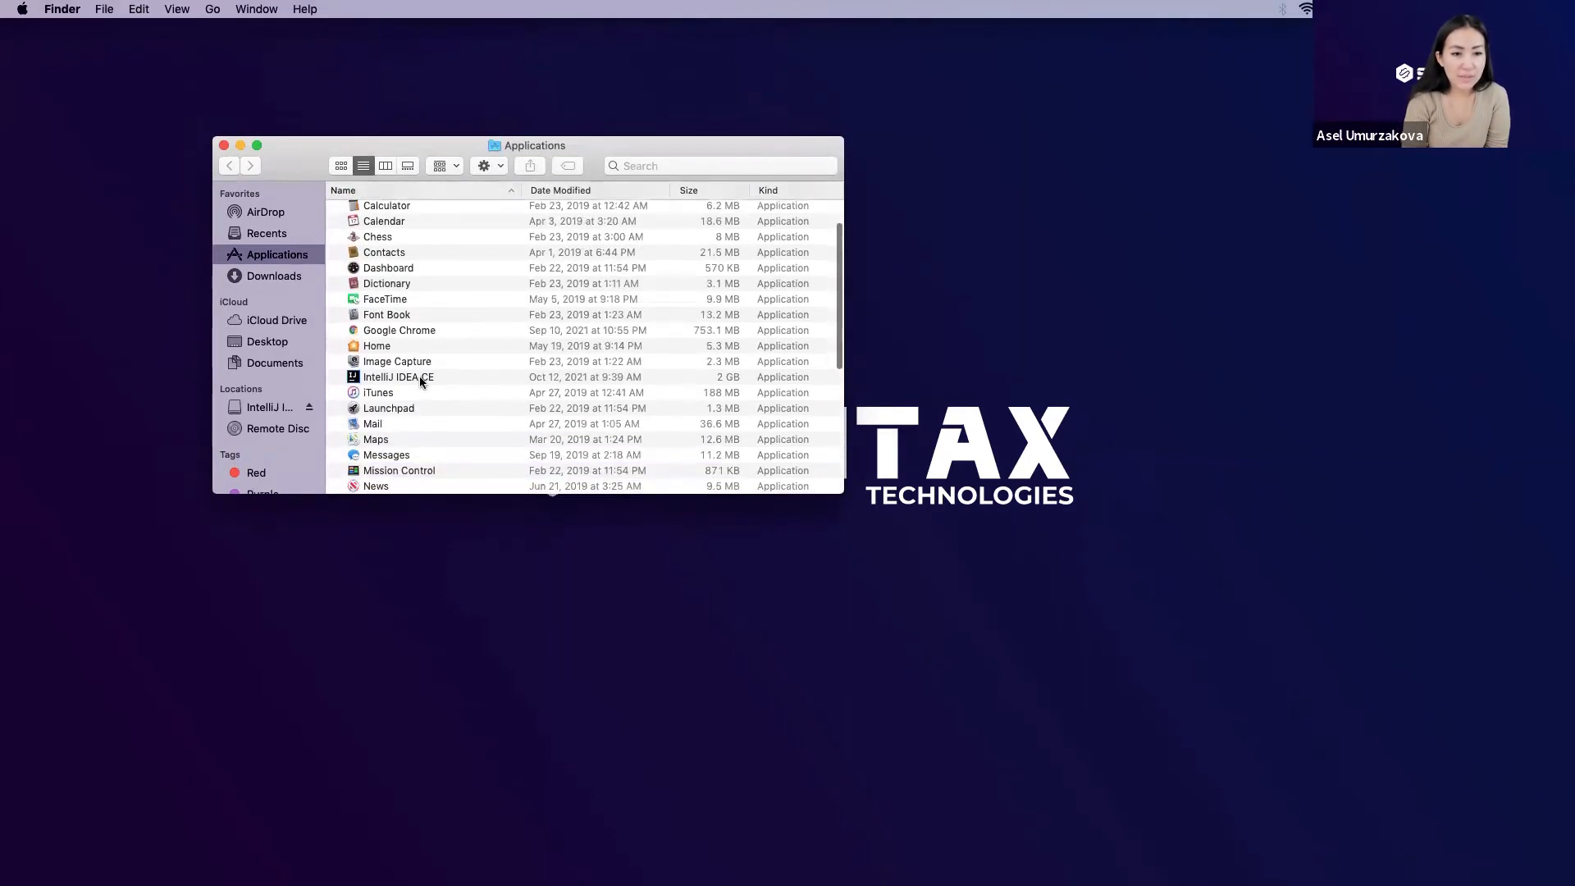
{"action": "left_click", "coordinate": [397, 377]}
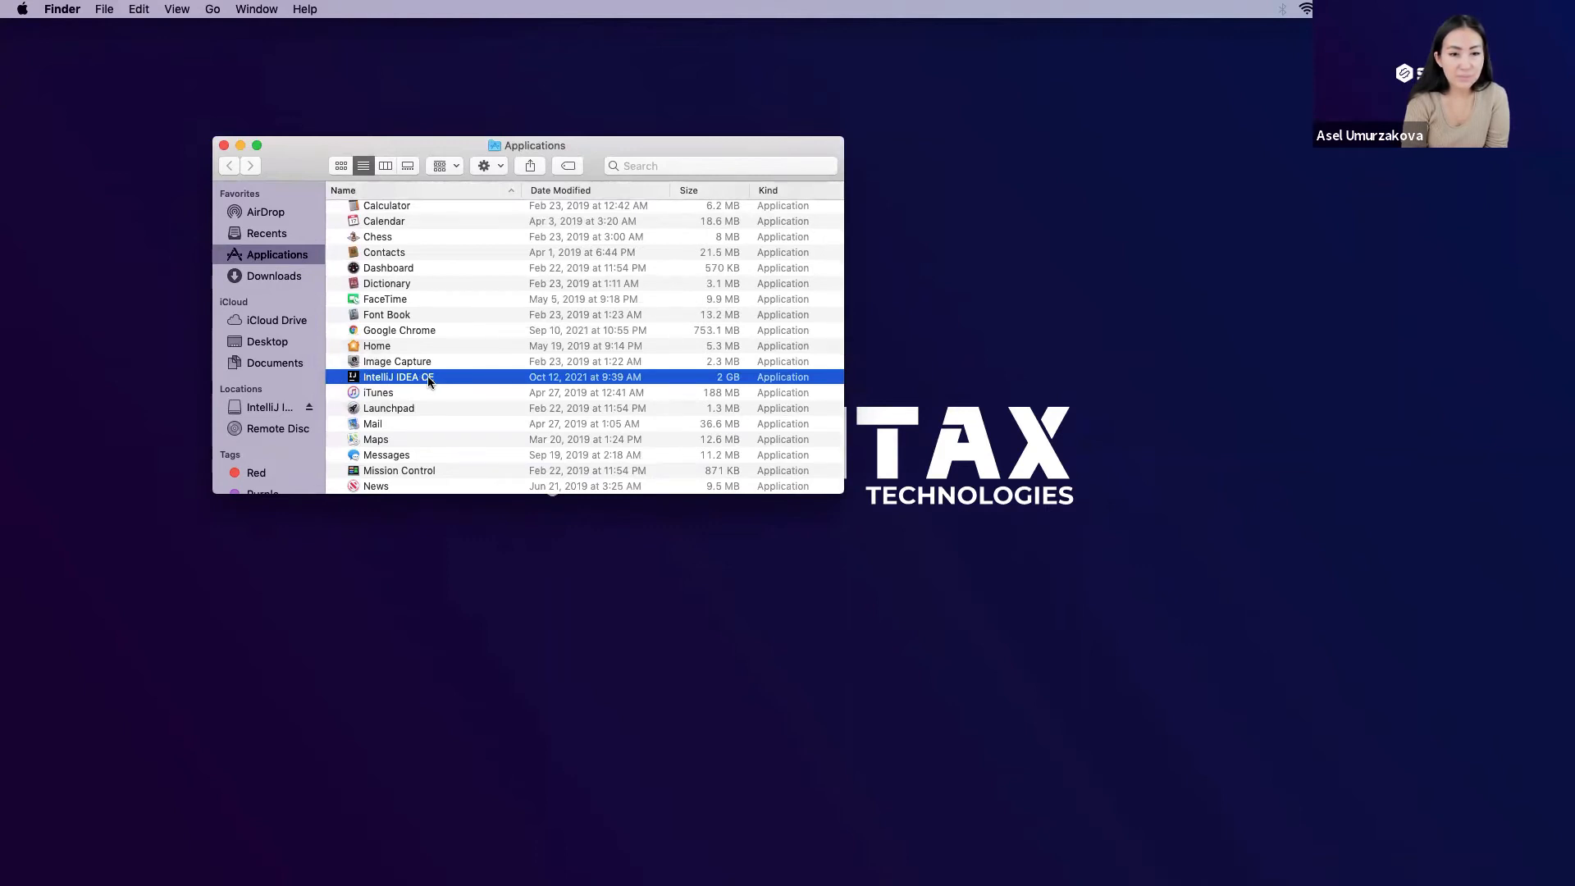
{"action": "mouse_move", "coordinate": [441, 402]}
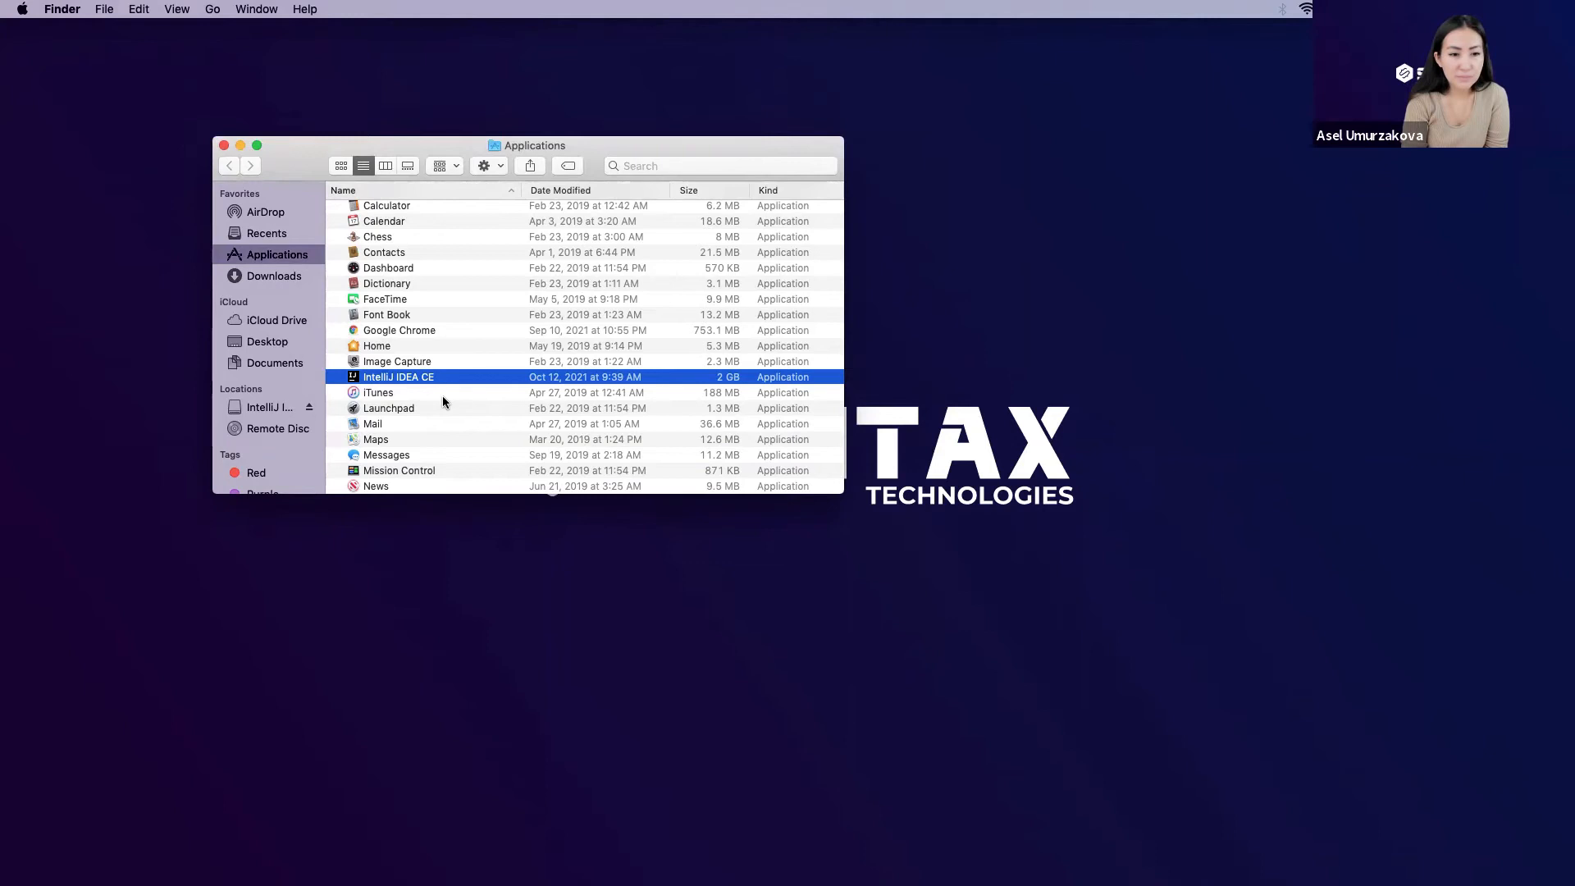
{"action": "double_click", "coordinate": [397, 377]}
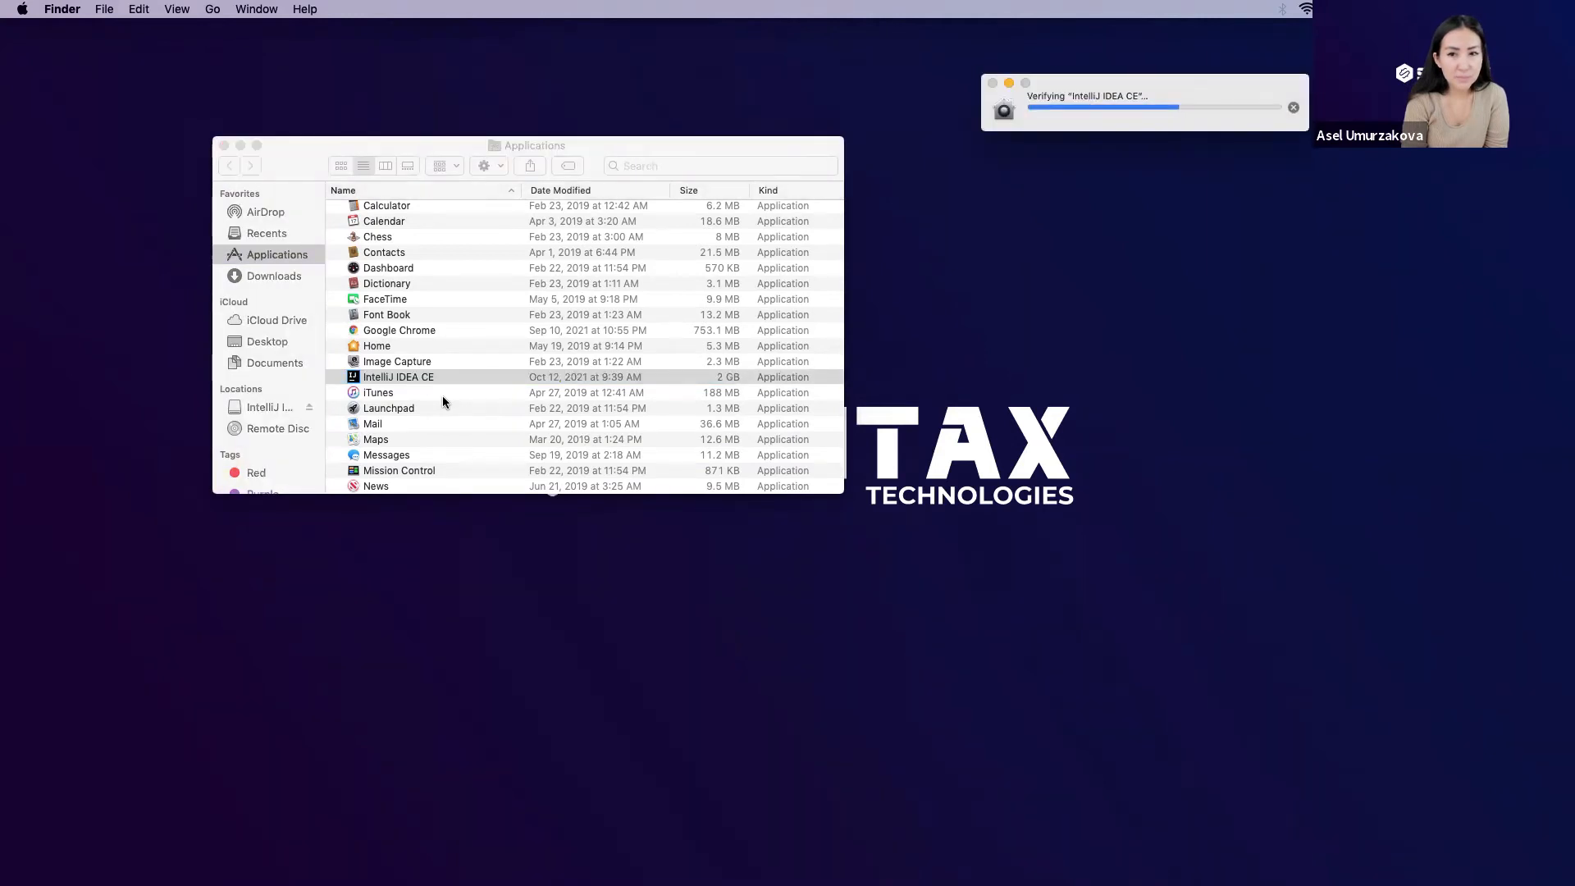
{"action": "double_click", "coordinate": [397, 378]}
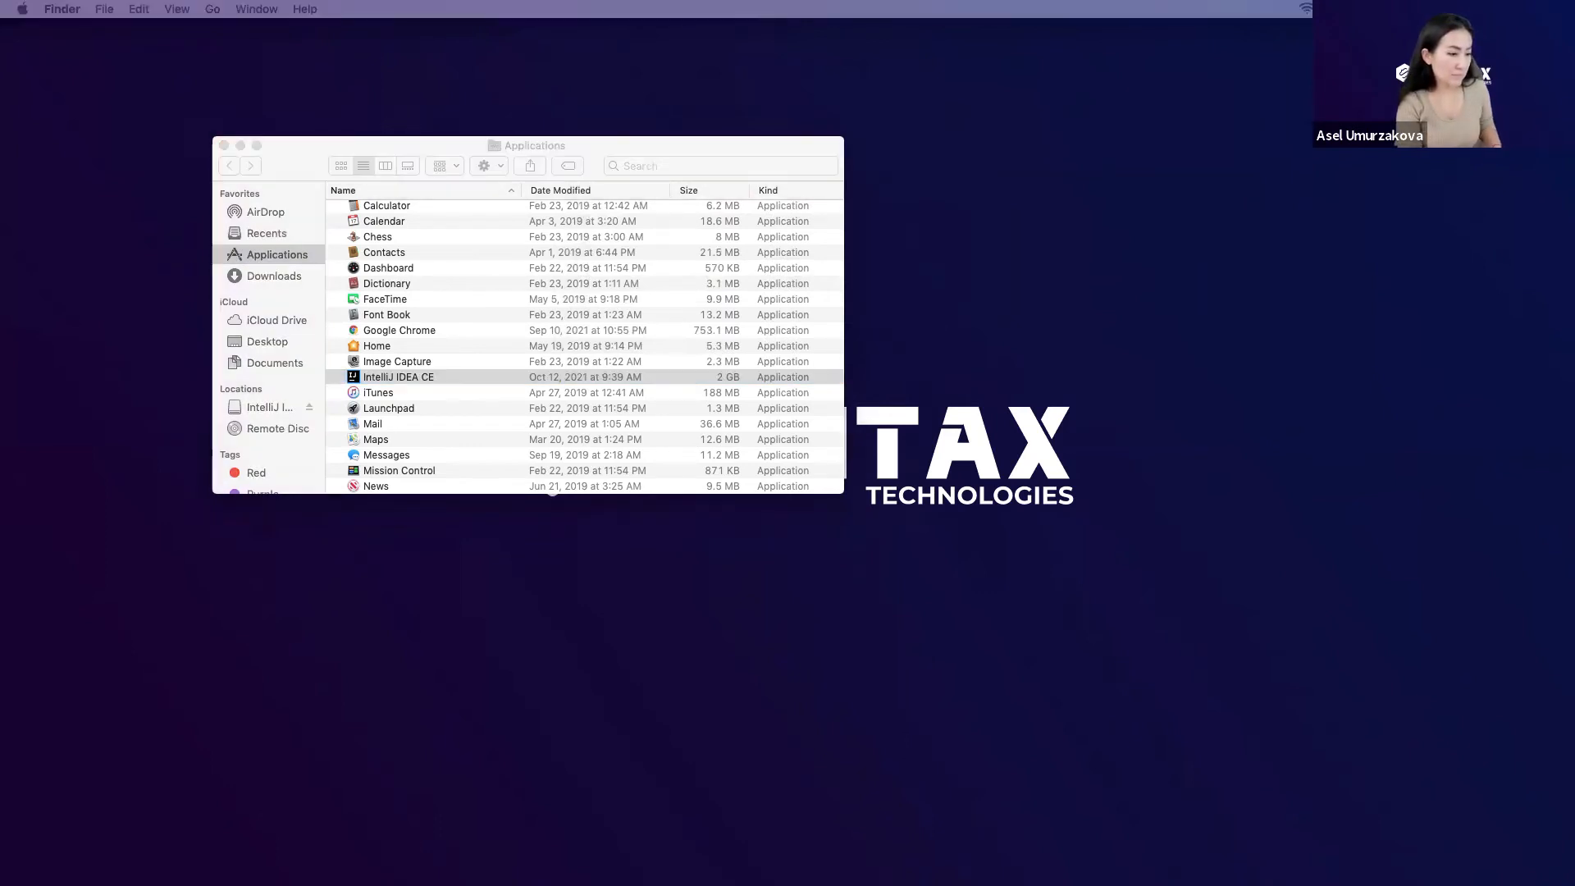
{"action": "double_click", "coordinate": [397, 378]}
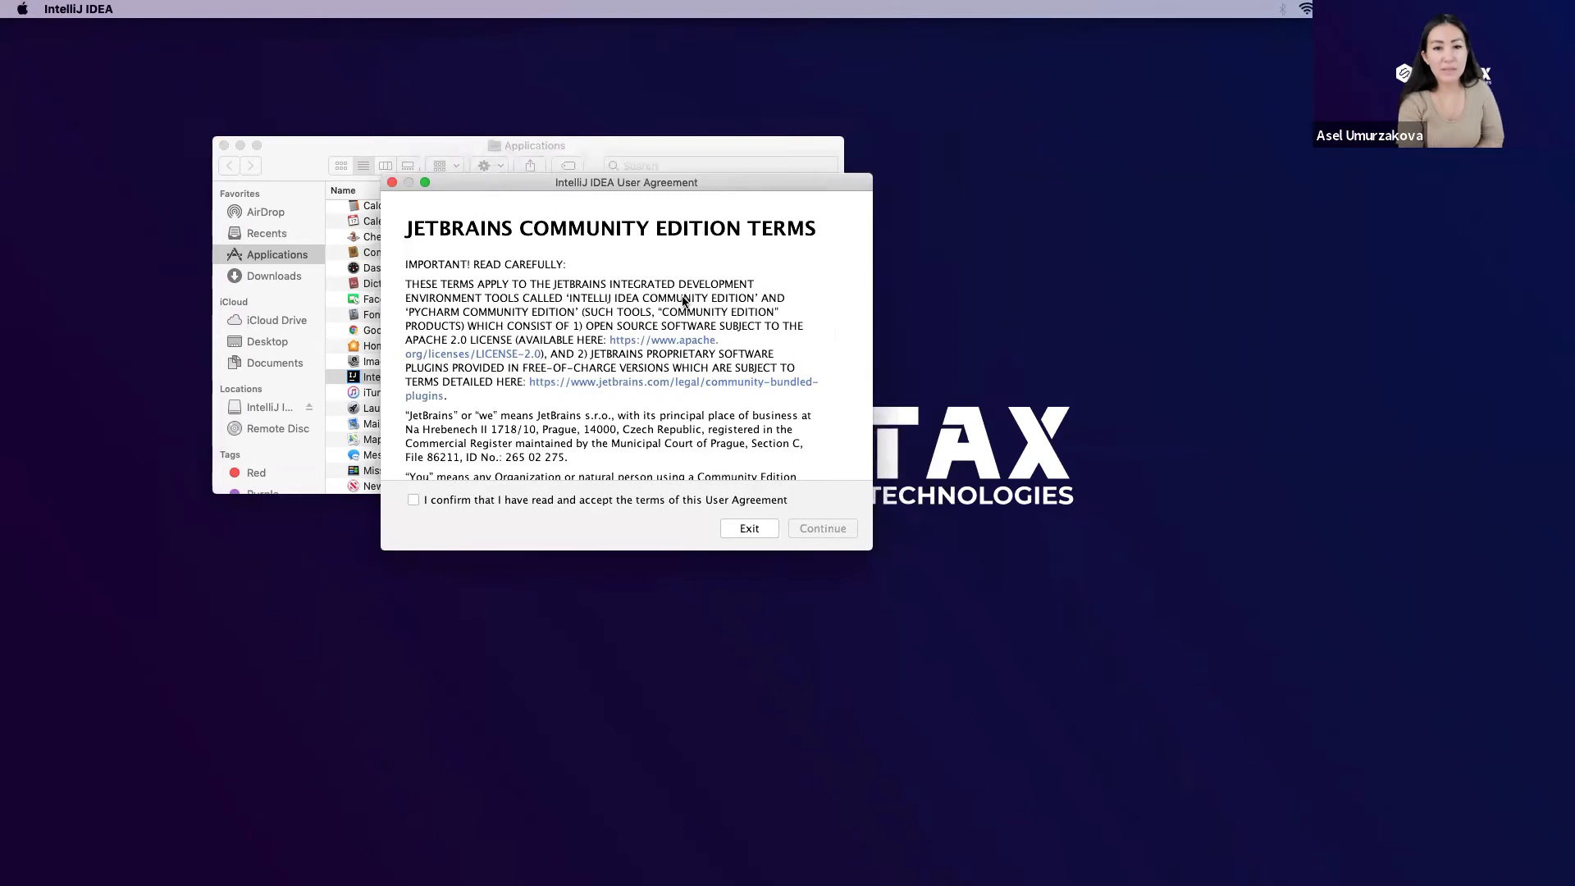
{"action": "mouse_move", "coordinate": [436, 477]}
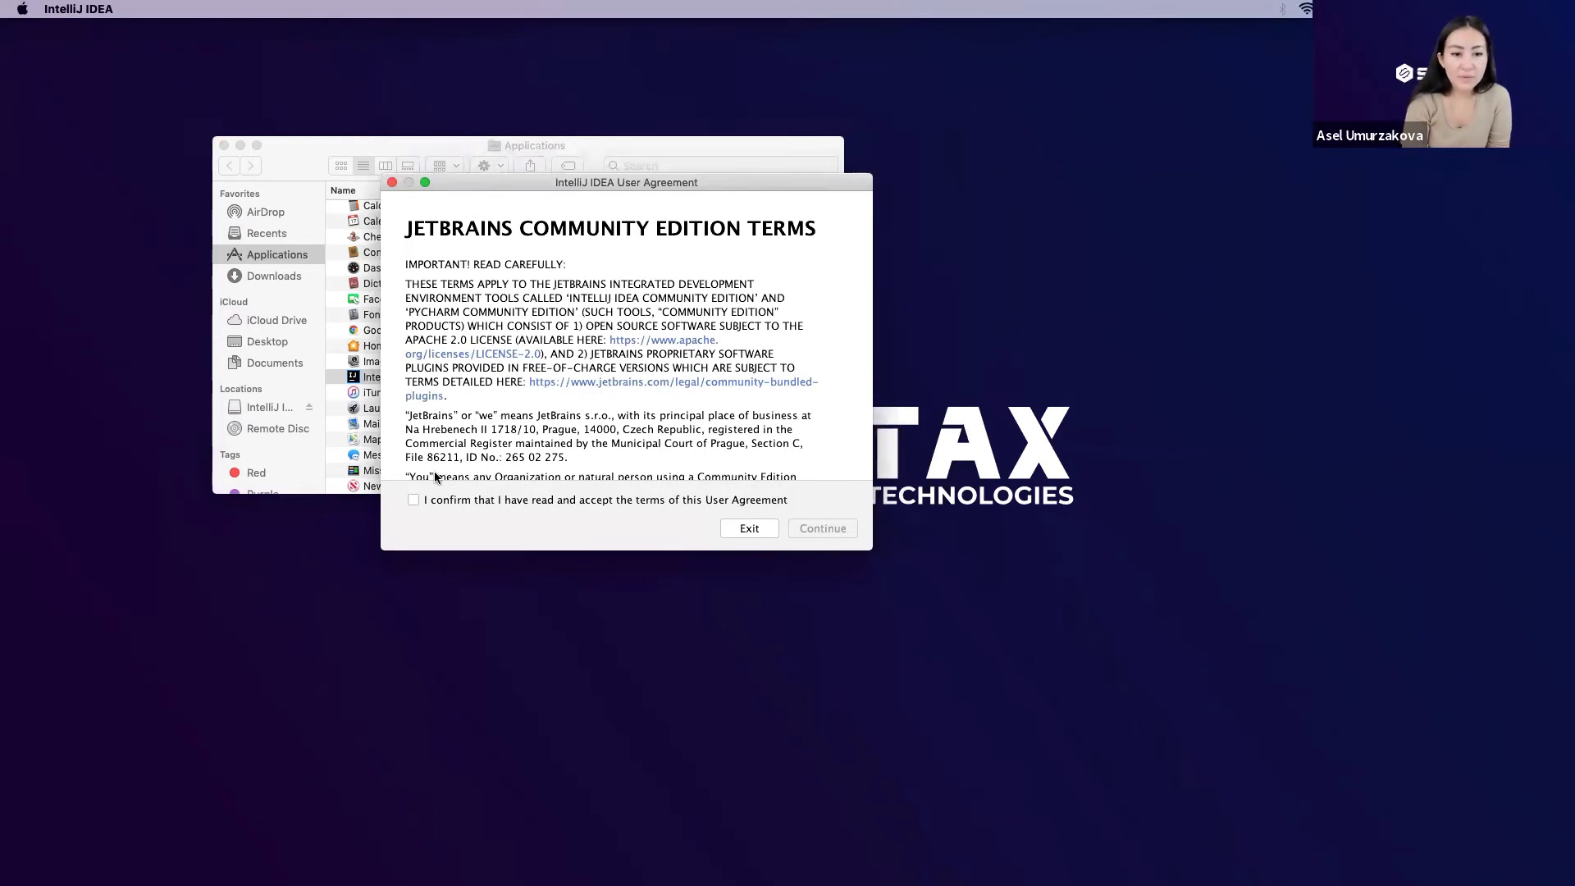
Step: Accept the Community Edition user agreement and choose Don't Send for usage statistics
{"action": "left_click", "coordinate": [412, 500]}
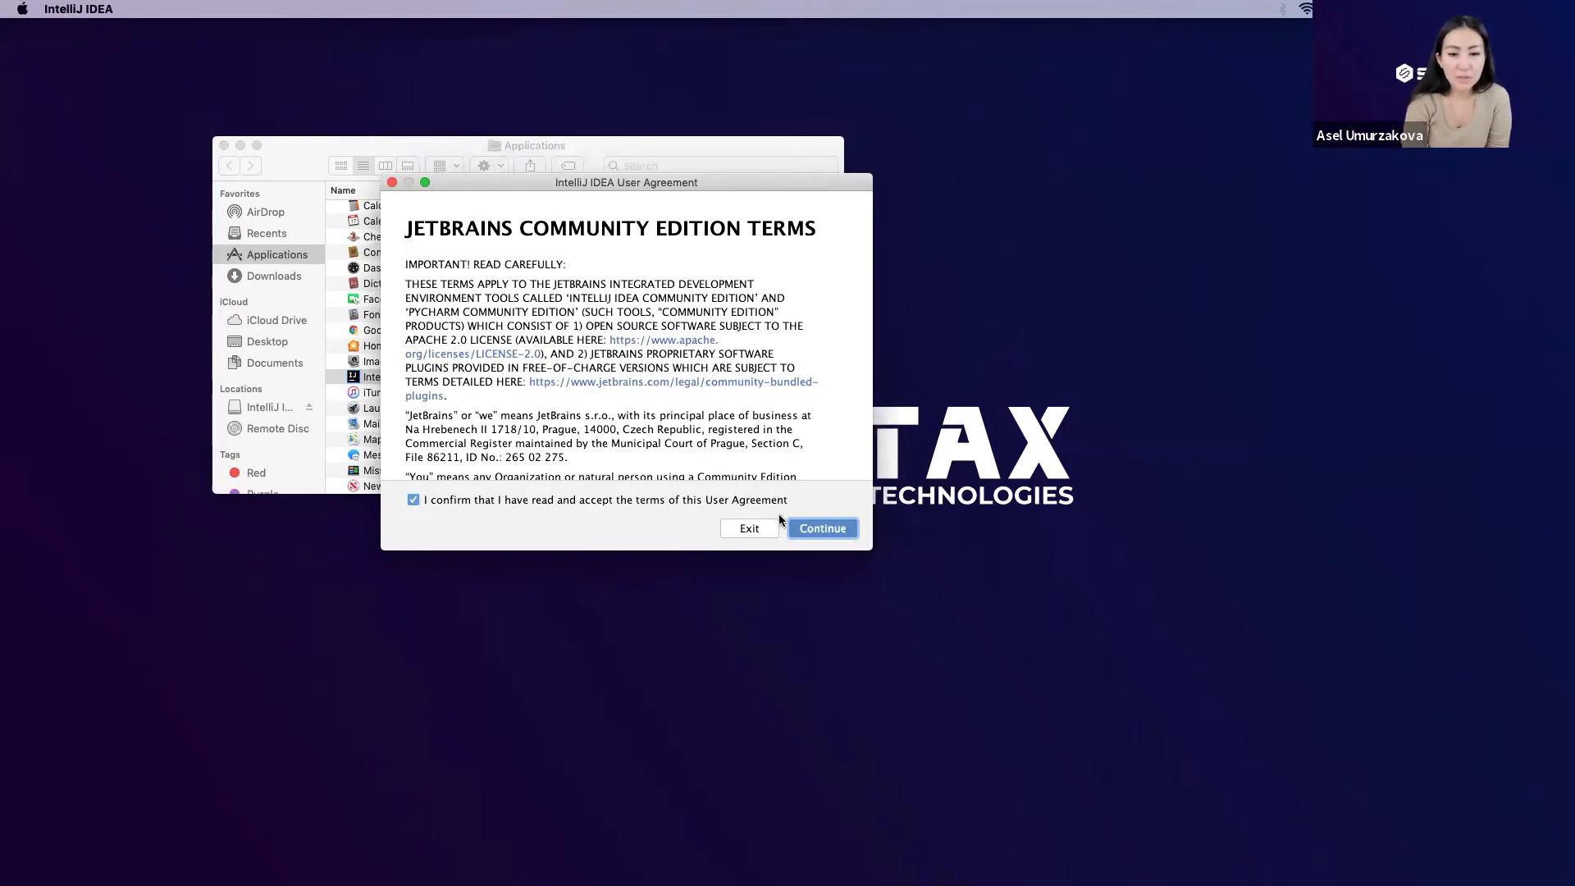
{"action": "left_click", "coordinate": [821, 526]}
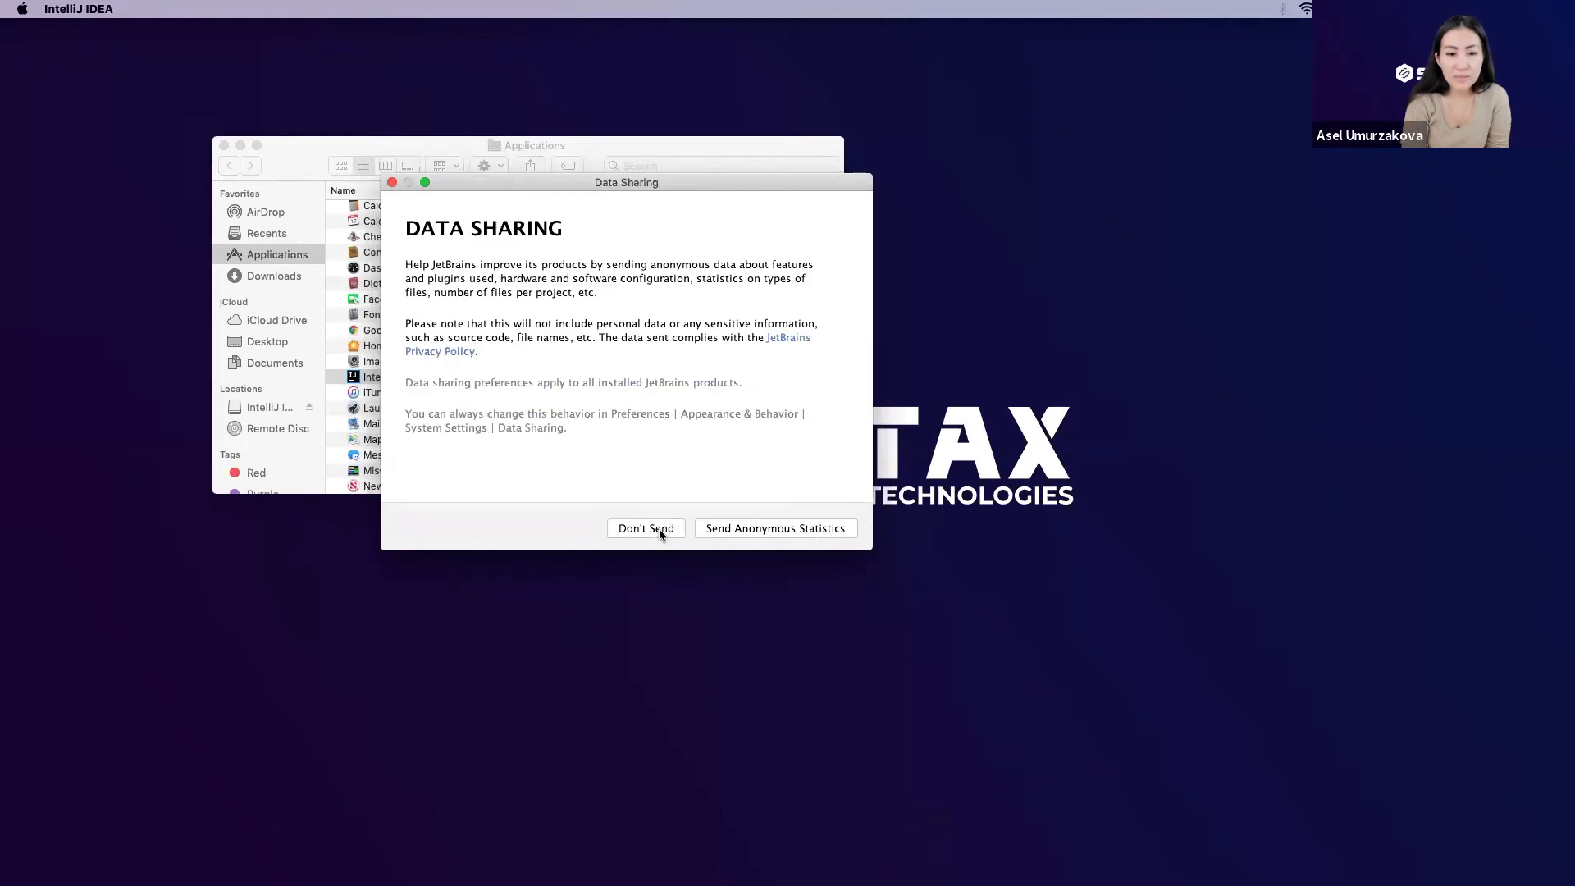
{"action": "left_click", "coordinate": [646, 528]}
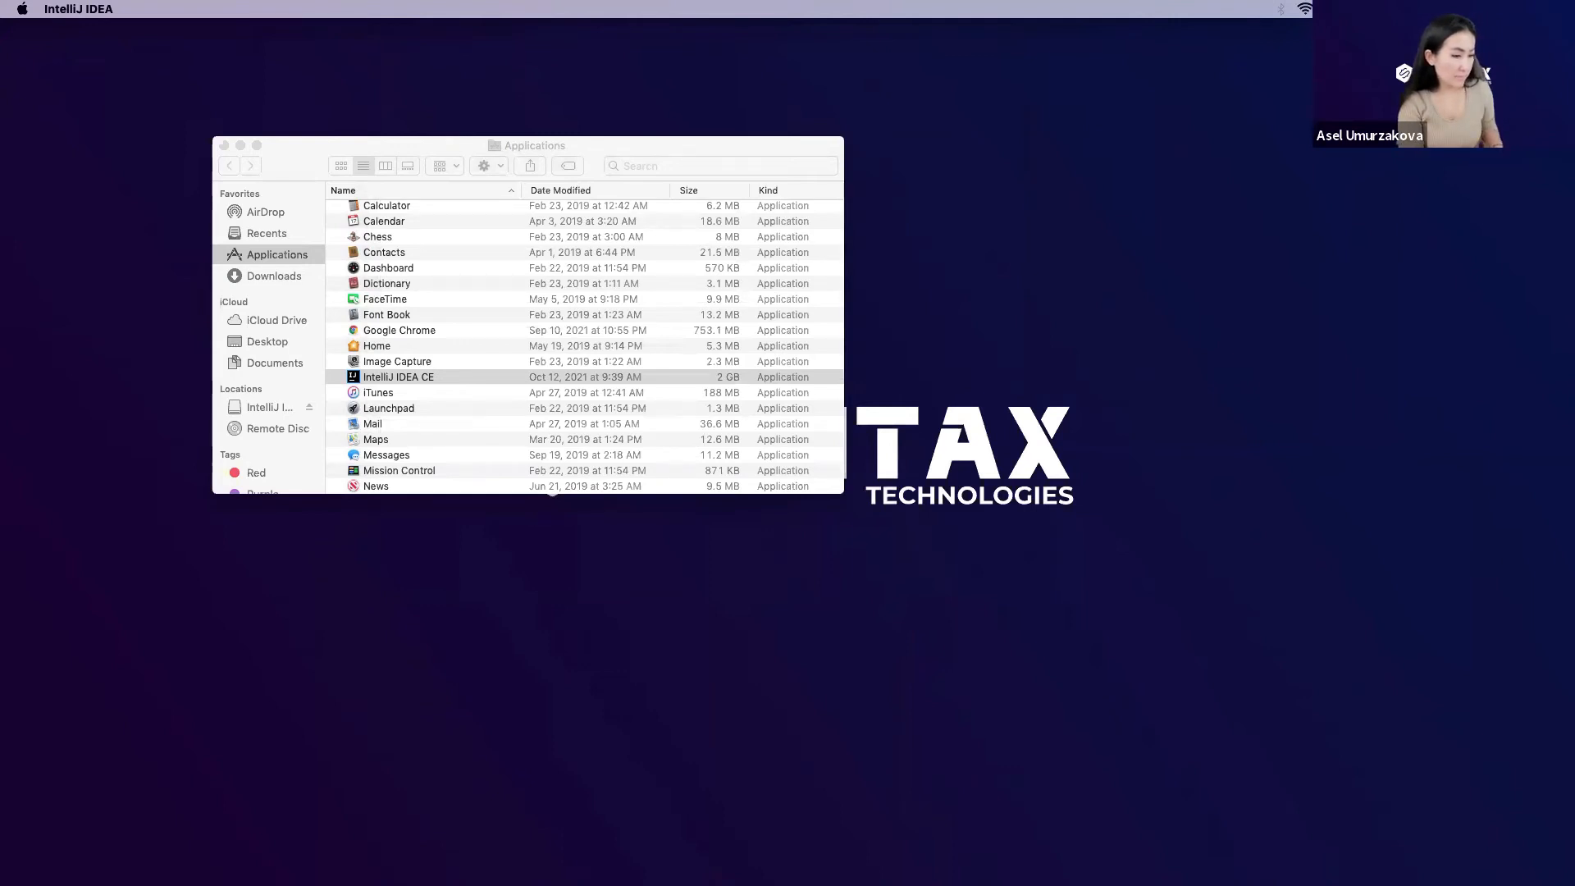
{"action": "mouse_move", "coordinate": [527, 61]}
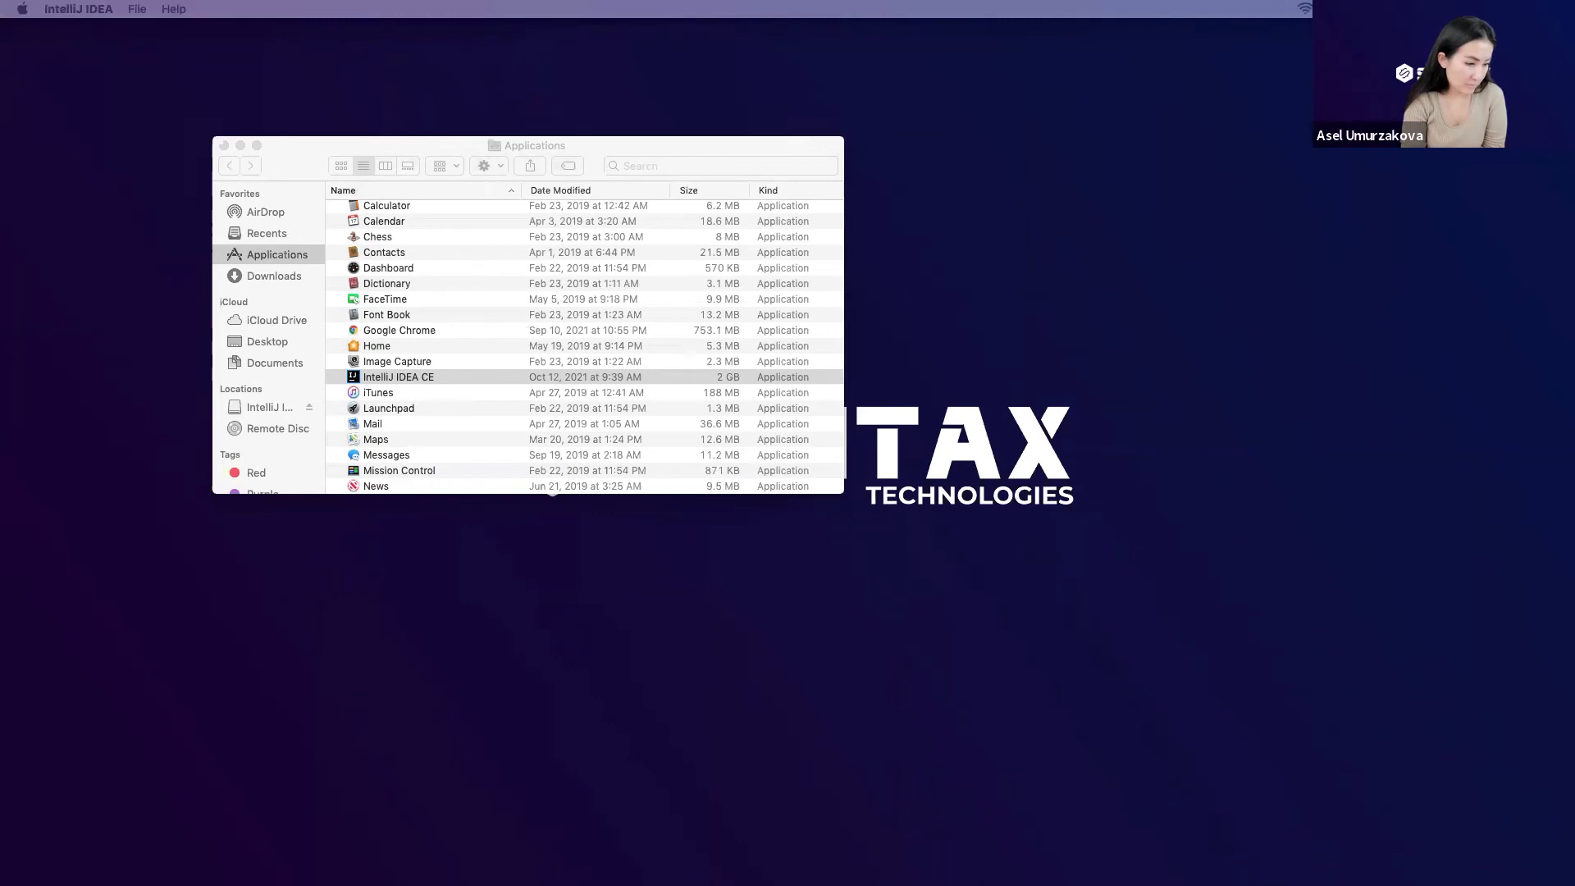
Step: Bring up the Welcome to IntelliJ IDEA window with New Project, Open and Get from VCS
{"action": "double_click", "coordinate": [397, 378]}
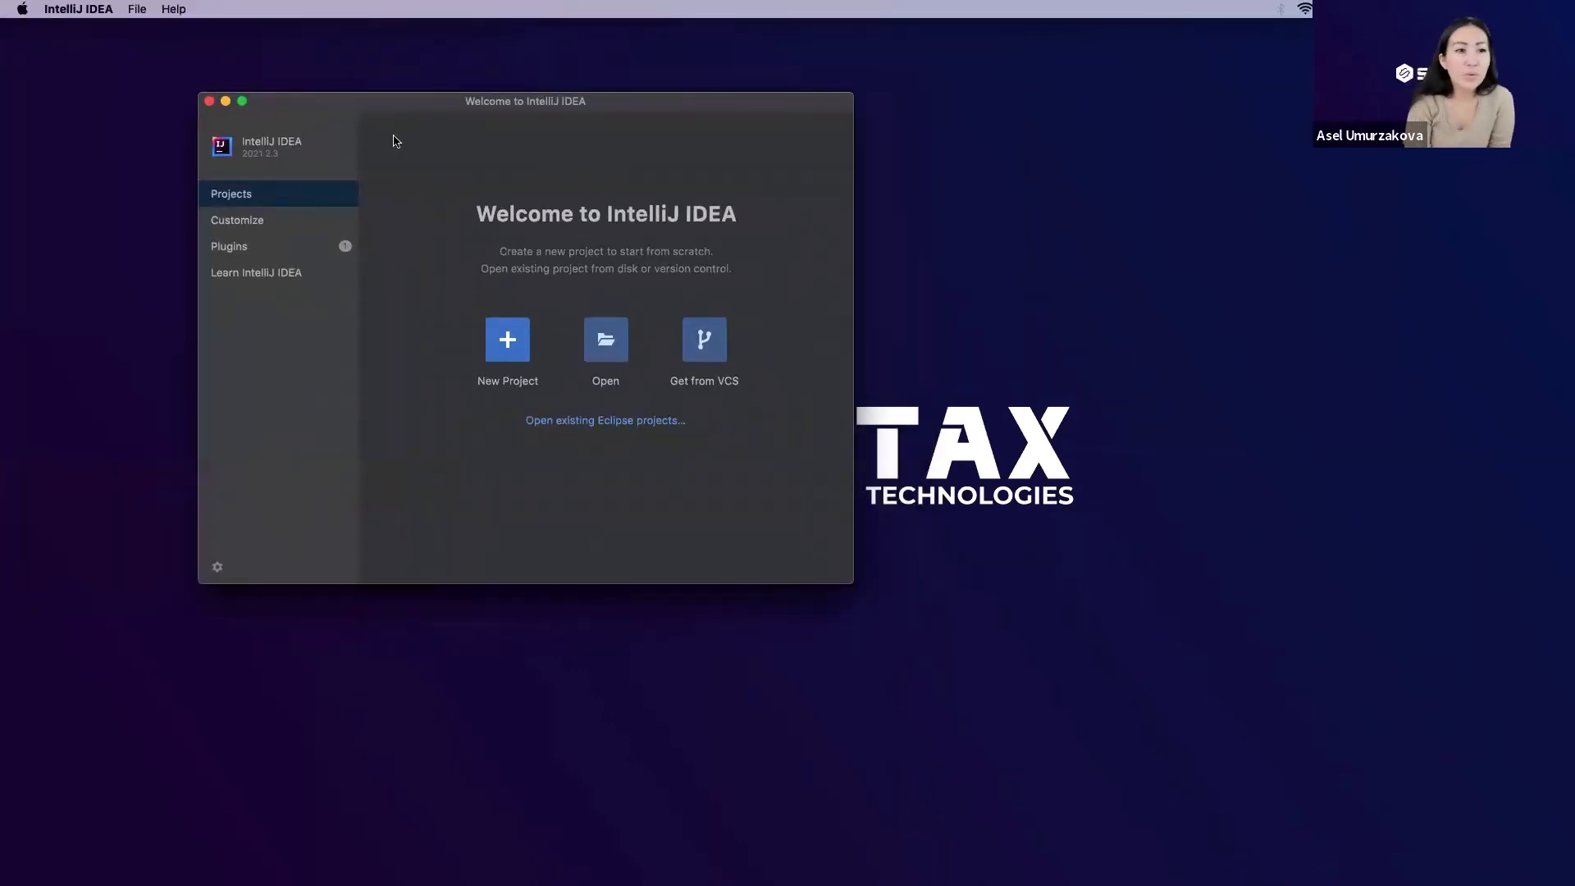
{"action": "mouse_move", "coordinate": [507, 338]}
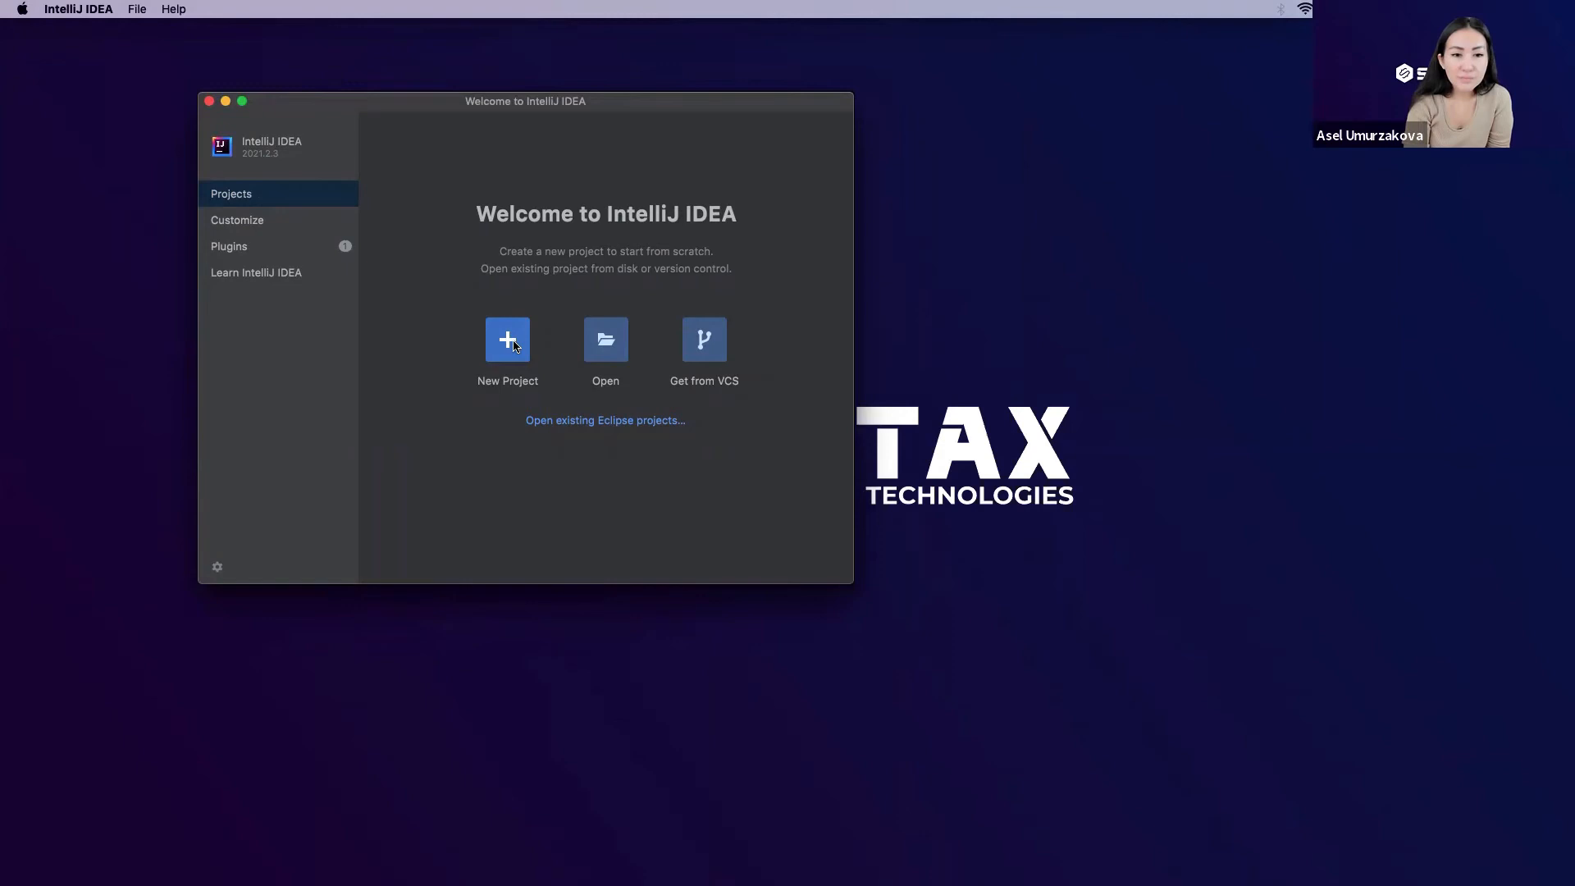
Step: Start a new Java project with SDK 1.8 using the Command Line App template
{"action": "left_click", "coordinate": [507, 340]}
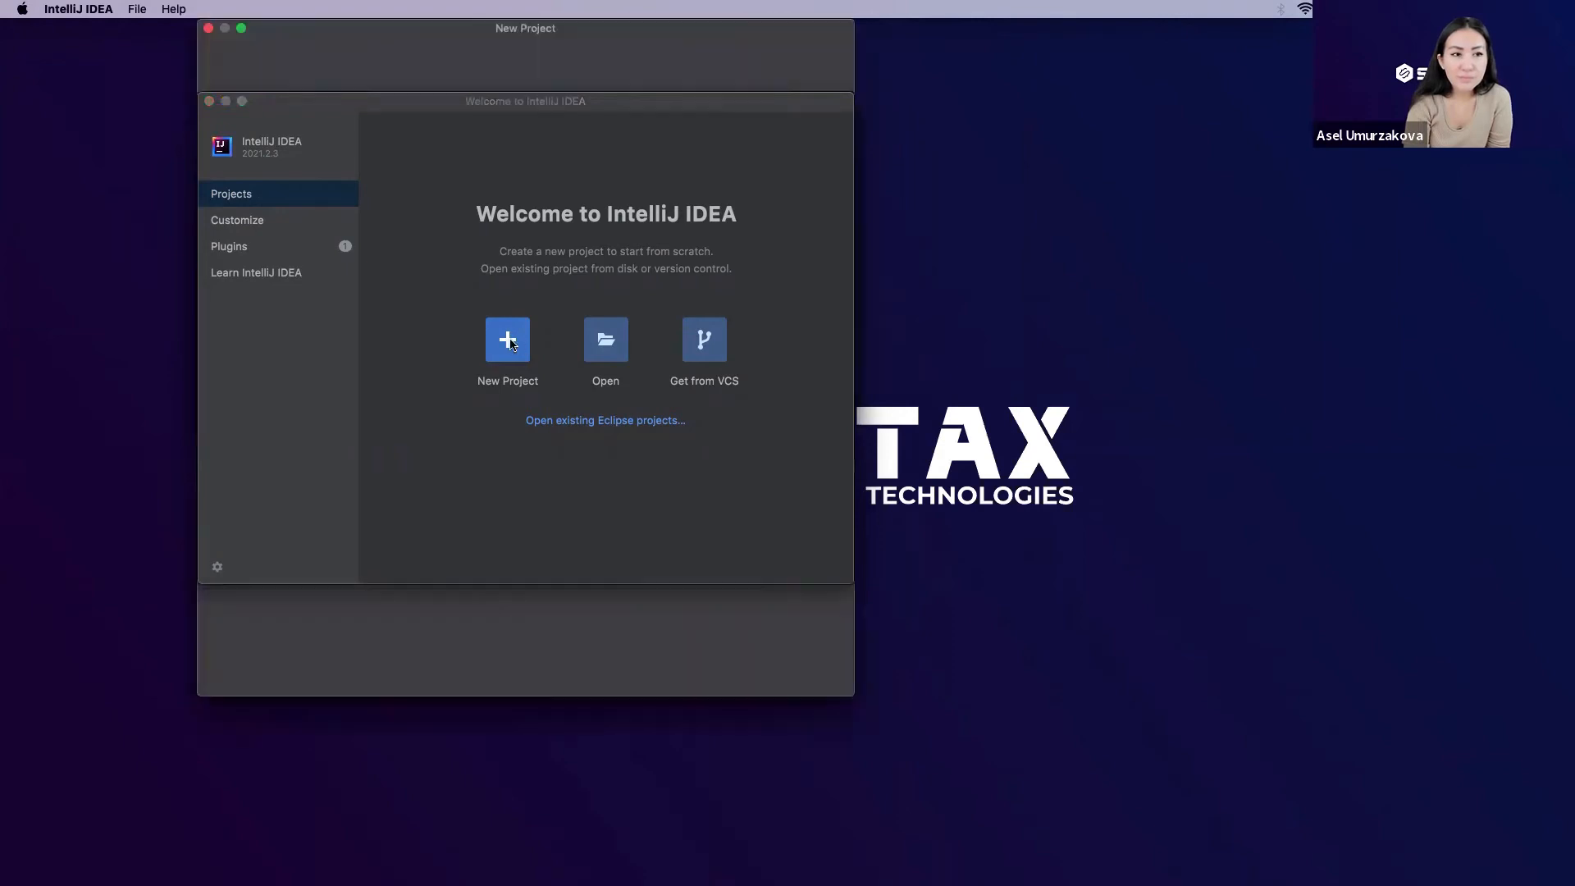
{"action": "left_click", "coordinate": [506, 339]}
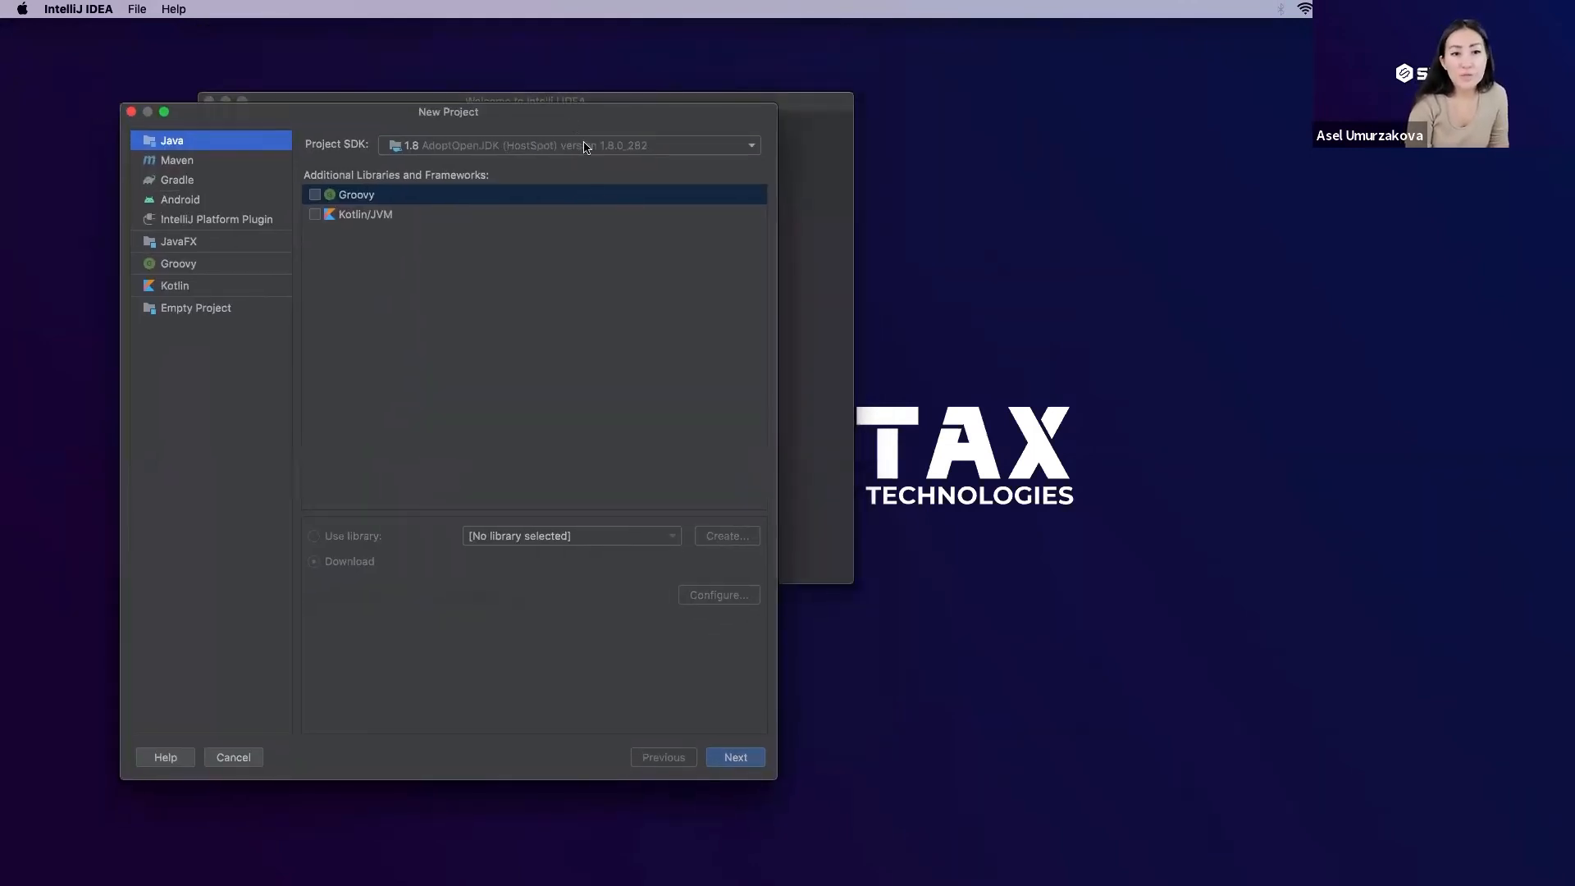
{"action": "mouse_move", "coordinate": [725, 612]}
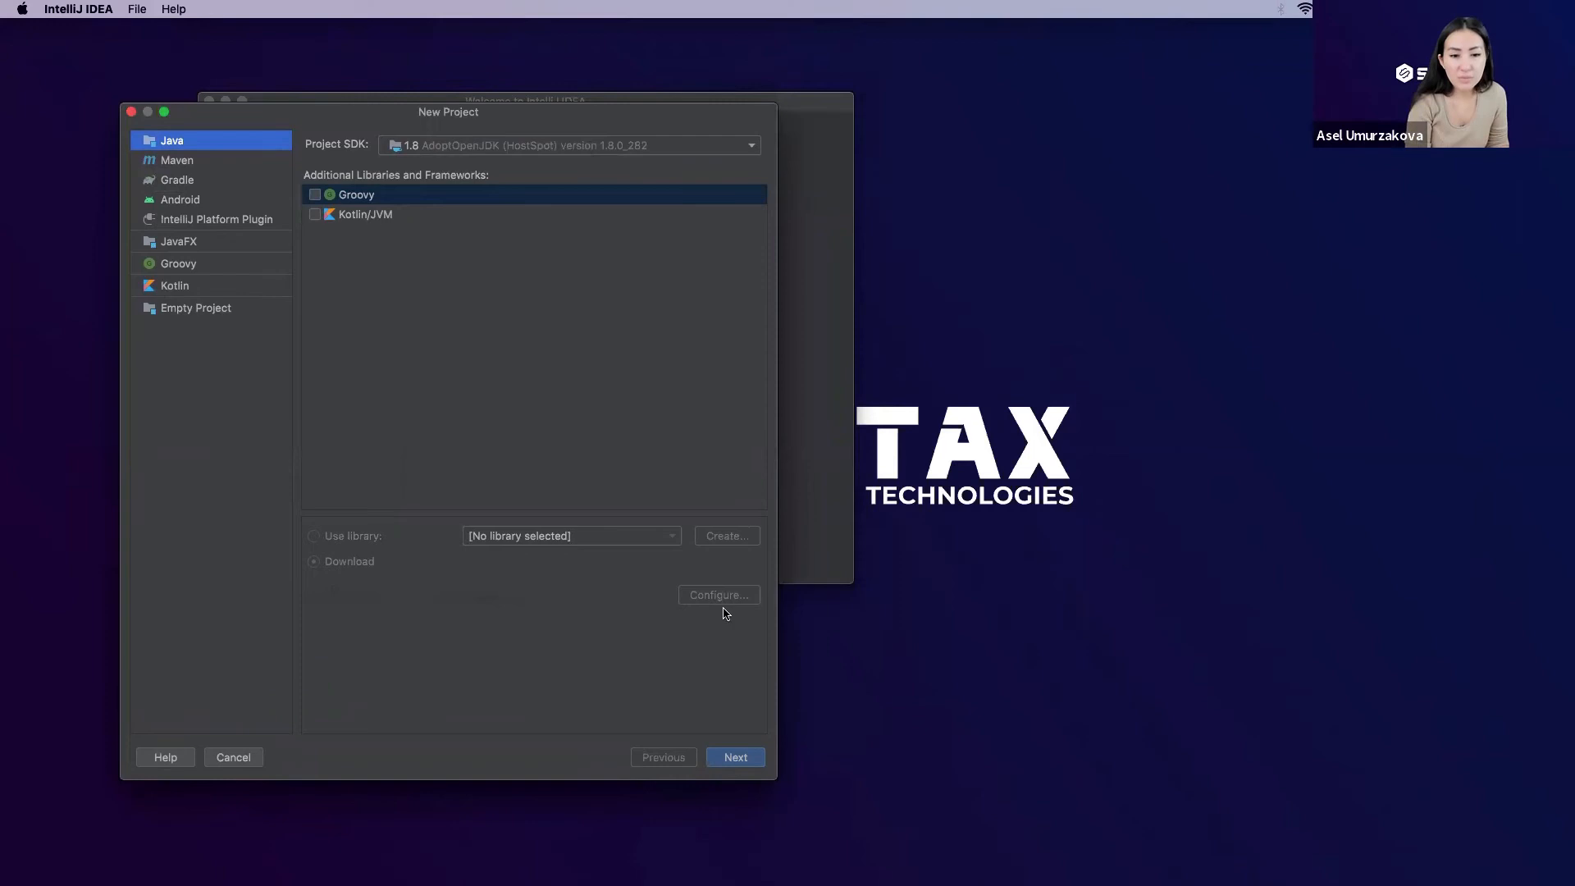
{"action": "left_click", "coordinate": [735, 756]}
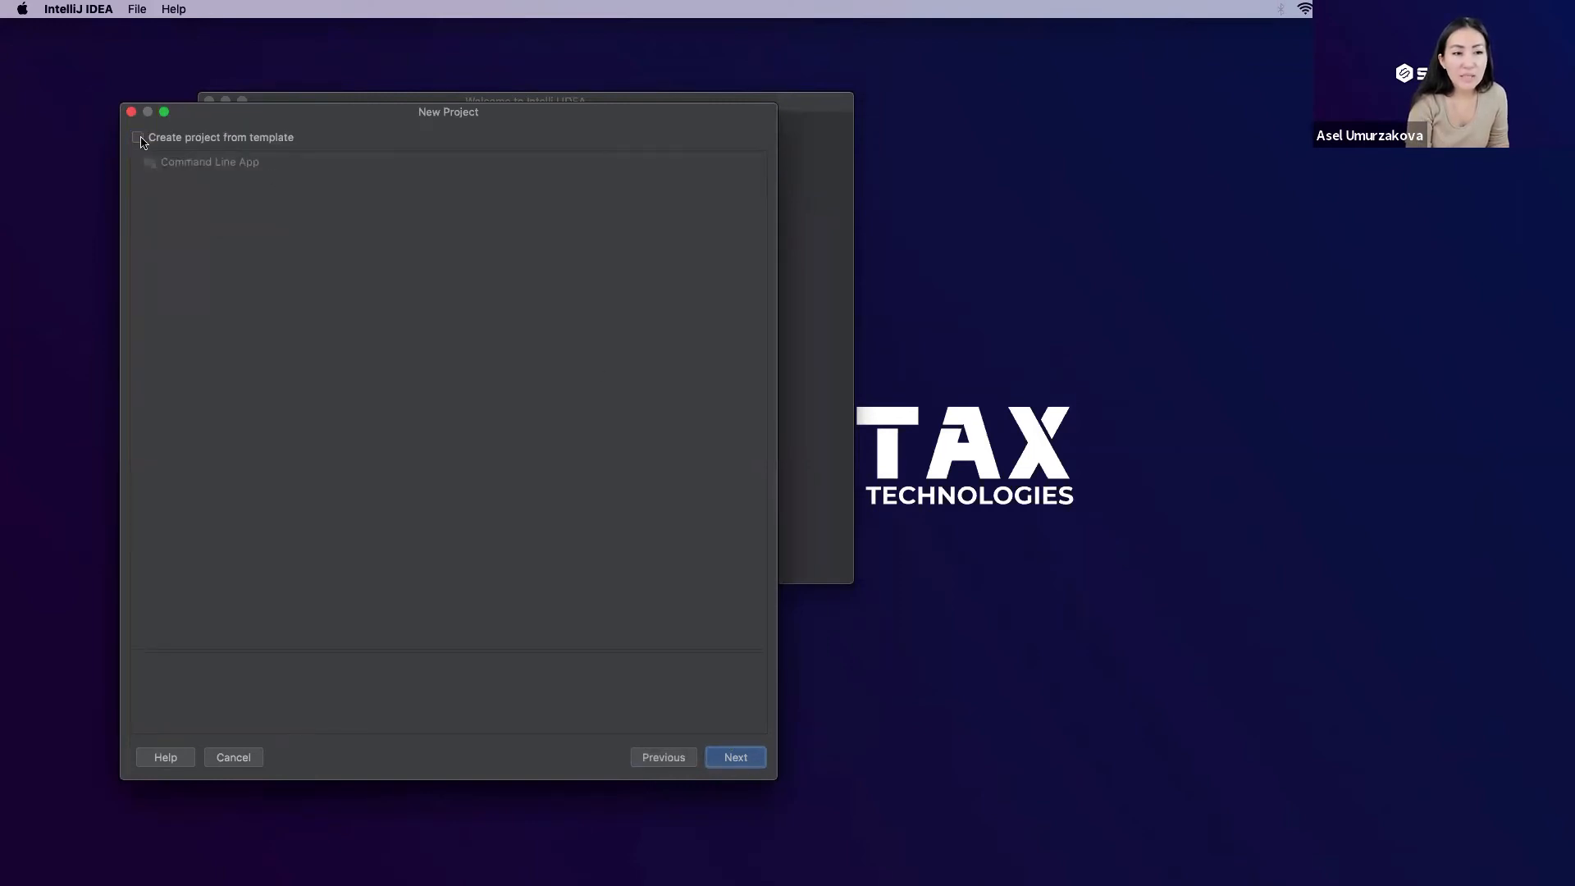
{"action": "left_click", "coordinate": [138, 136]}
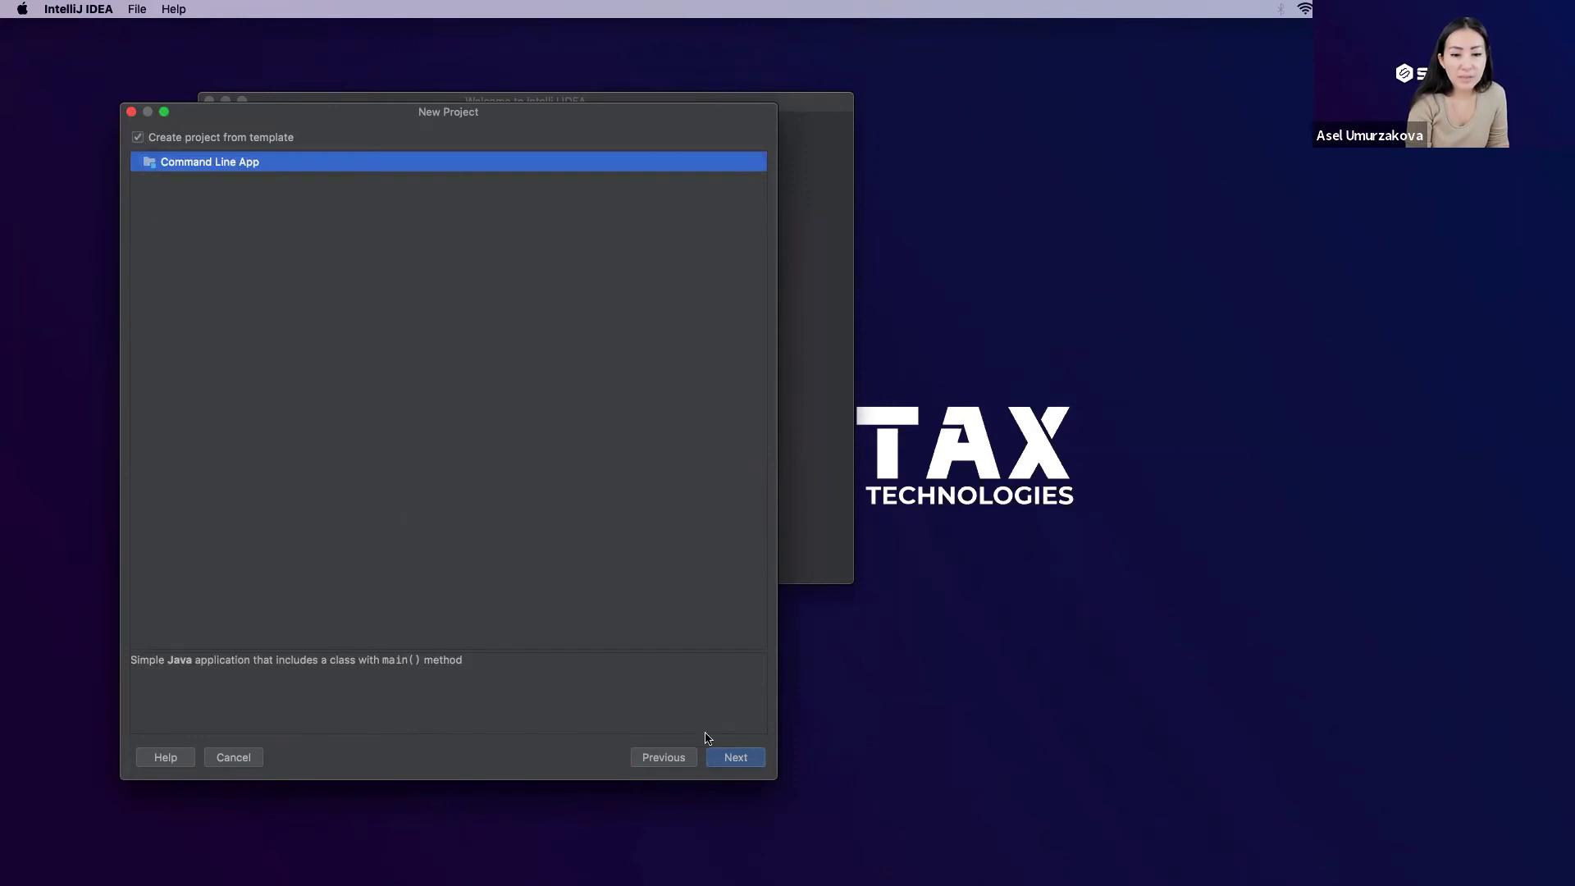
{"action": "left_click", "coordinate": [735, 756]}
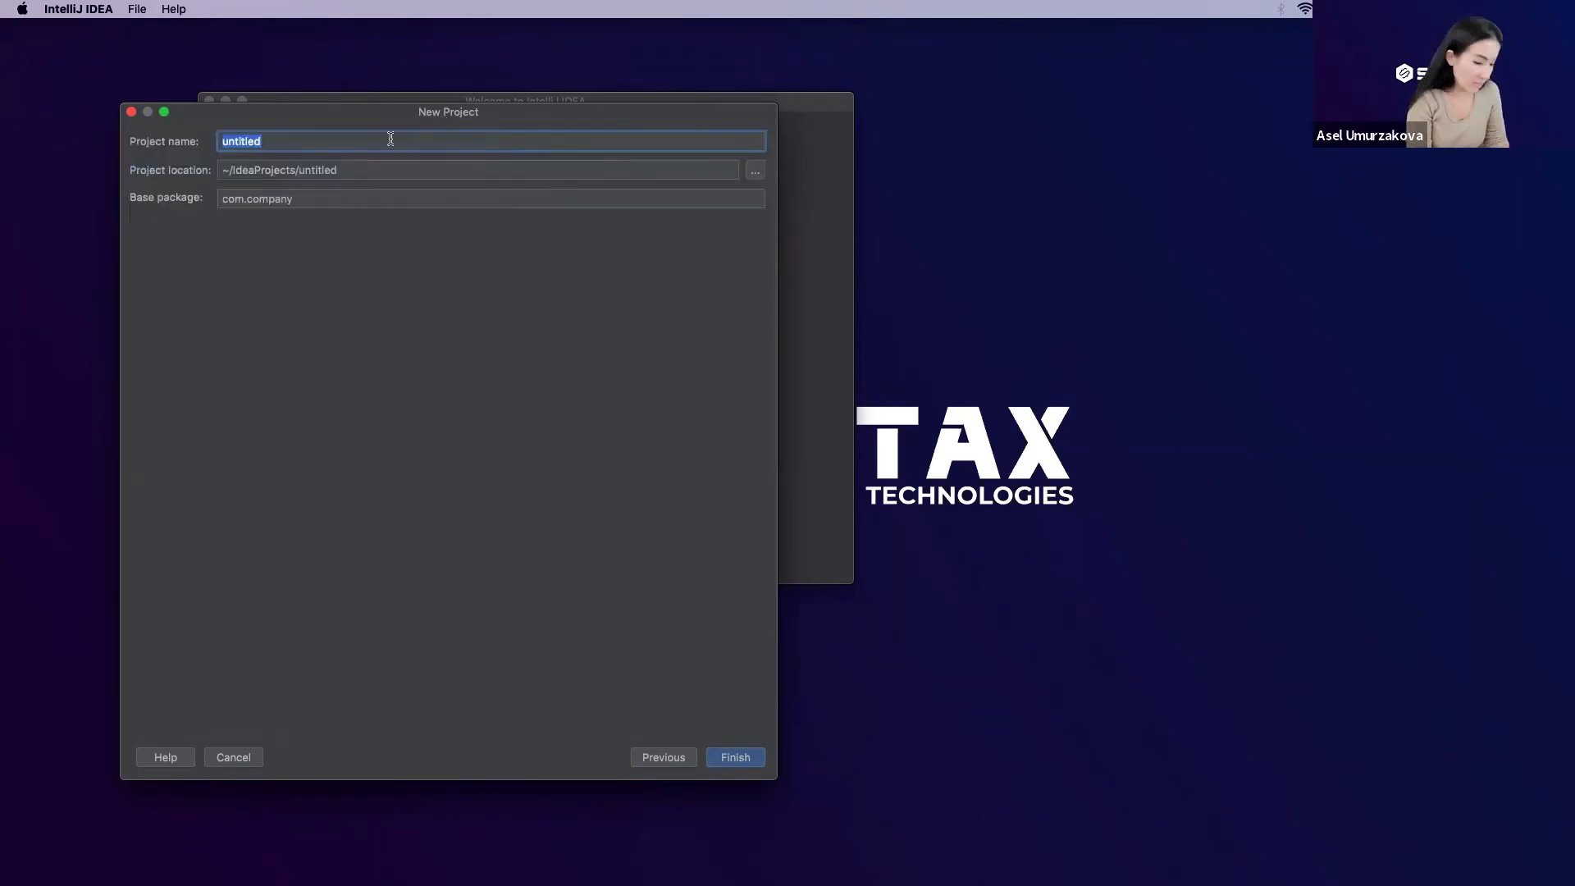
Step: Name the project 'TestProject' and finish creating it in the IdeaProjects folder
{"action": "type", "text": "Test"}
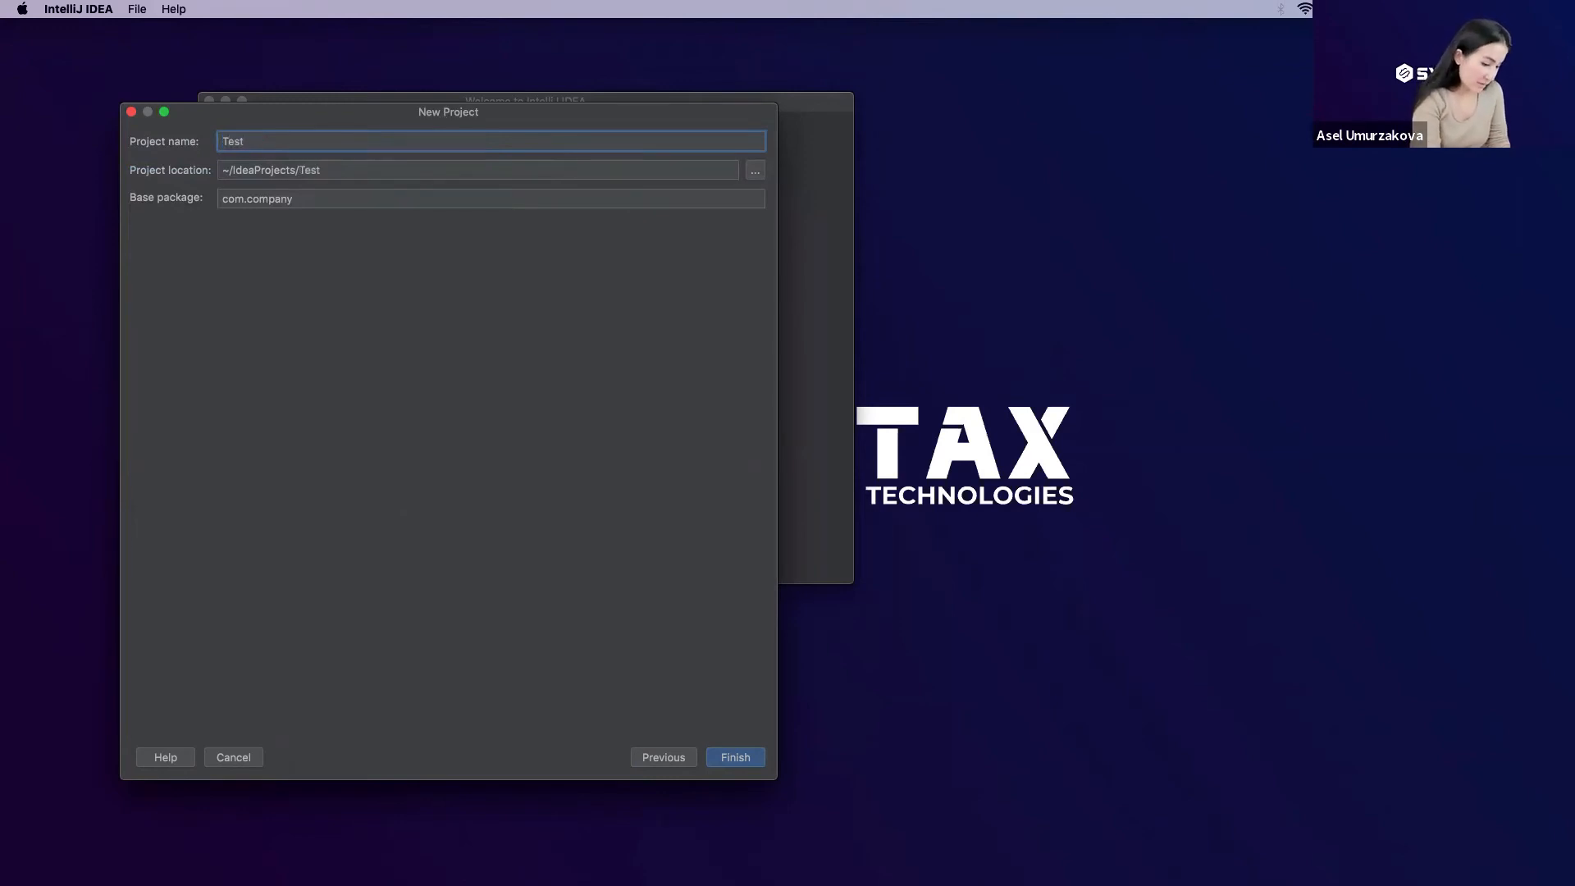
{"action": "type", "text": "Project"}
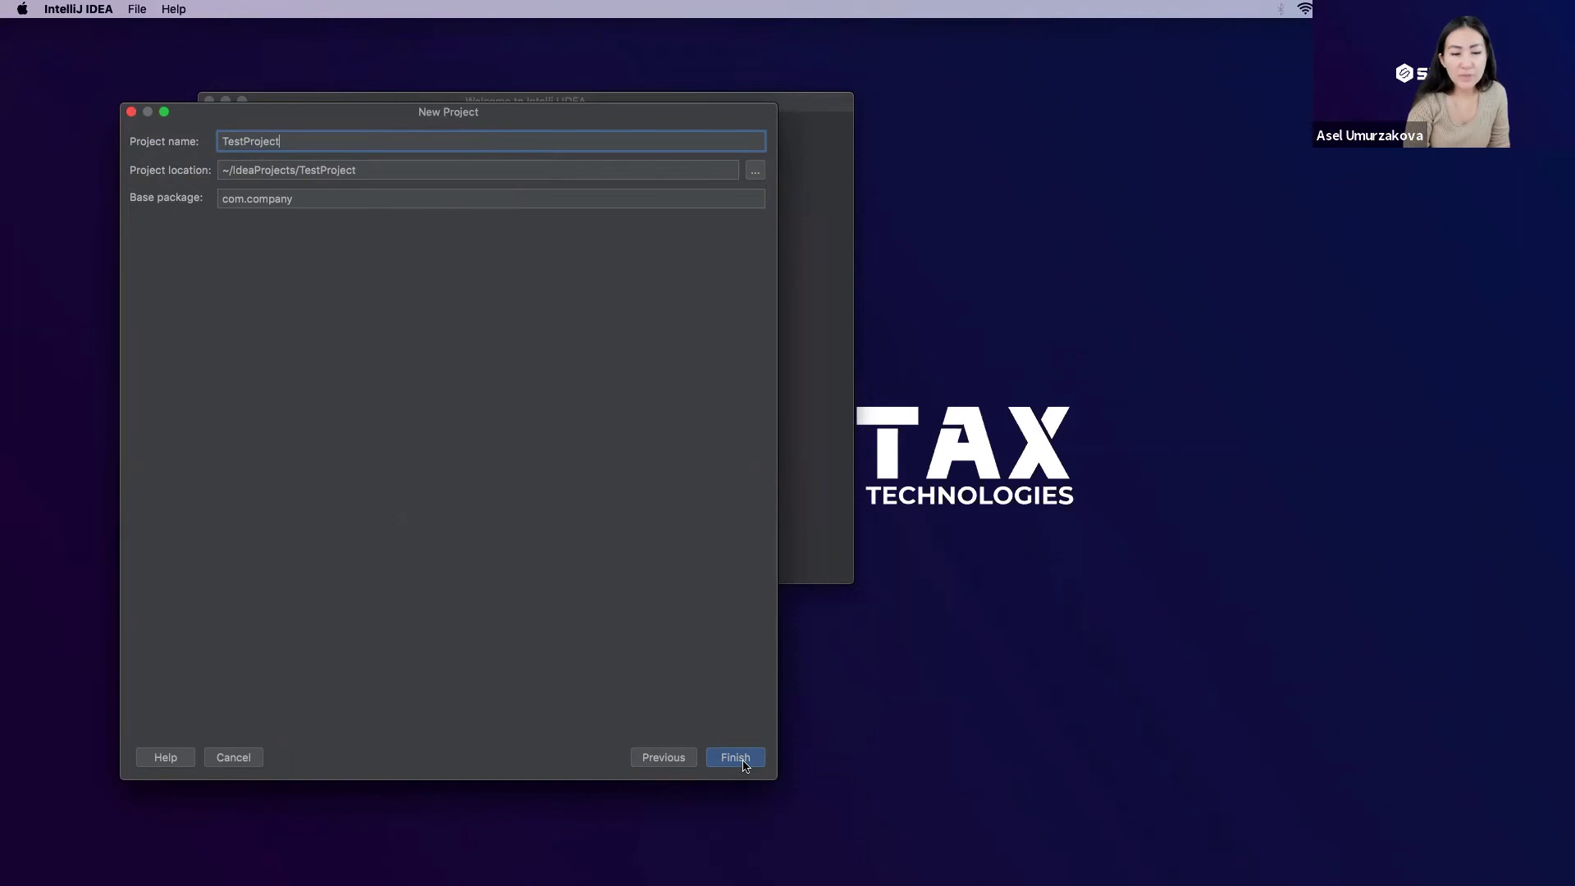
{"action": "left_click", "coordinate": [735, 756]}
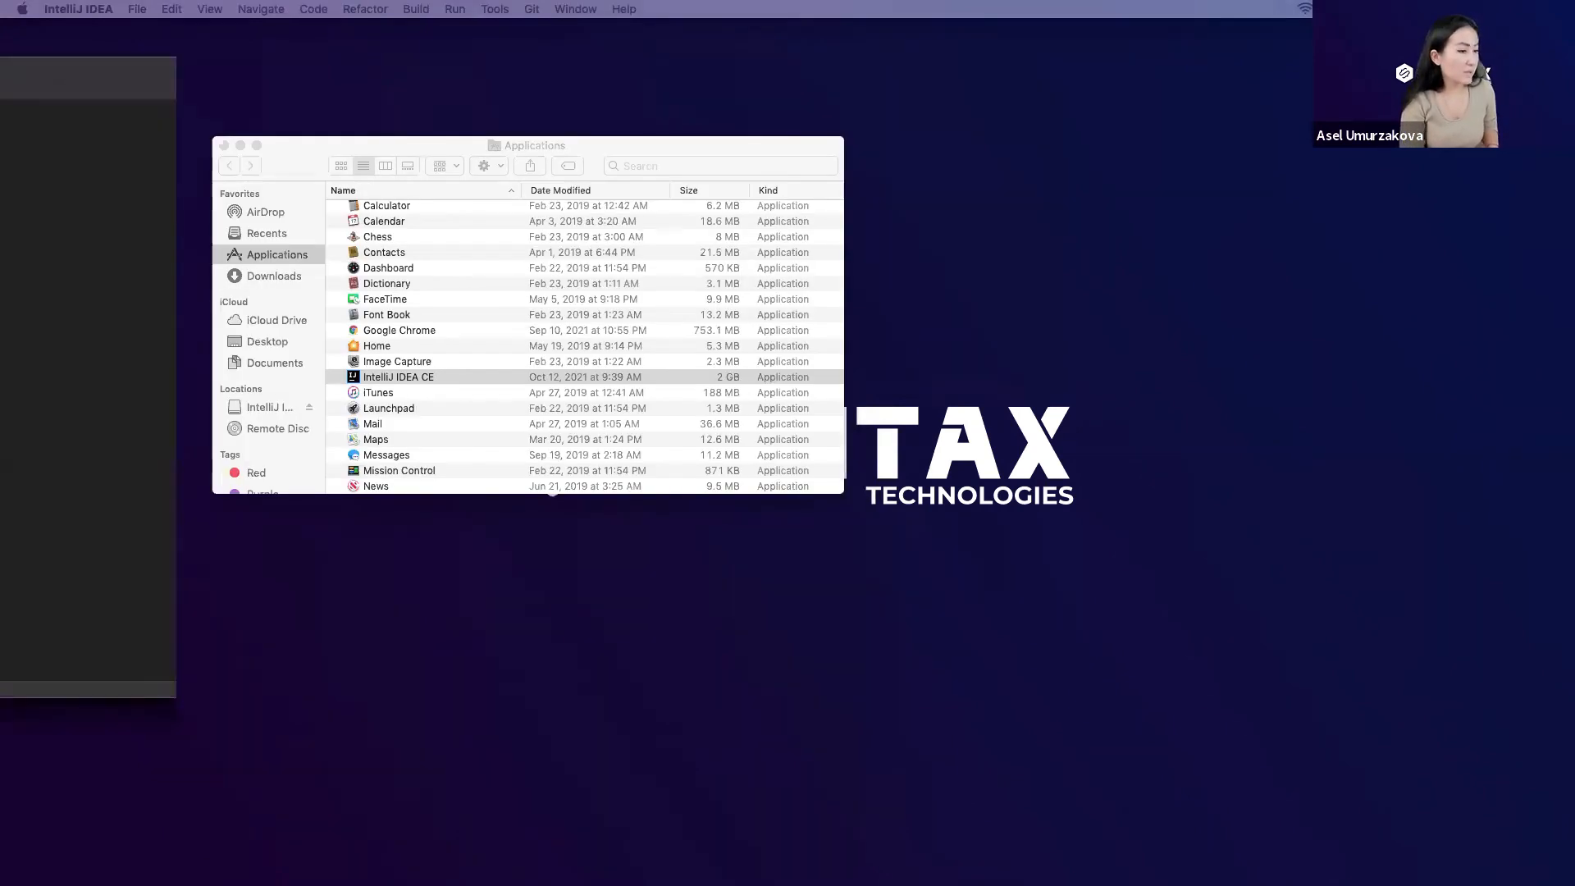
Step: Bring up the TestProject window showing the generated Main.java with an empty main method
{"action": "double_click", "coordinate": [397, 377]}
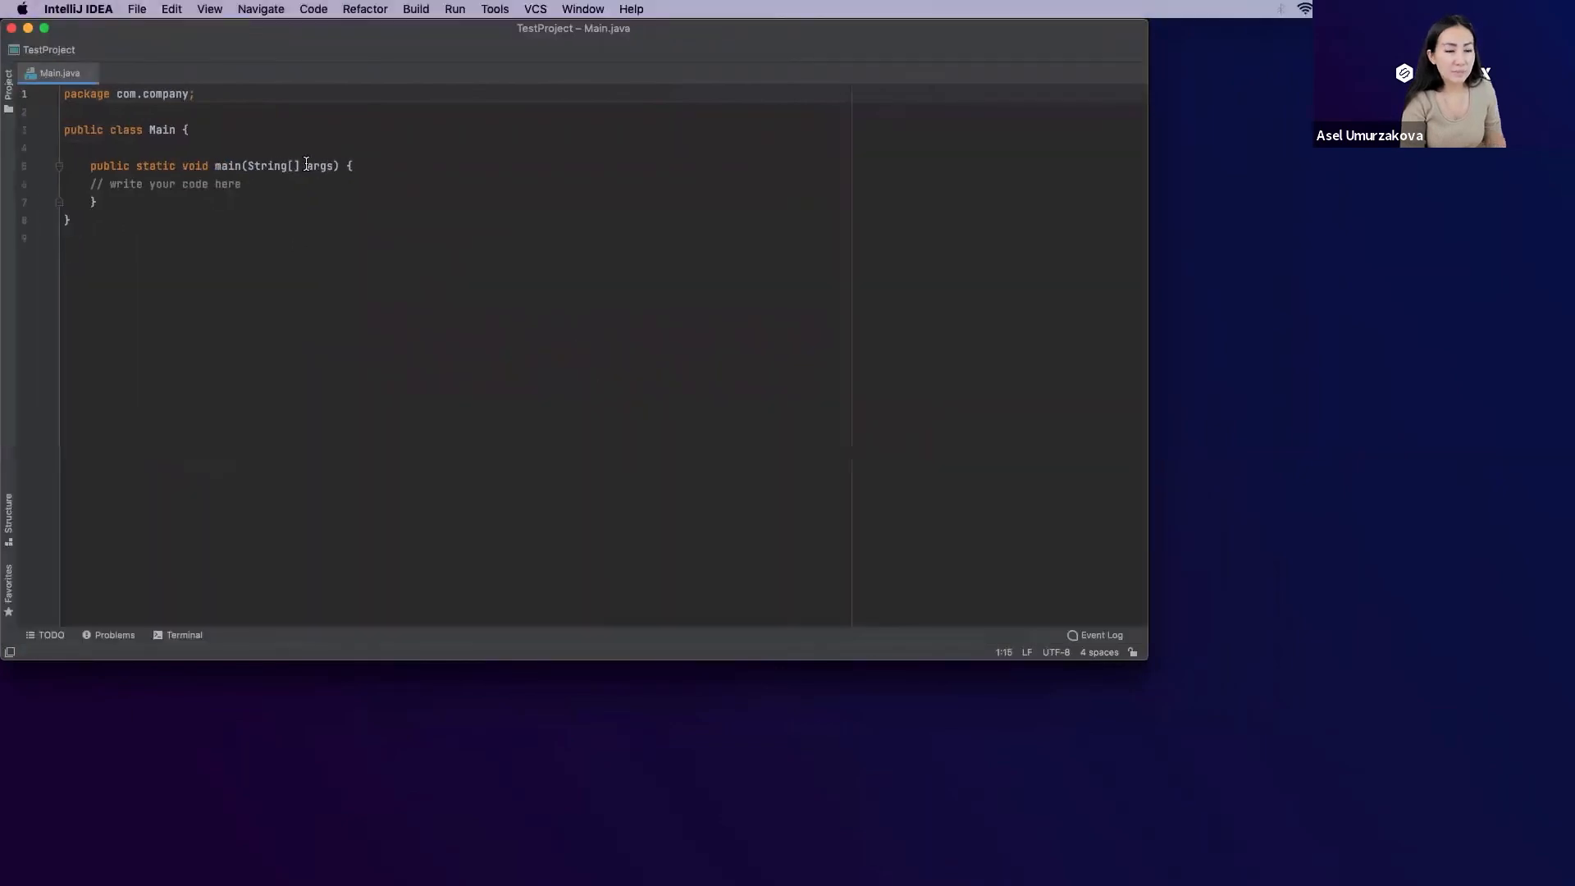
{"action": "mouse_move", "coordinate": [1001, 549]}
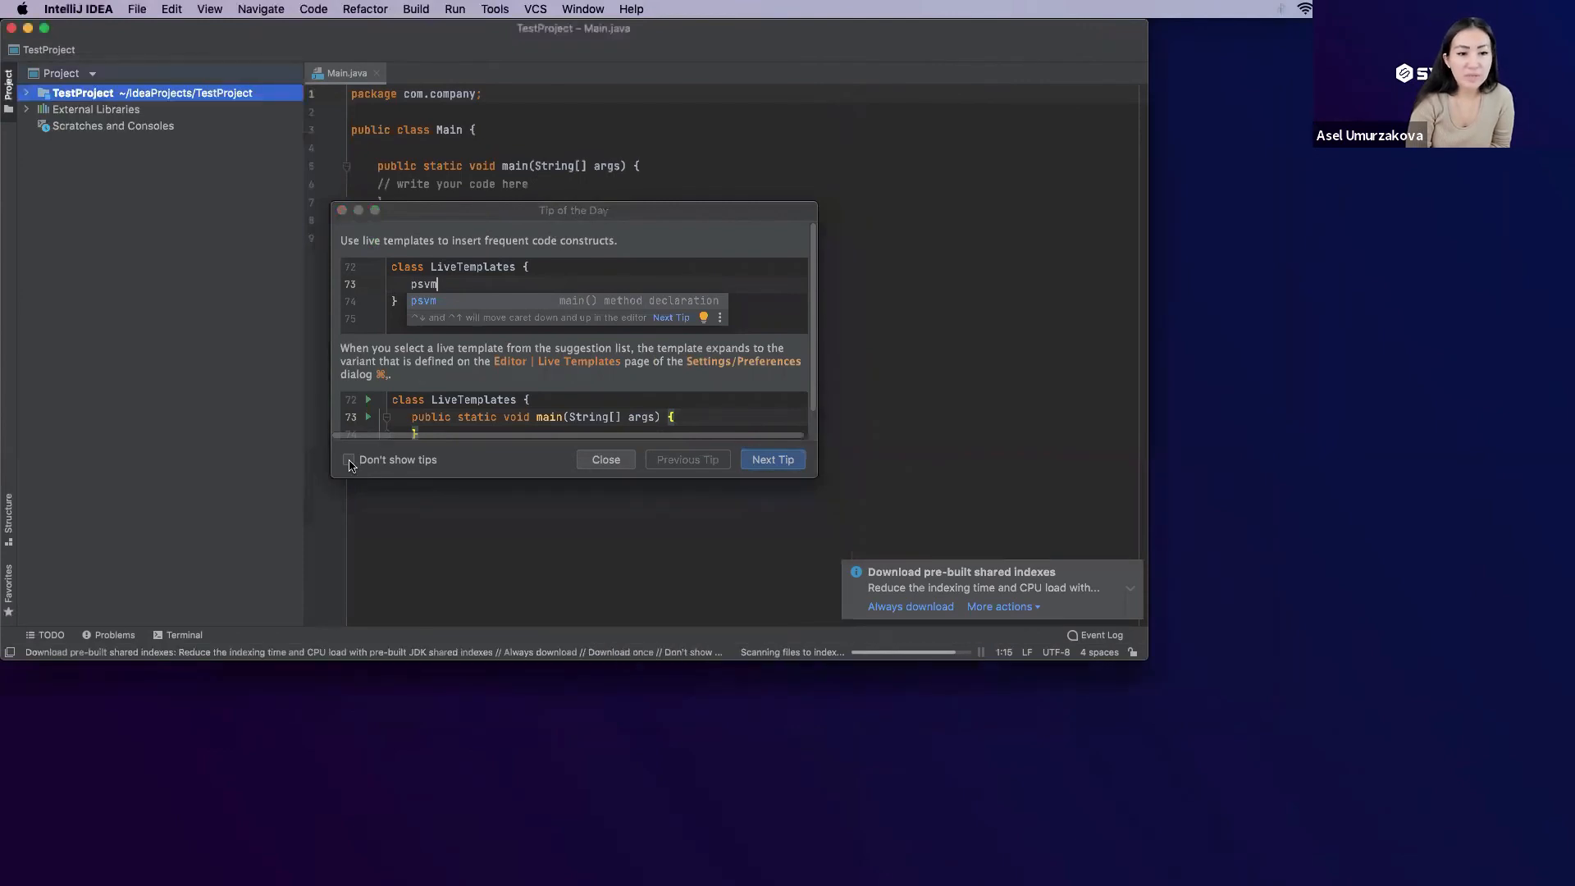
Step: Disable 'Don't show tips', close Tip of the Day, and acknowledge the Code With Me notice with 'Got It'
{"action": "left_click", "coordinate": [348, 459]}
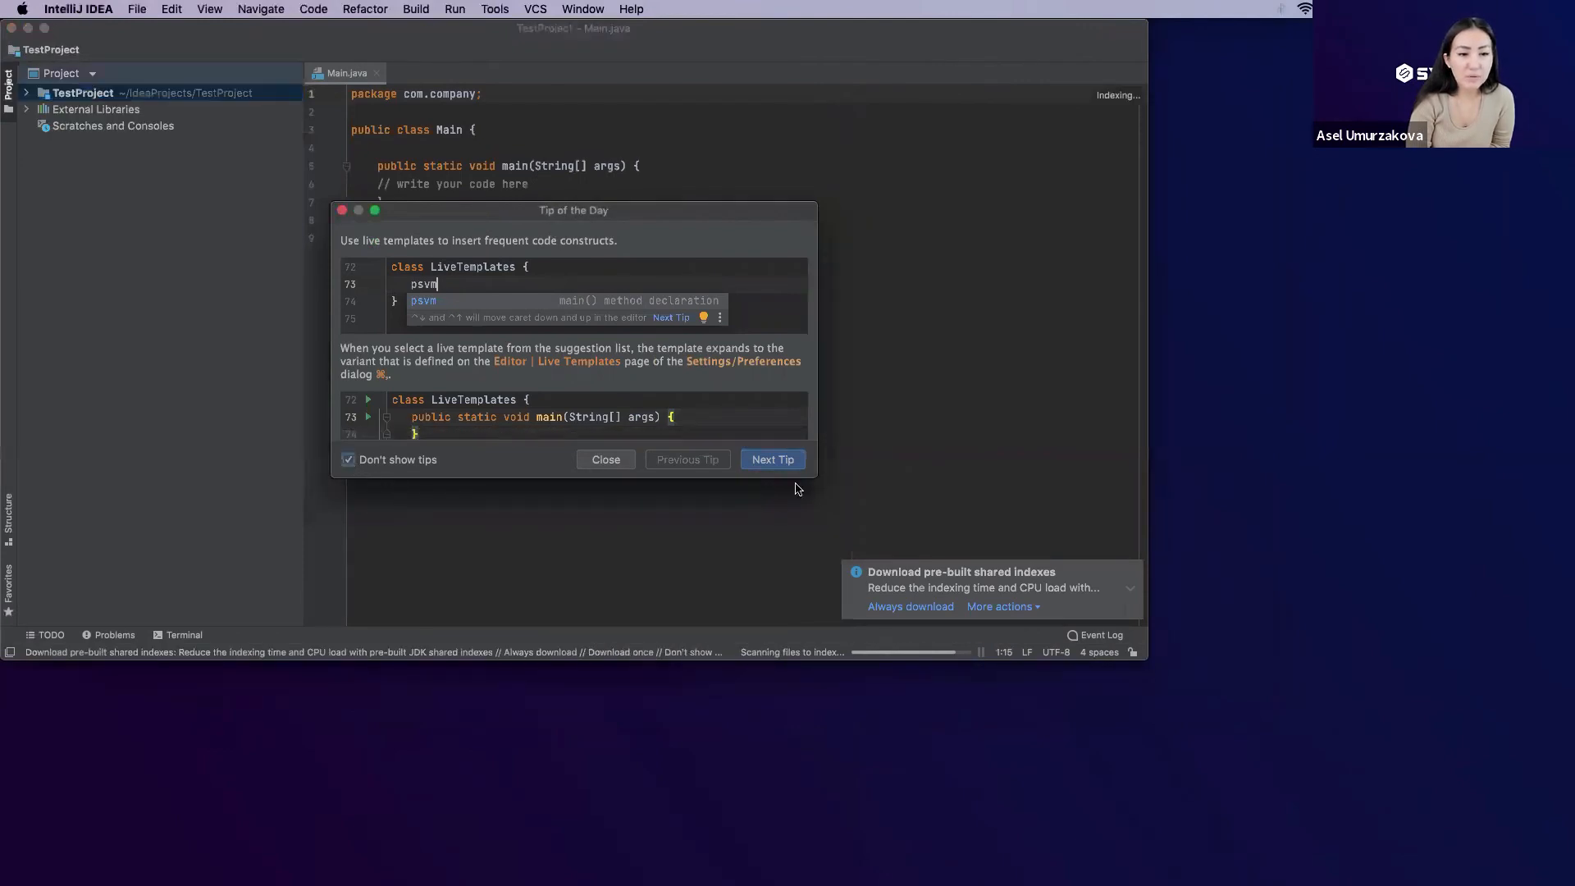
{"action": "left_click", "coordinate": [870, 51]}
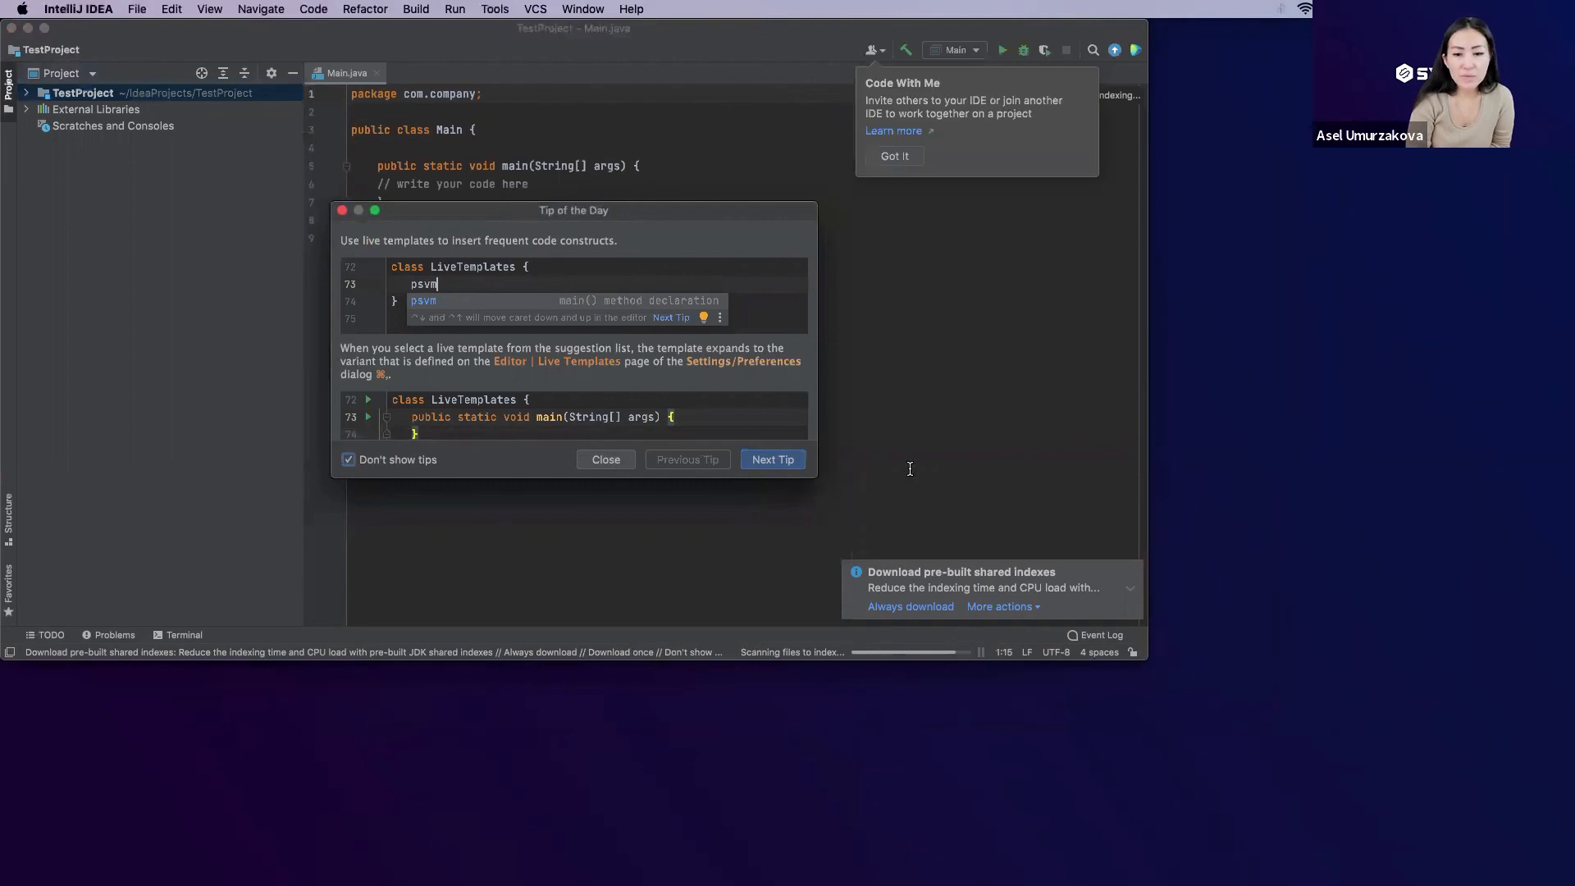
{"action": "left_click", "coordinate": [605, 459]}
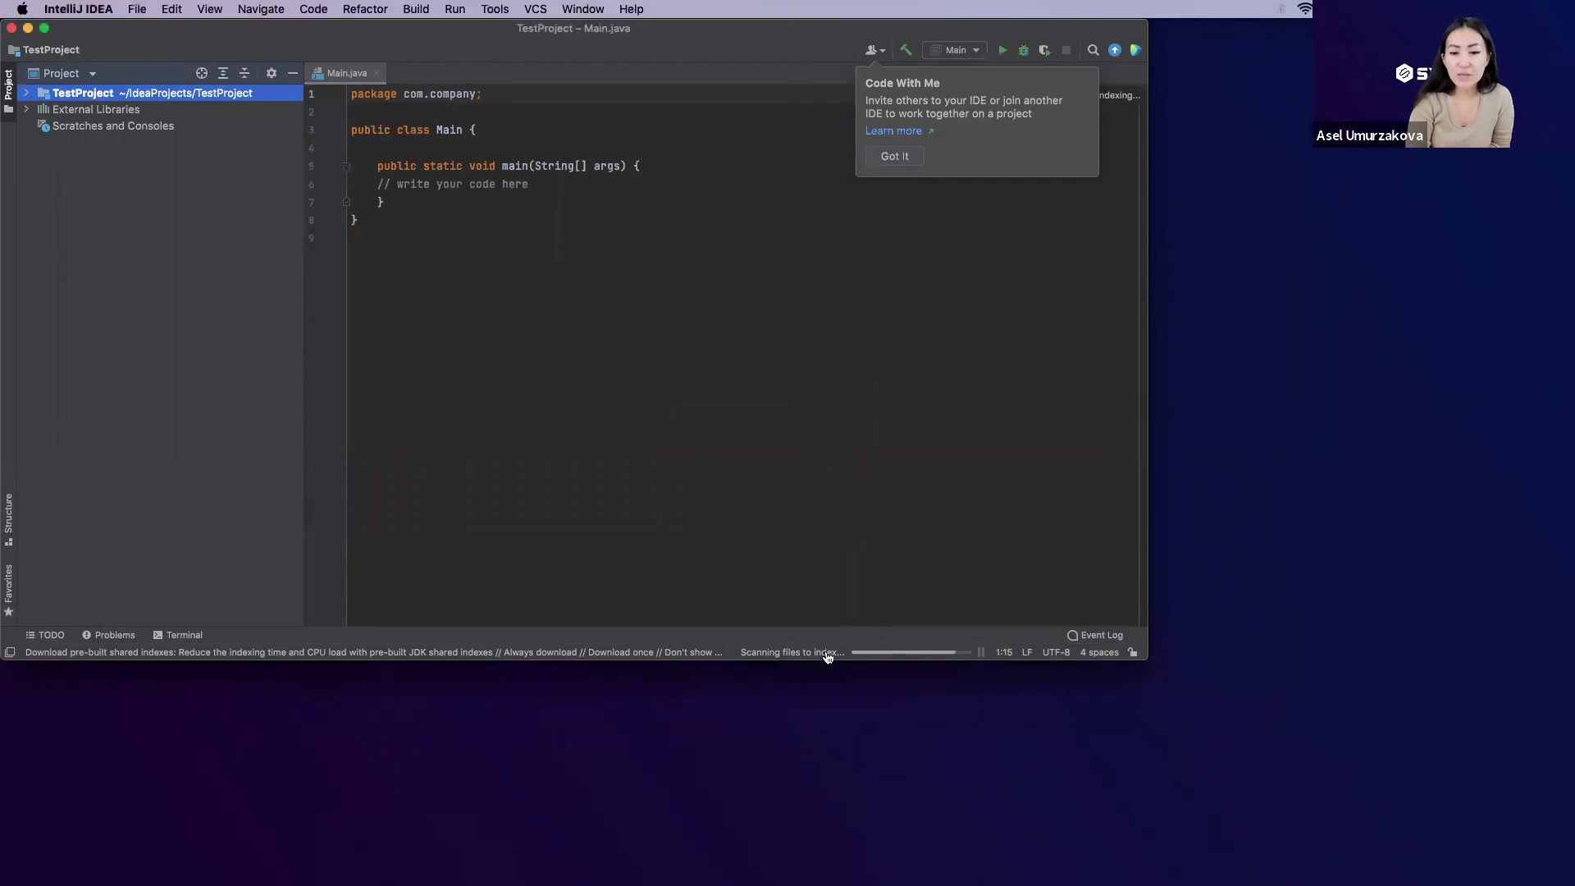
{"action": "mouse_move", "coordinate": [954, 316]}
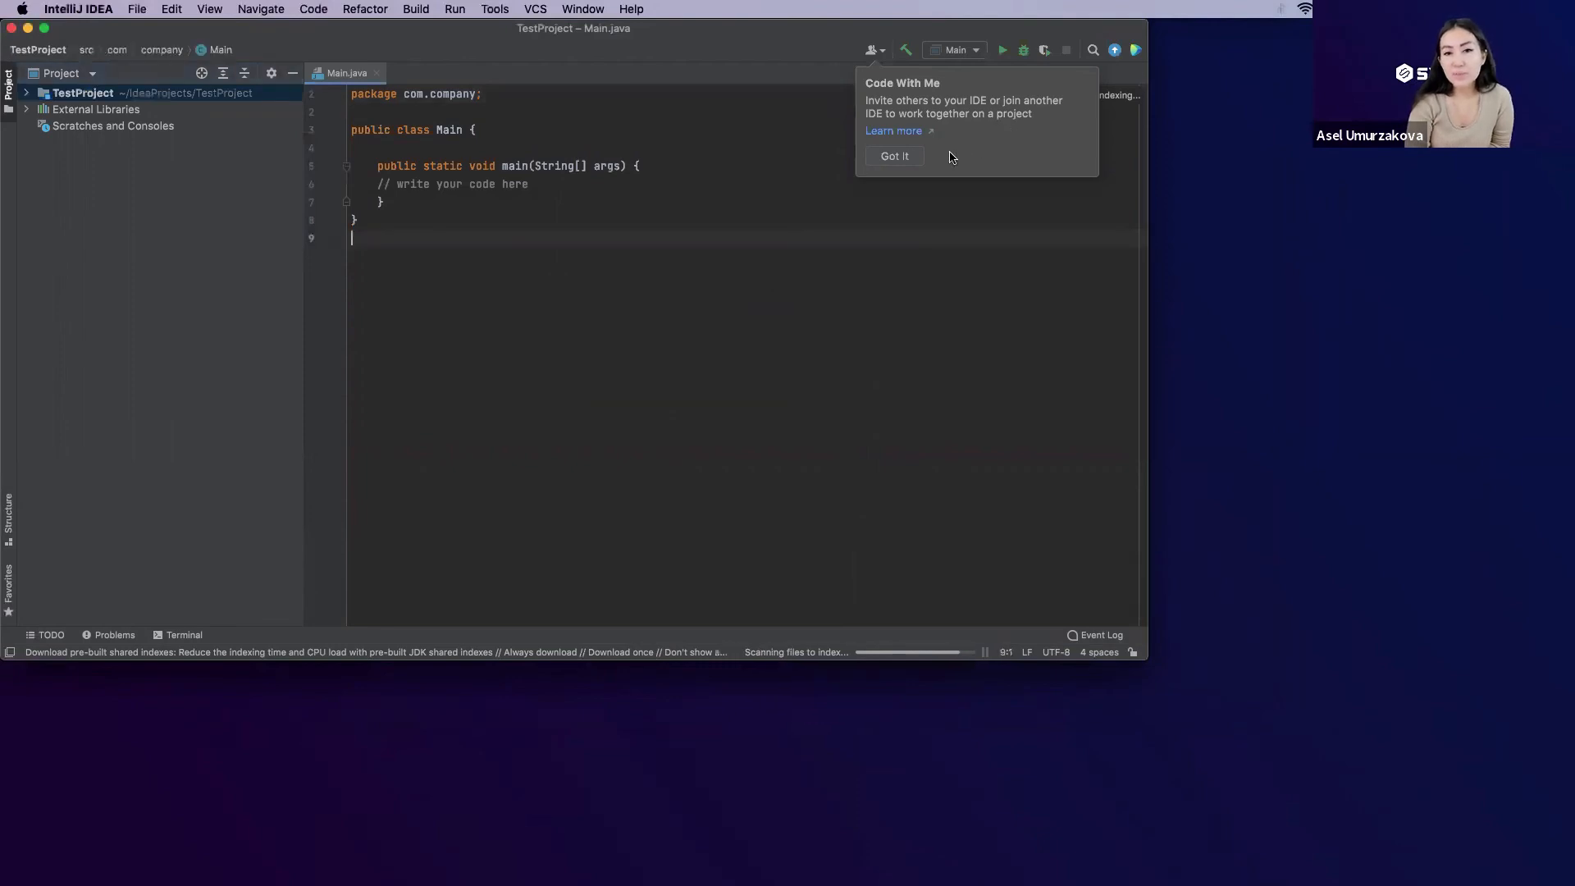
{"action": "mouse_move", "coordinate": [892, 156]}
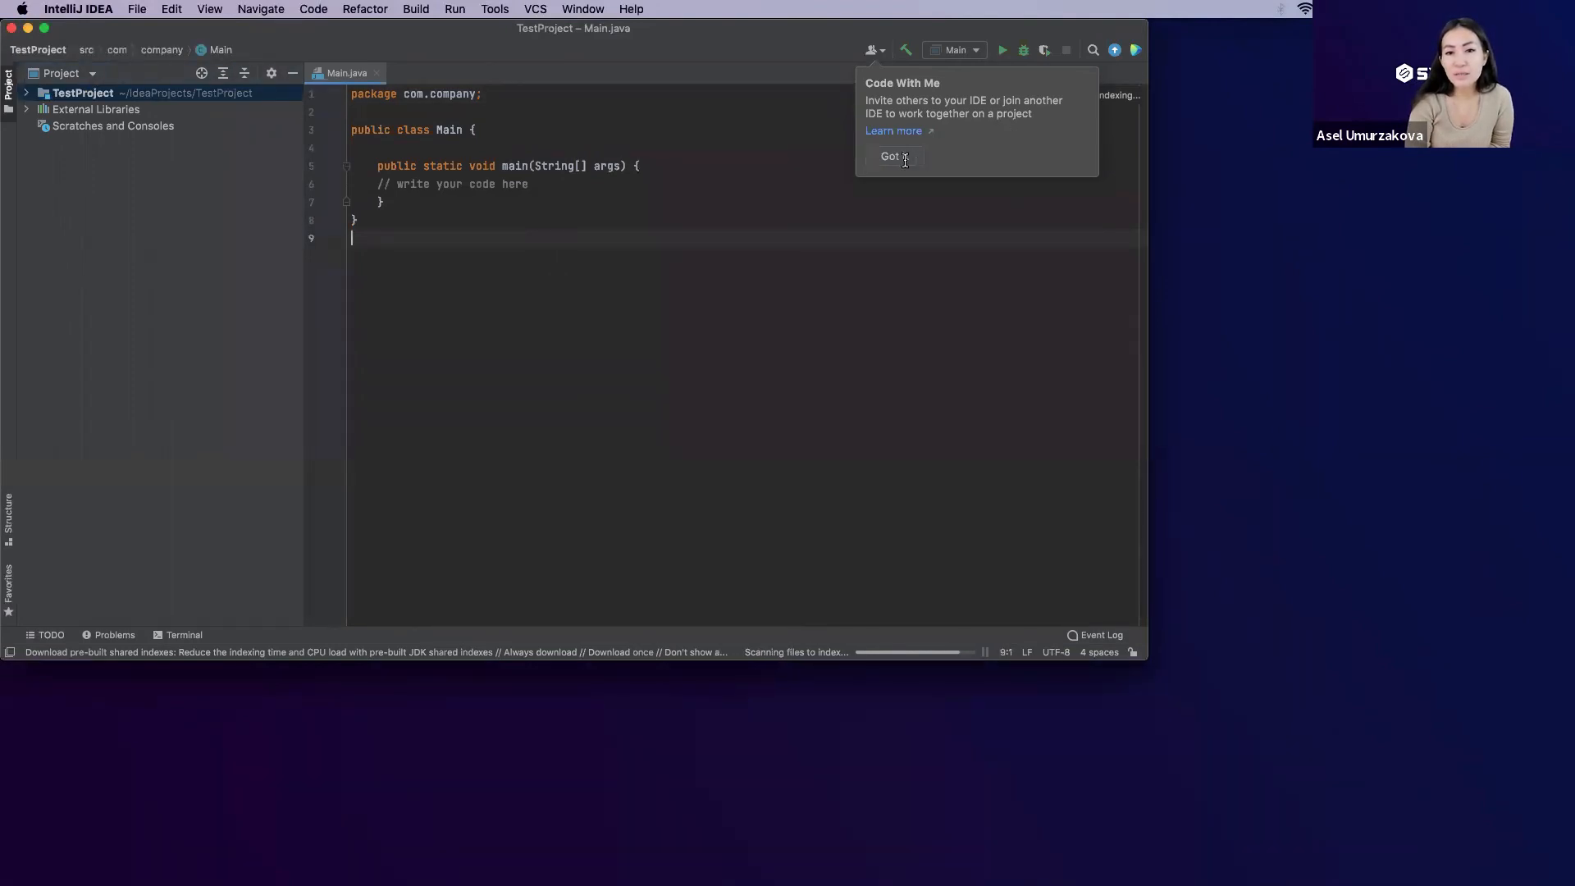
{"action": "left_click", "coordinate": [892, 157]}
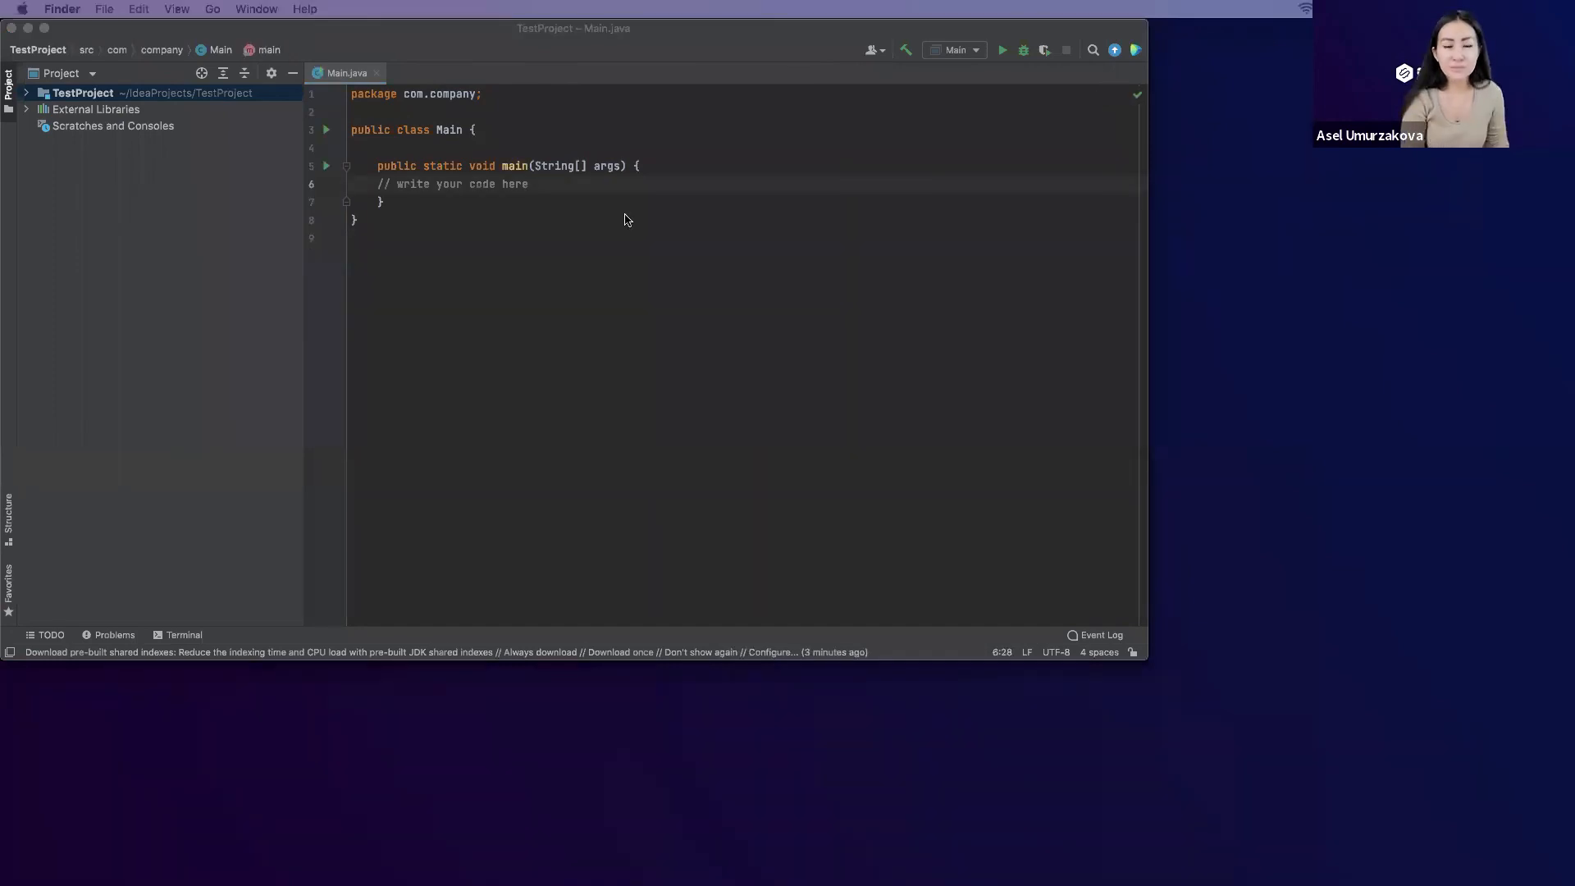
{"action": "mouse_move", "coordinate": [645, 290]}
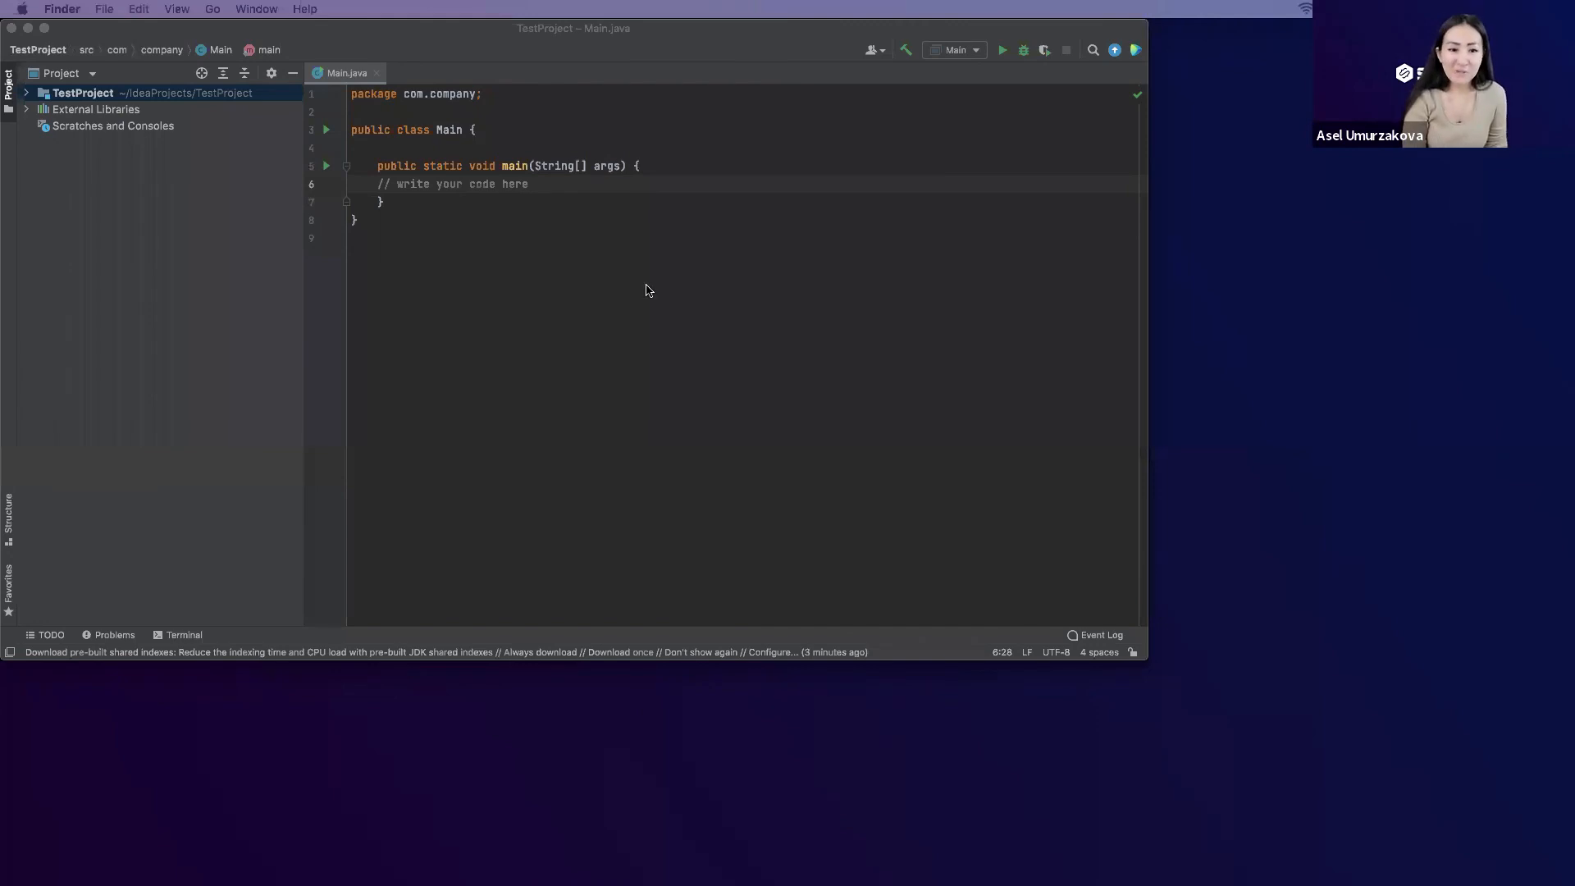
{"action": "mouse_move", "coordinate": [576, 366]}
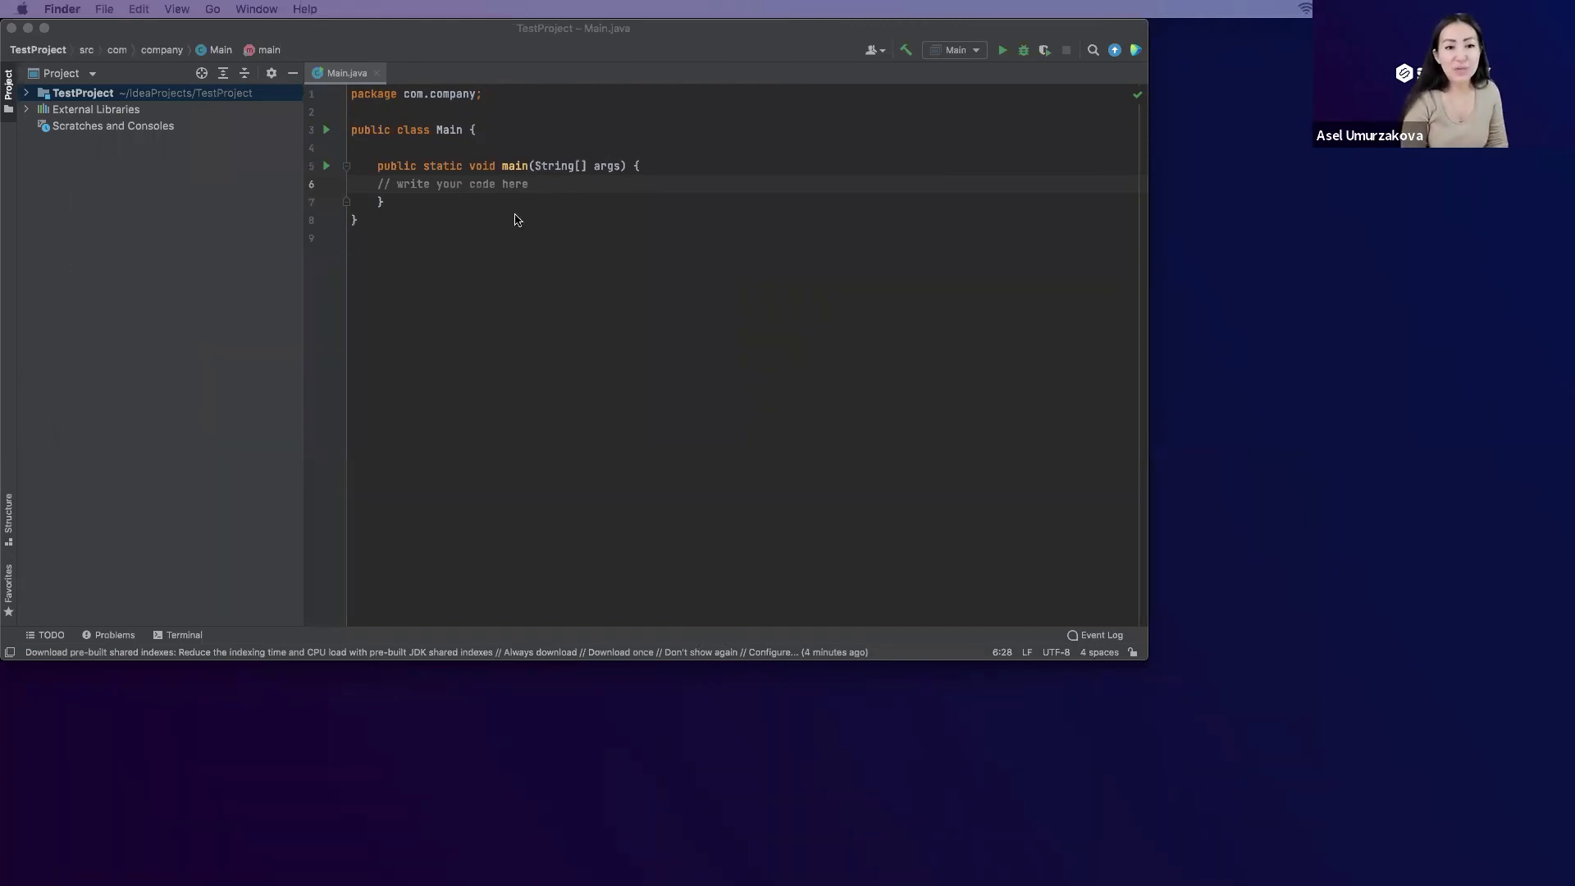
{"action": "mouse_move", "coordinate": [507, 189]}
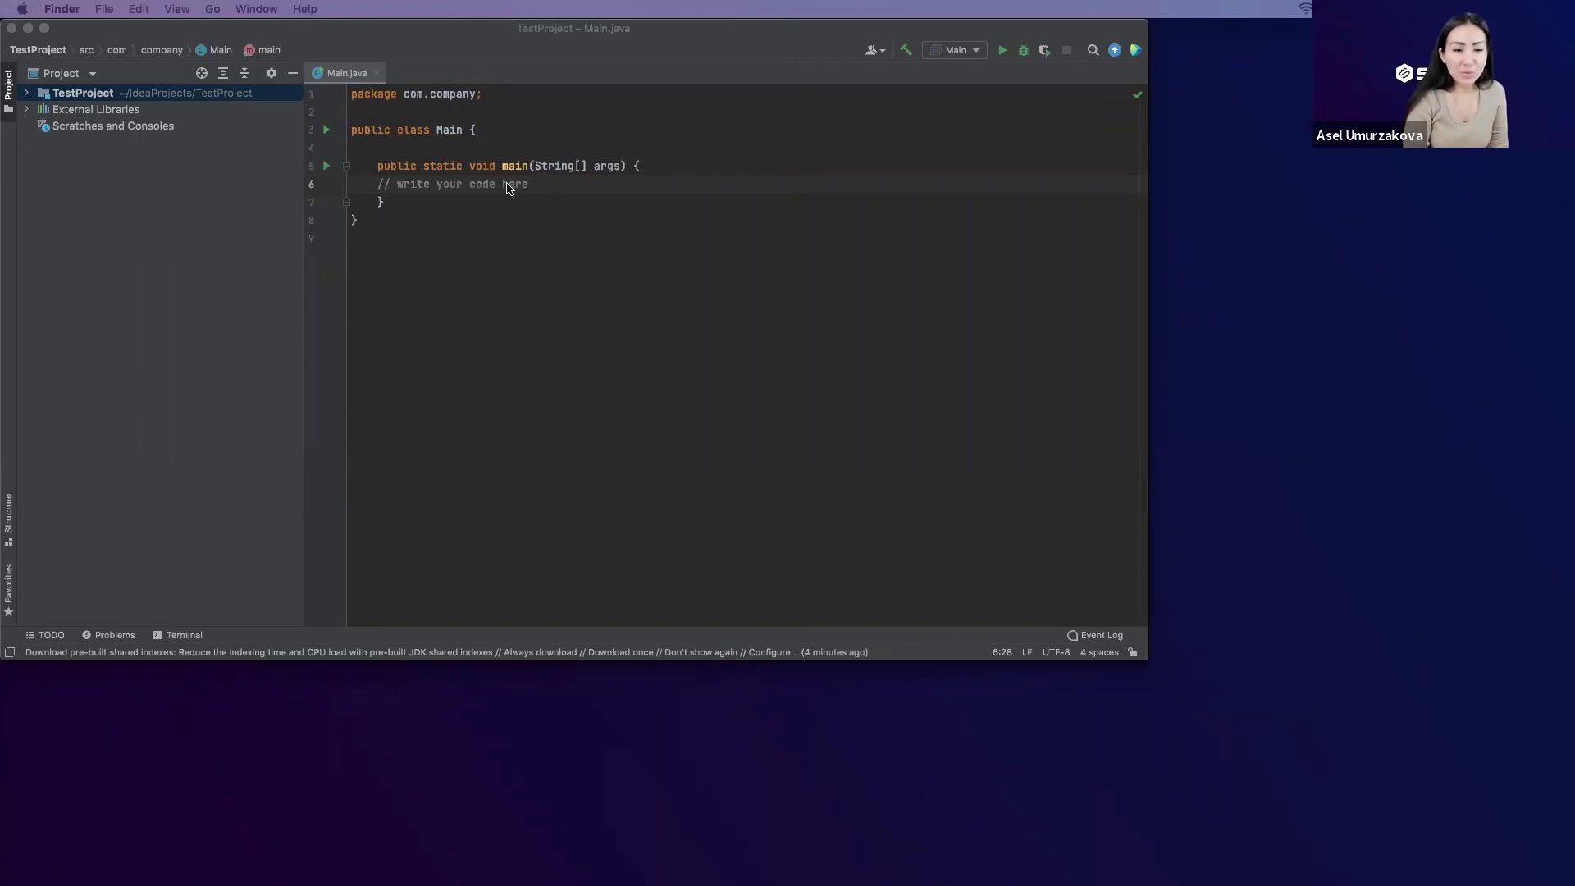
Step: Replace the '// write your code here' comment with System.out.println("Hello");
{"action": "double_click", "coordinate": [513, 184]}
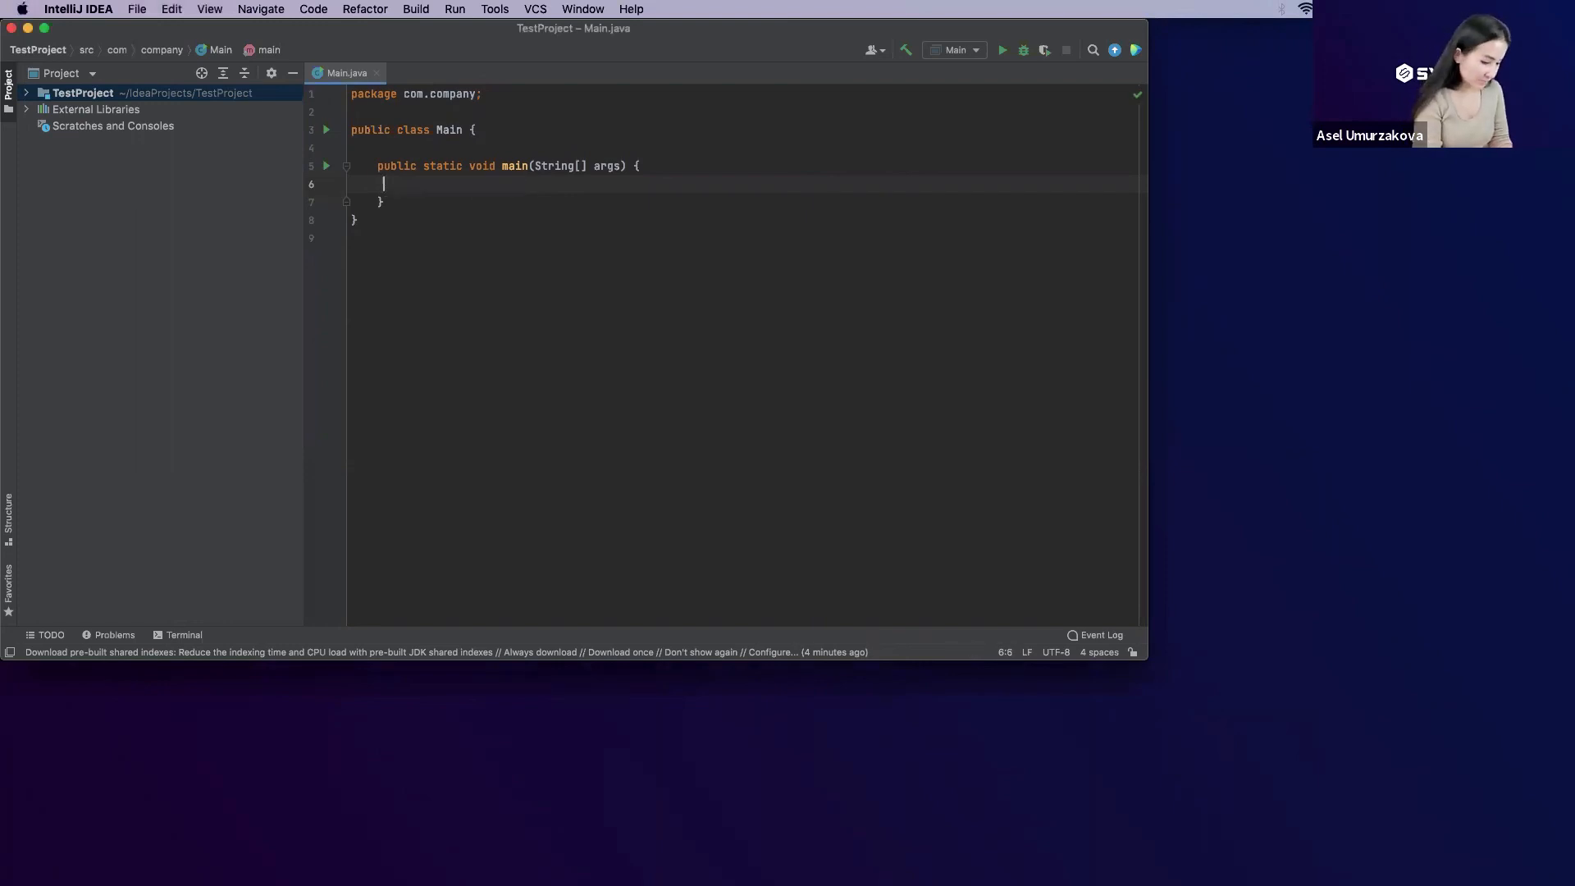
{"action": "type", "text": "stem.out.println();"}
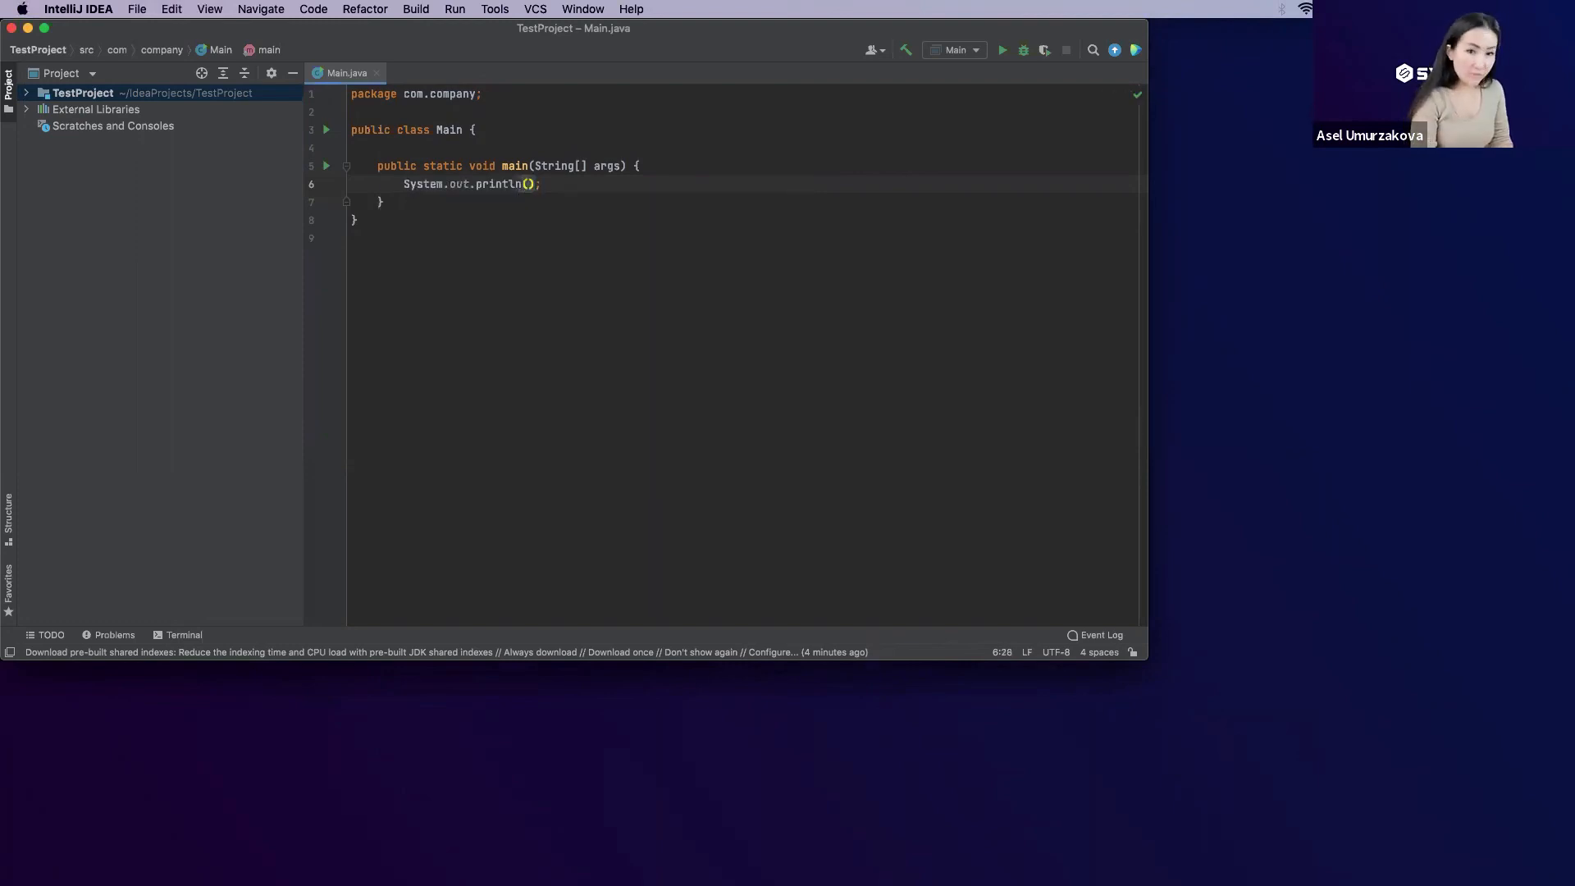
{"action": "type", "text": "\"\""}
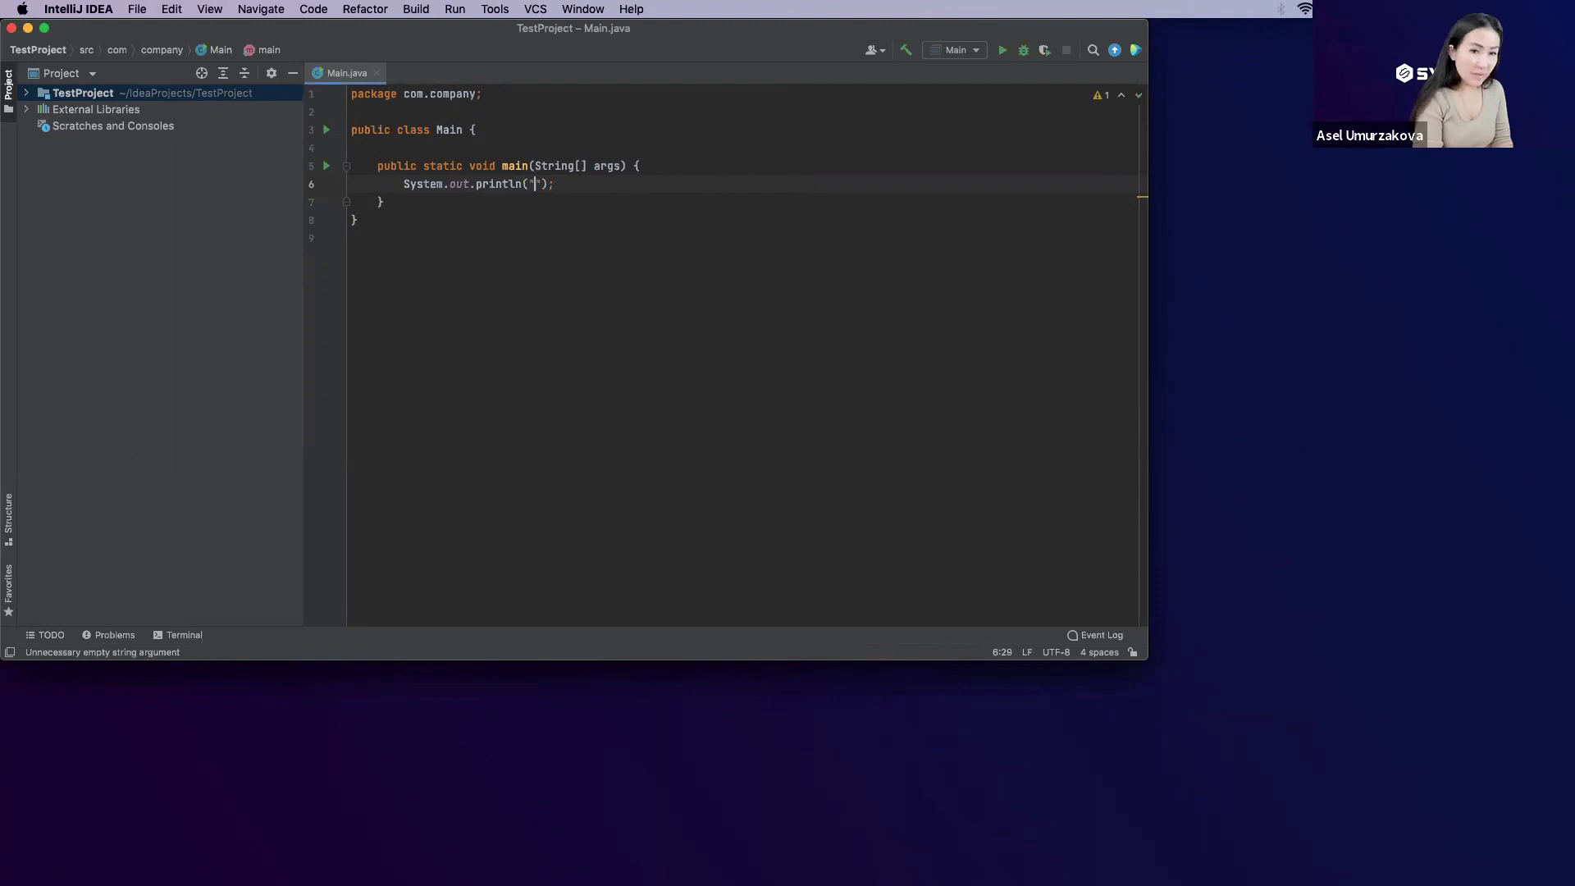
{"action": "type", "text": "Hello"}
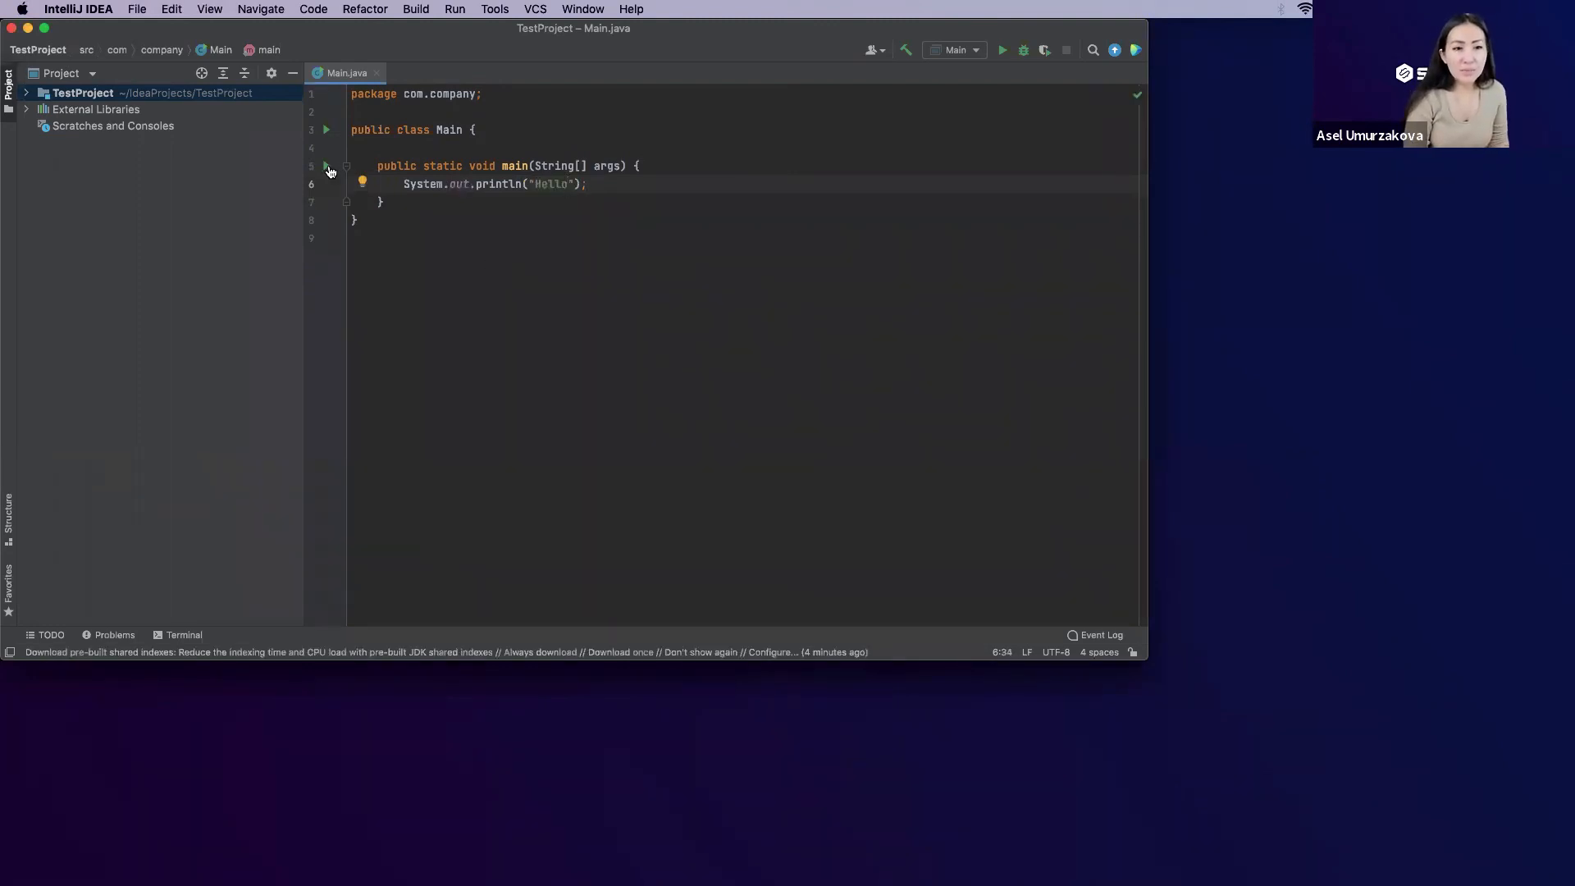
Step: Run 'Main' from the gutter arrow and highlight the printed Hello in the Run console
{"action": "left_click", "coordinate": [325, 165]}
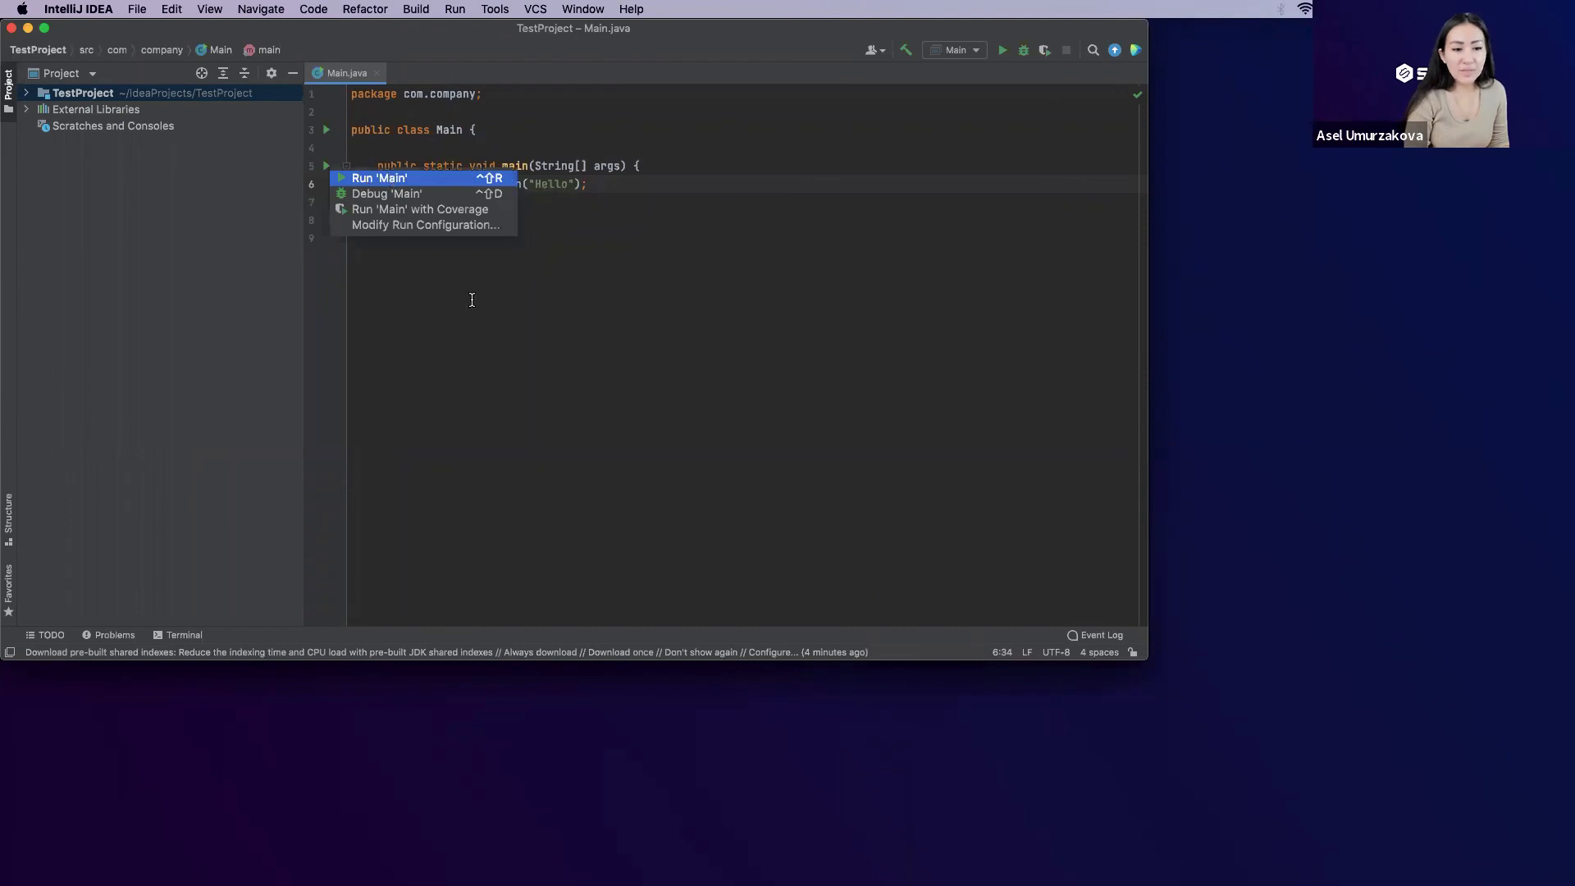
{"action": "left_click", "coordinate": [379, 177]}
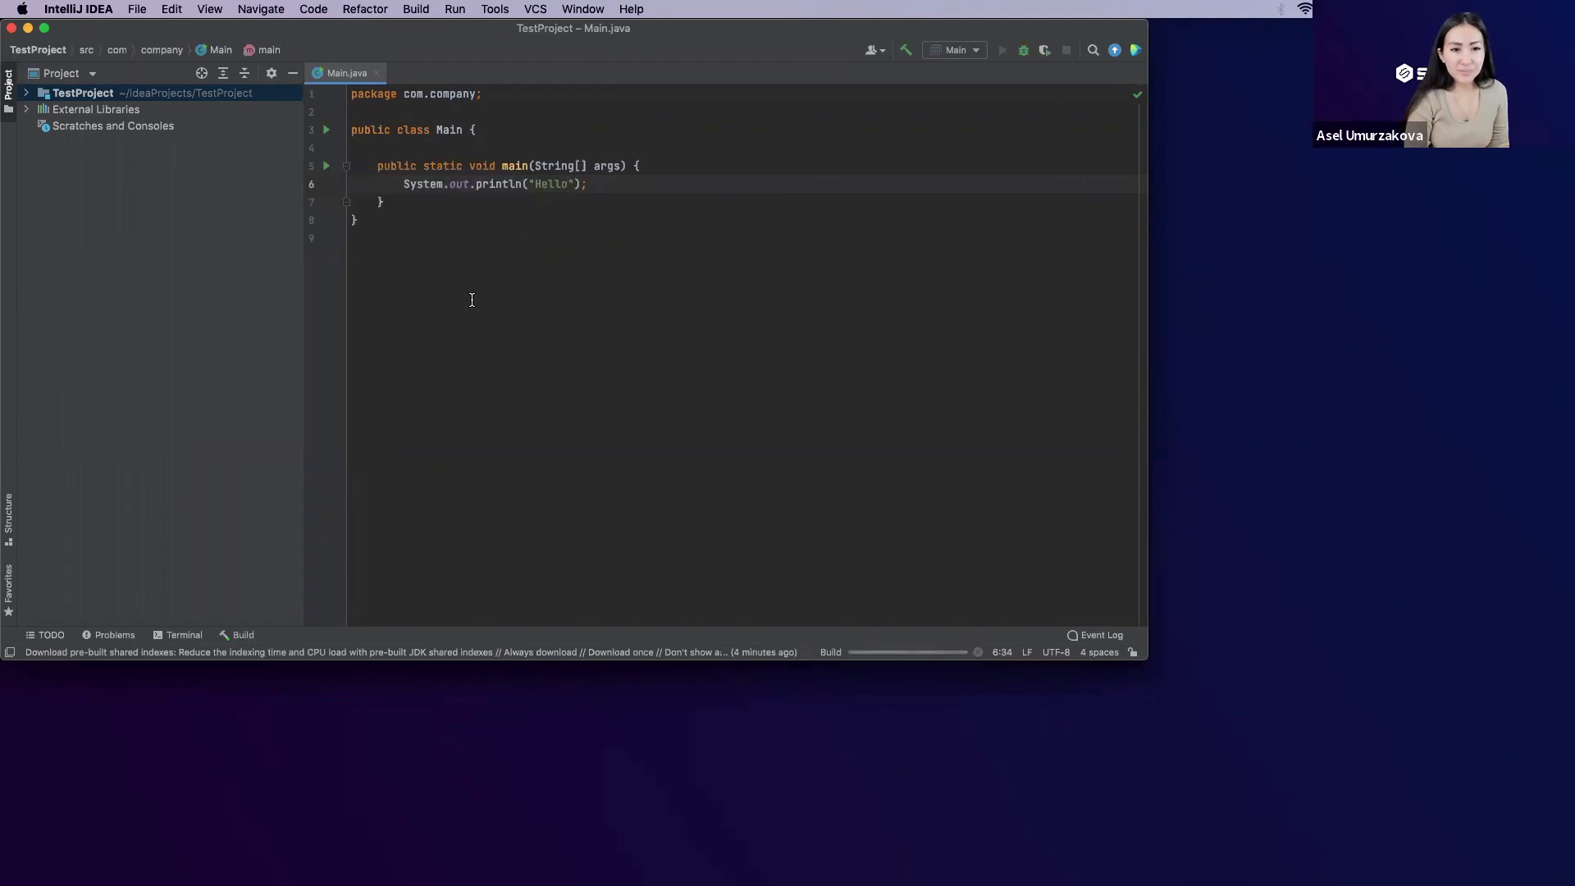
{"action": "left_click", "coordinate": [1001, 50]}
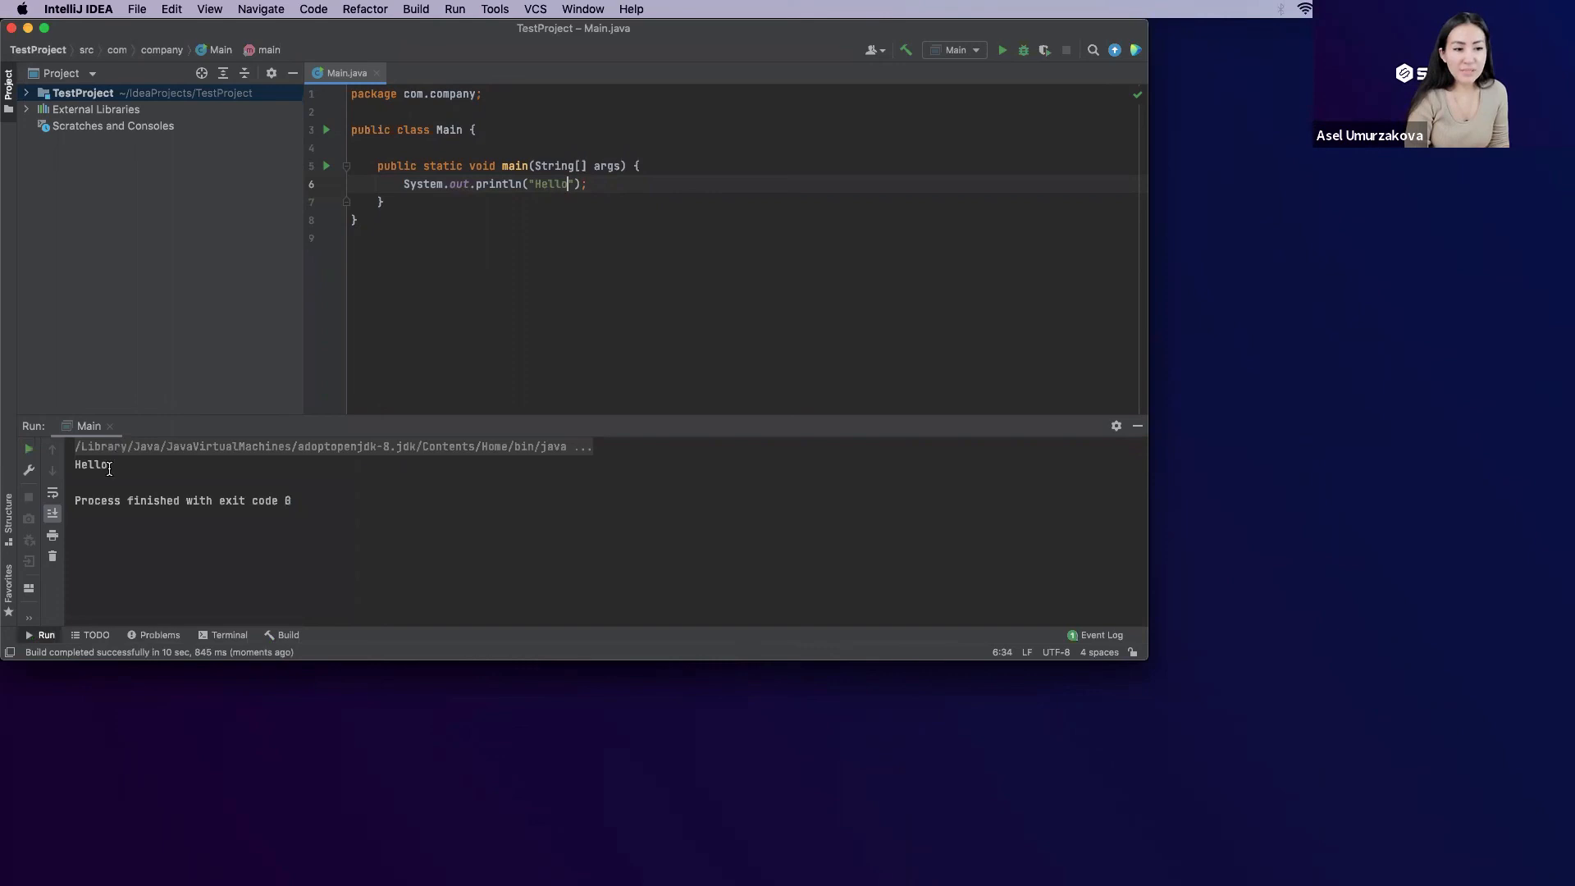
{"action": "double_click", "coordinate": [89, 464]}
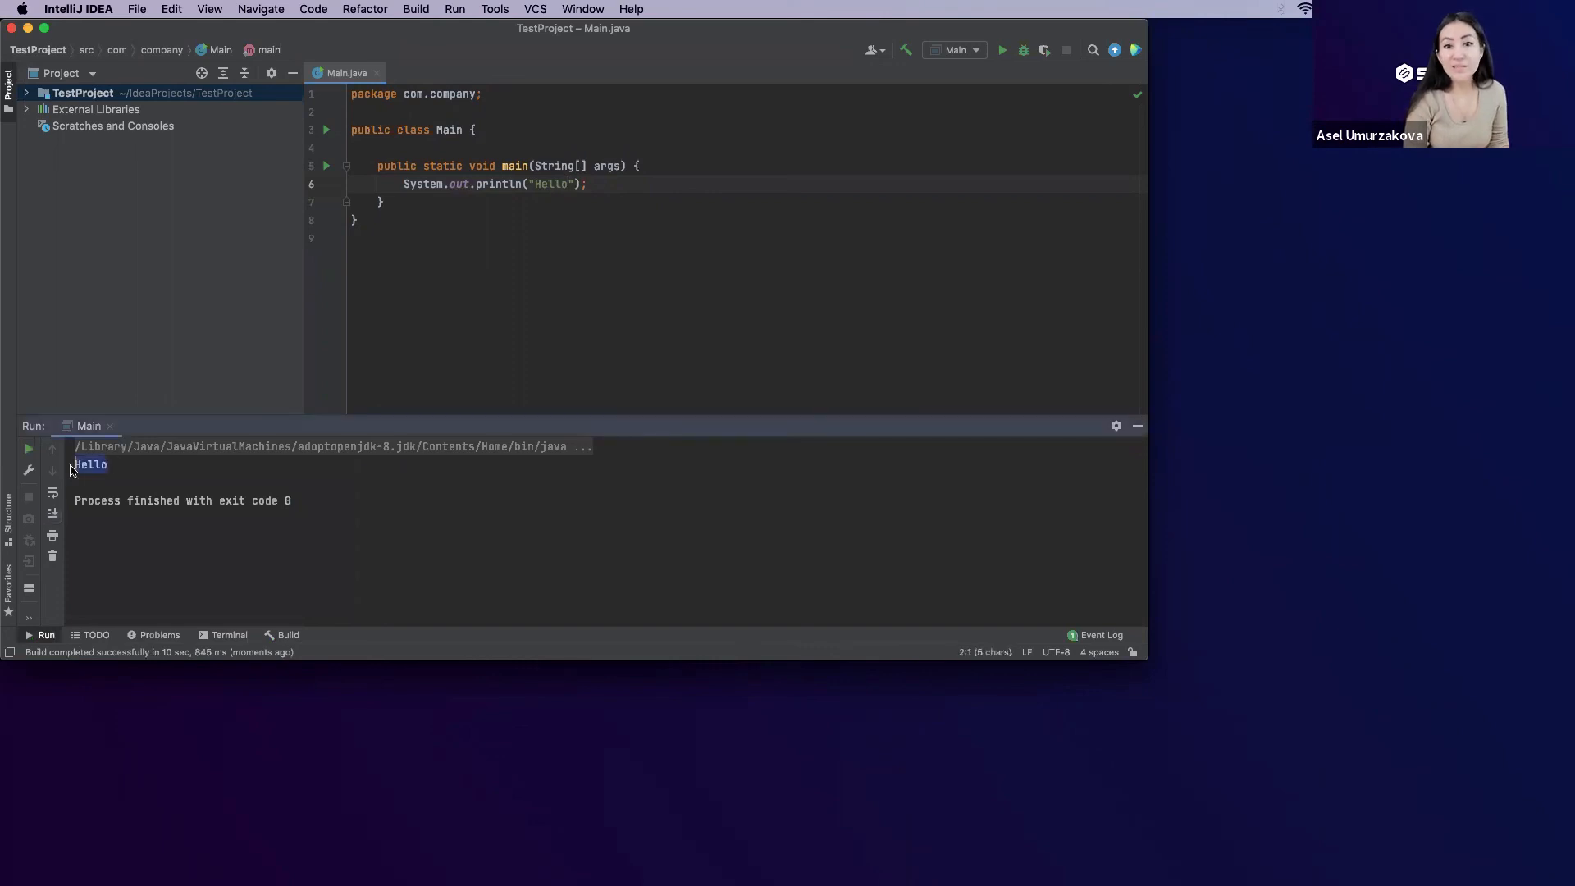